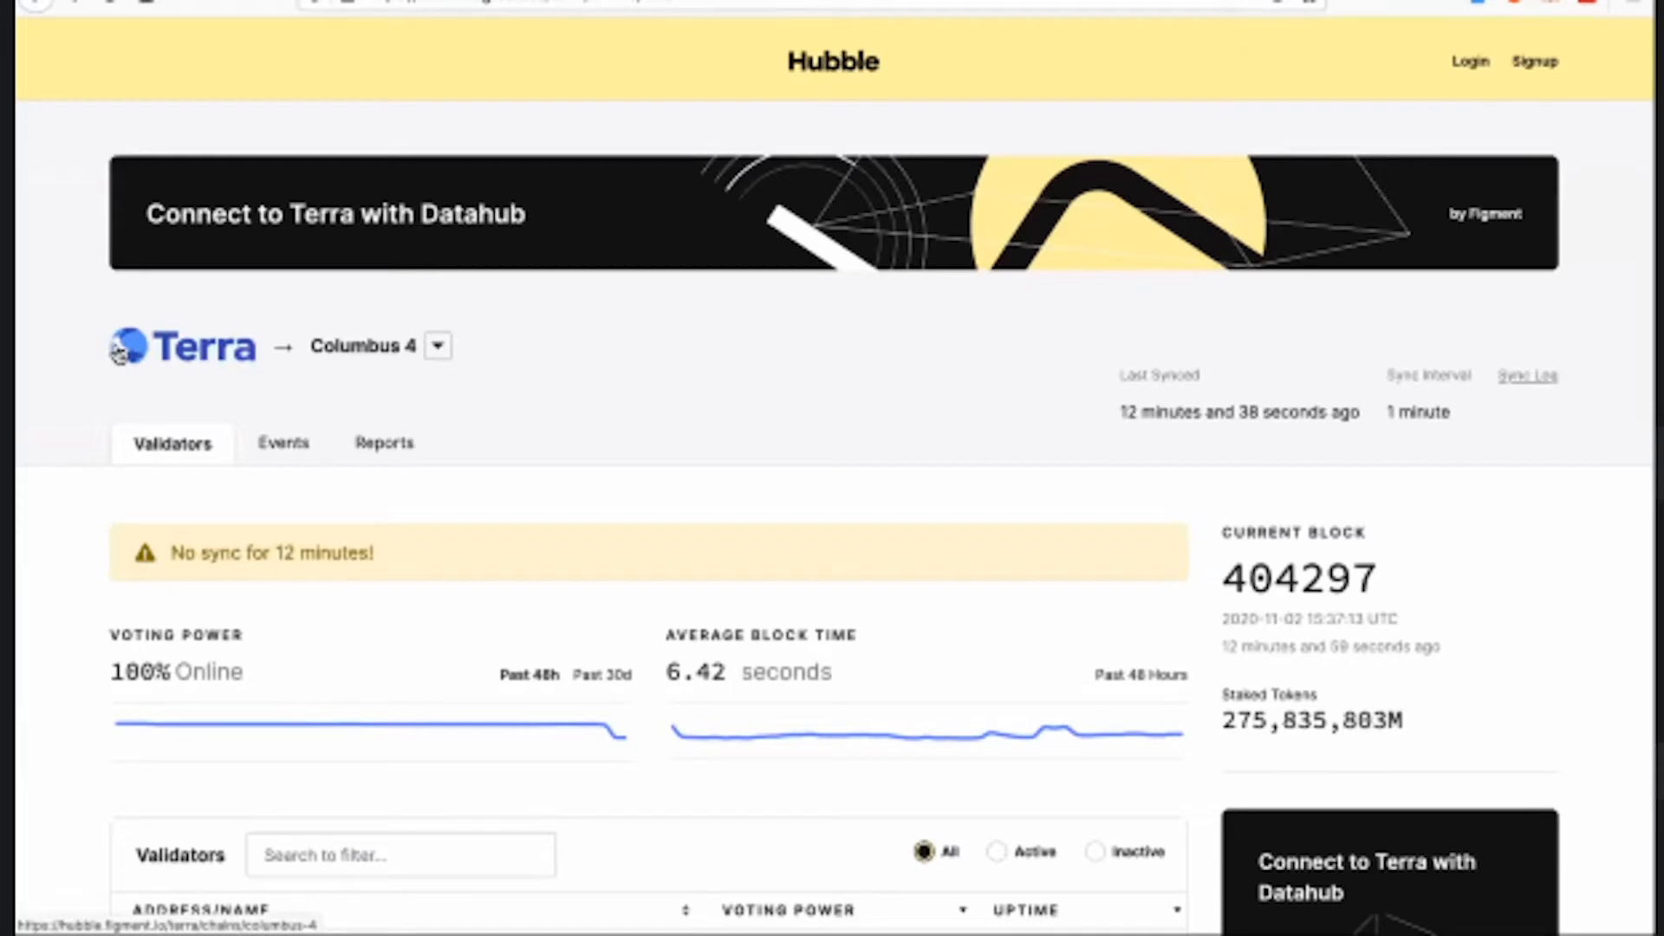
pyautogui.moveTo(465, 168)
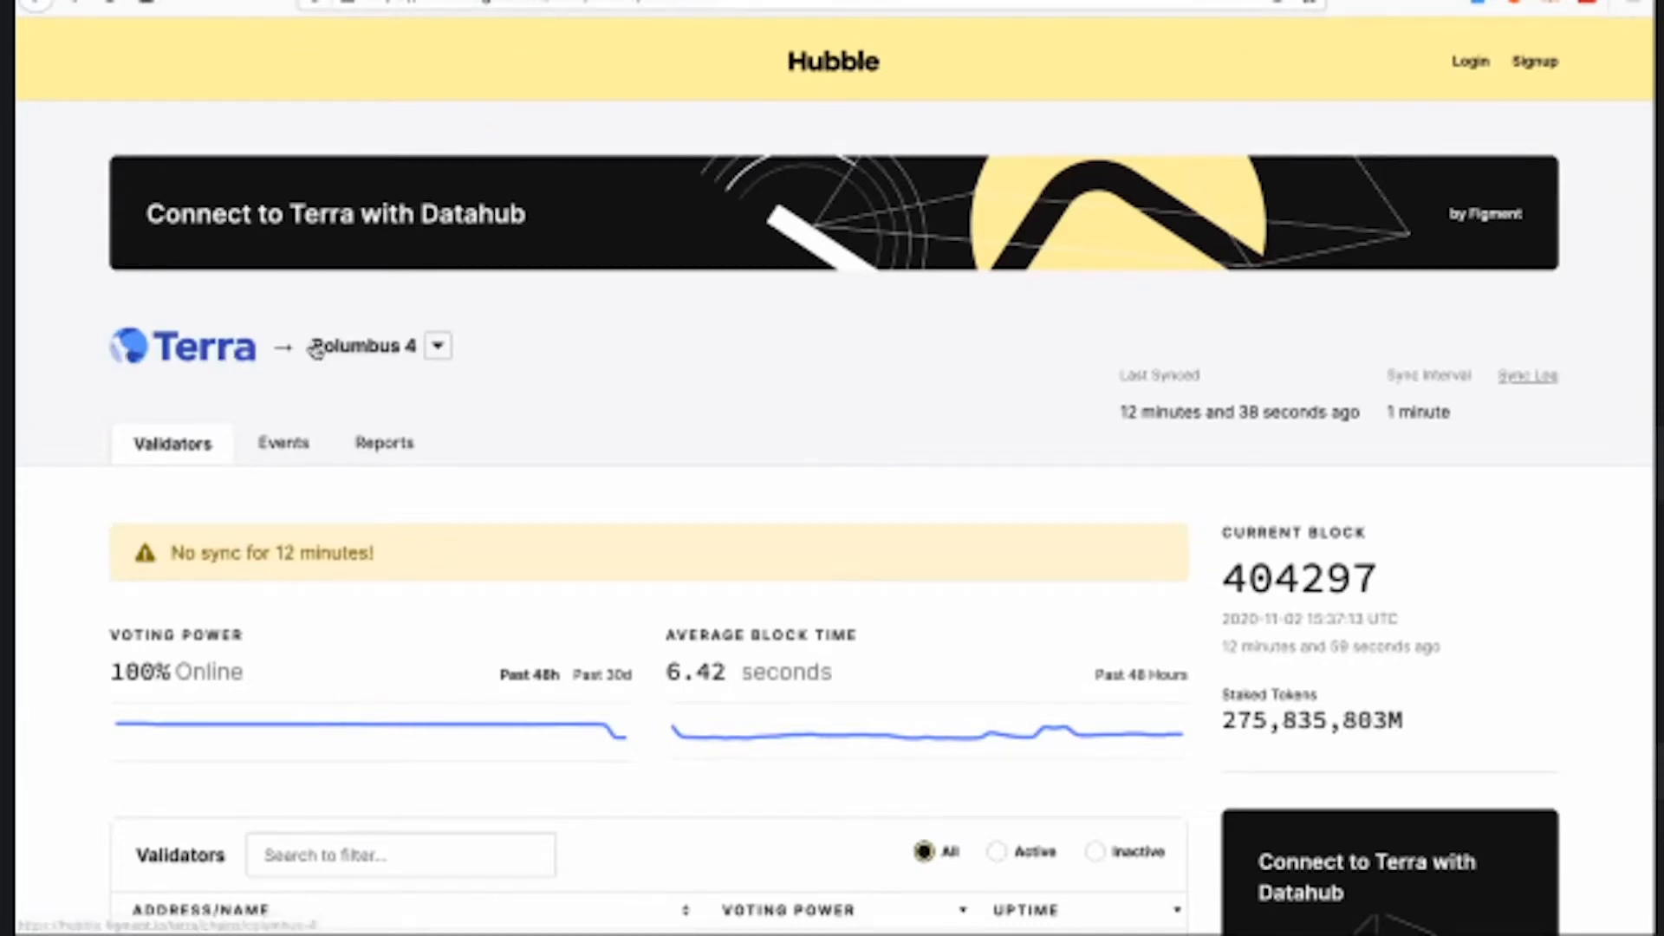
# - Scroll the Terra validators table and open the Figment Networks validator details
pyautogui.scroll(-3)
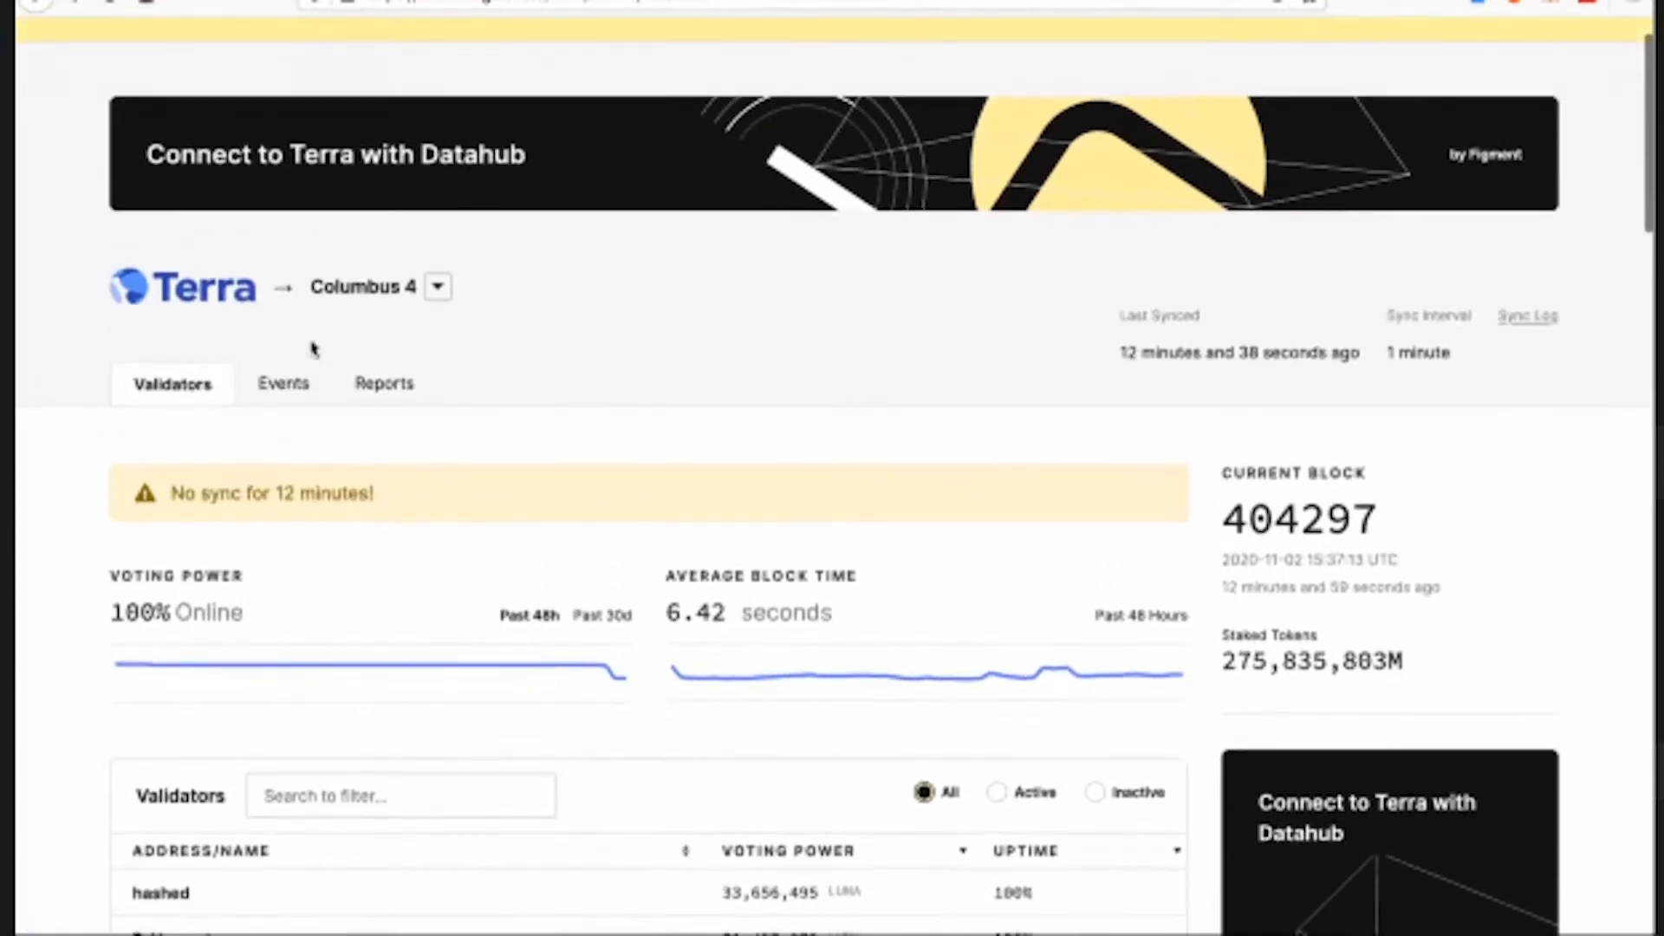
pyautogui.scroll(-3)
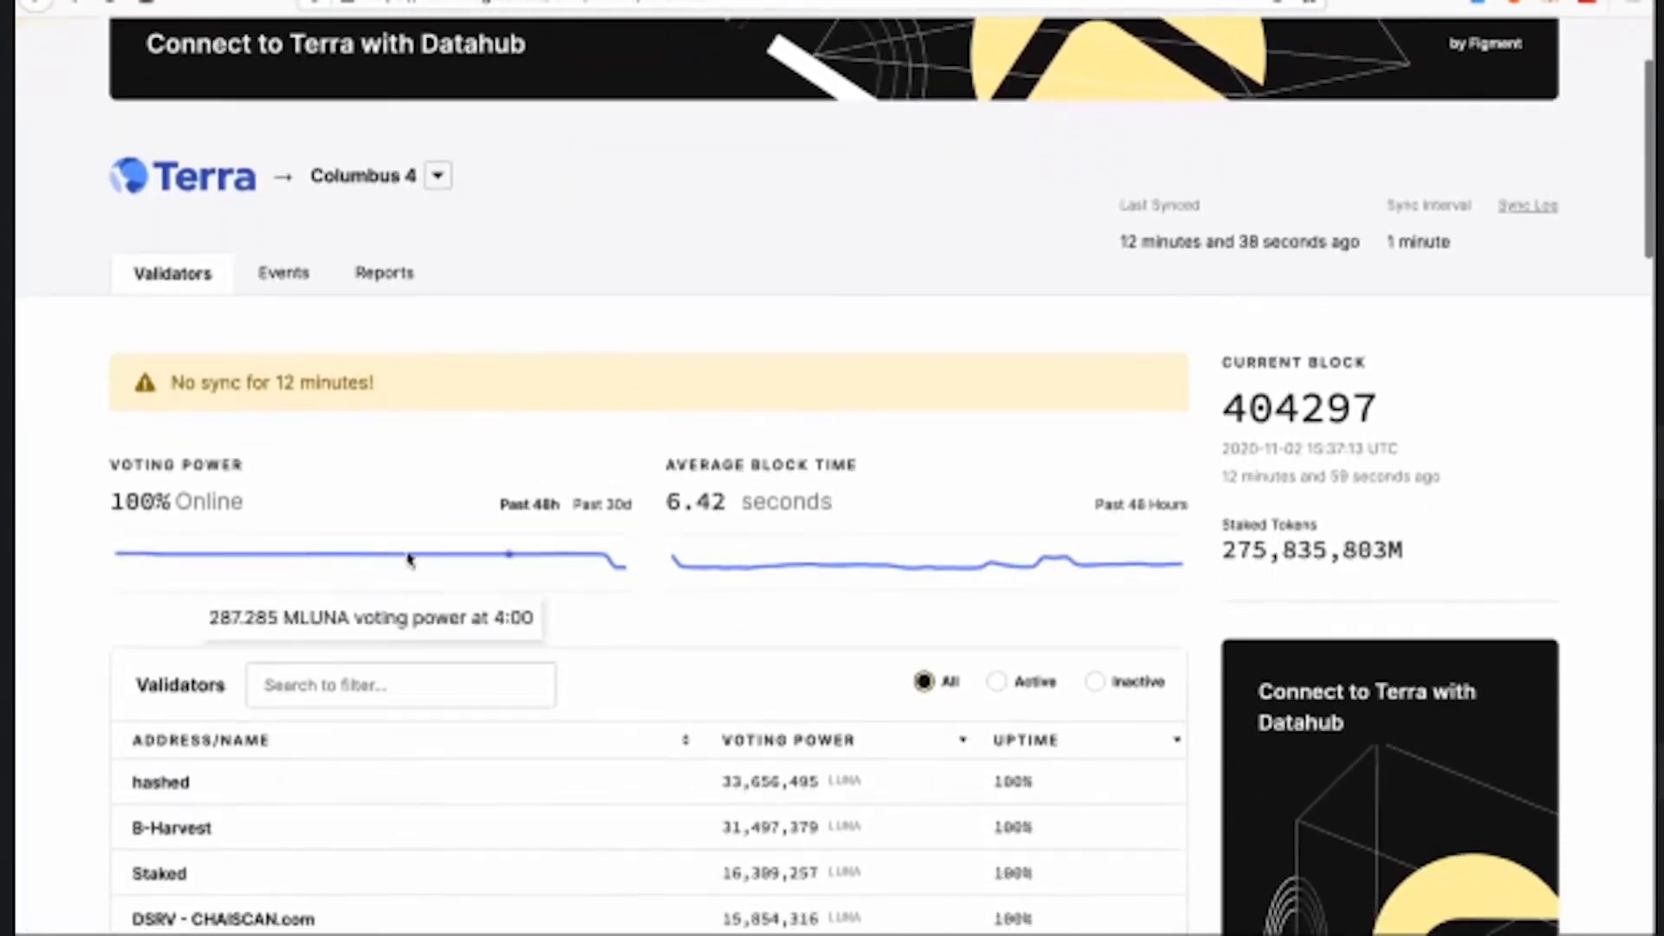
pyautogui.moveTo(626, 575)
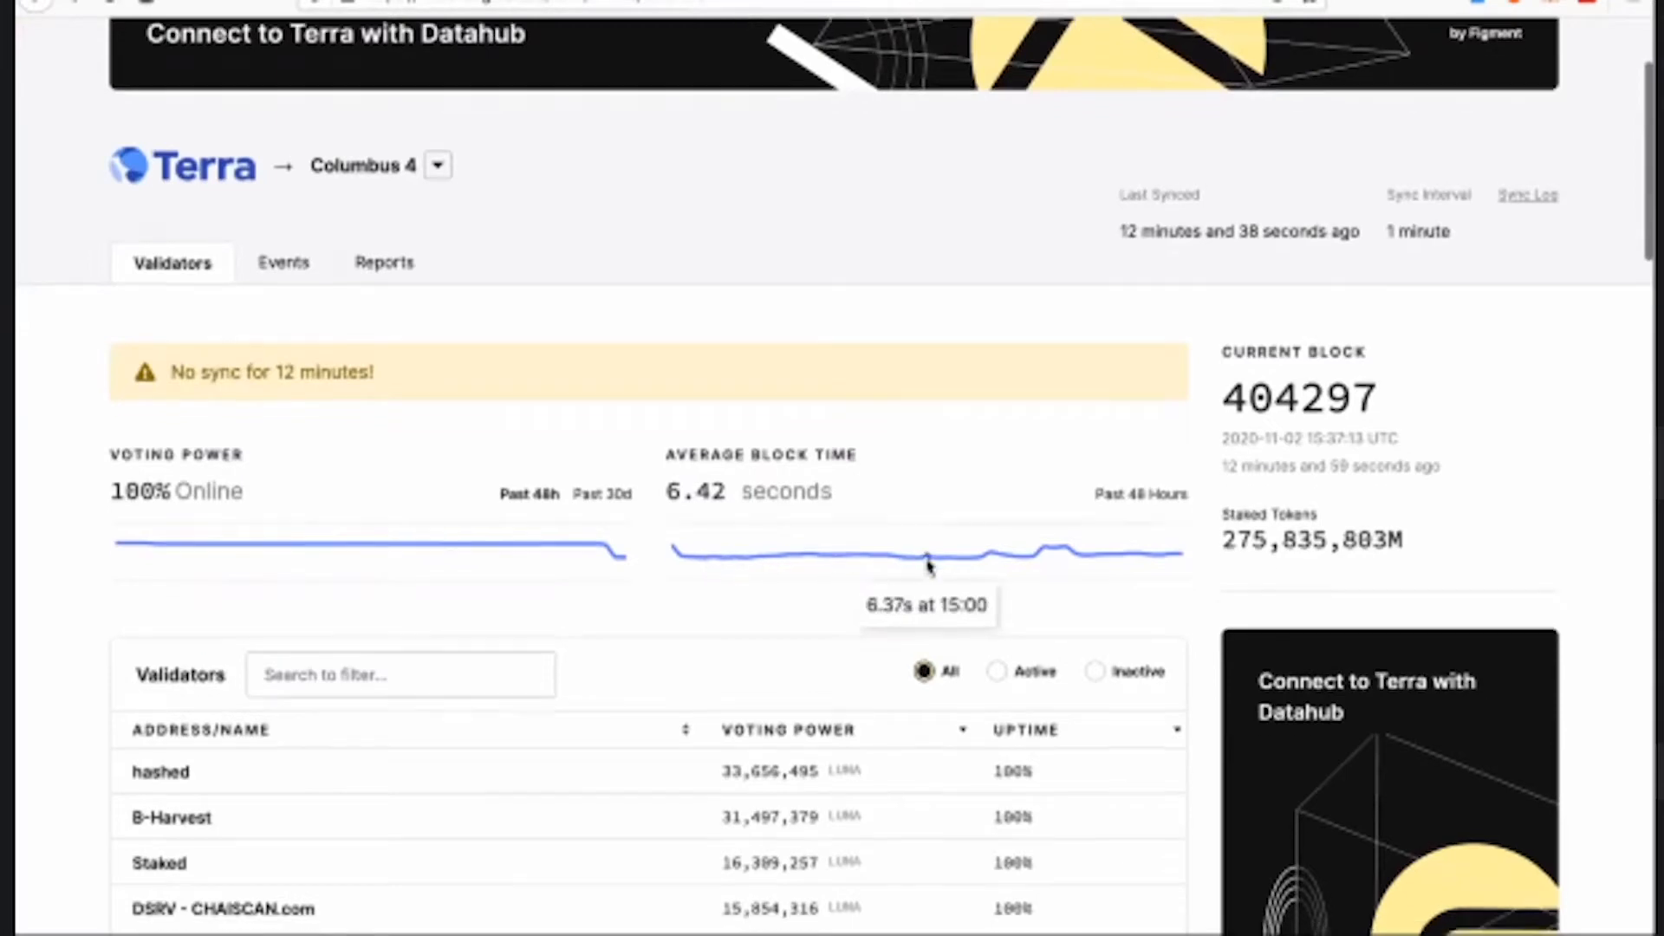
pyautogui.scroll(-3)
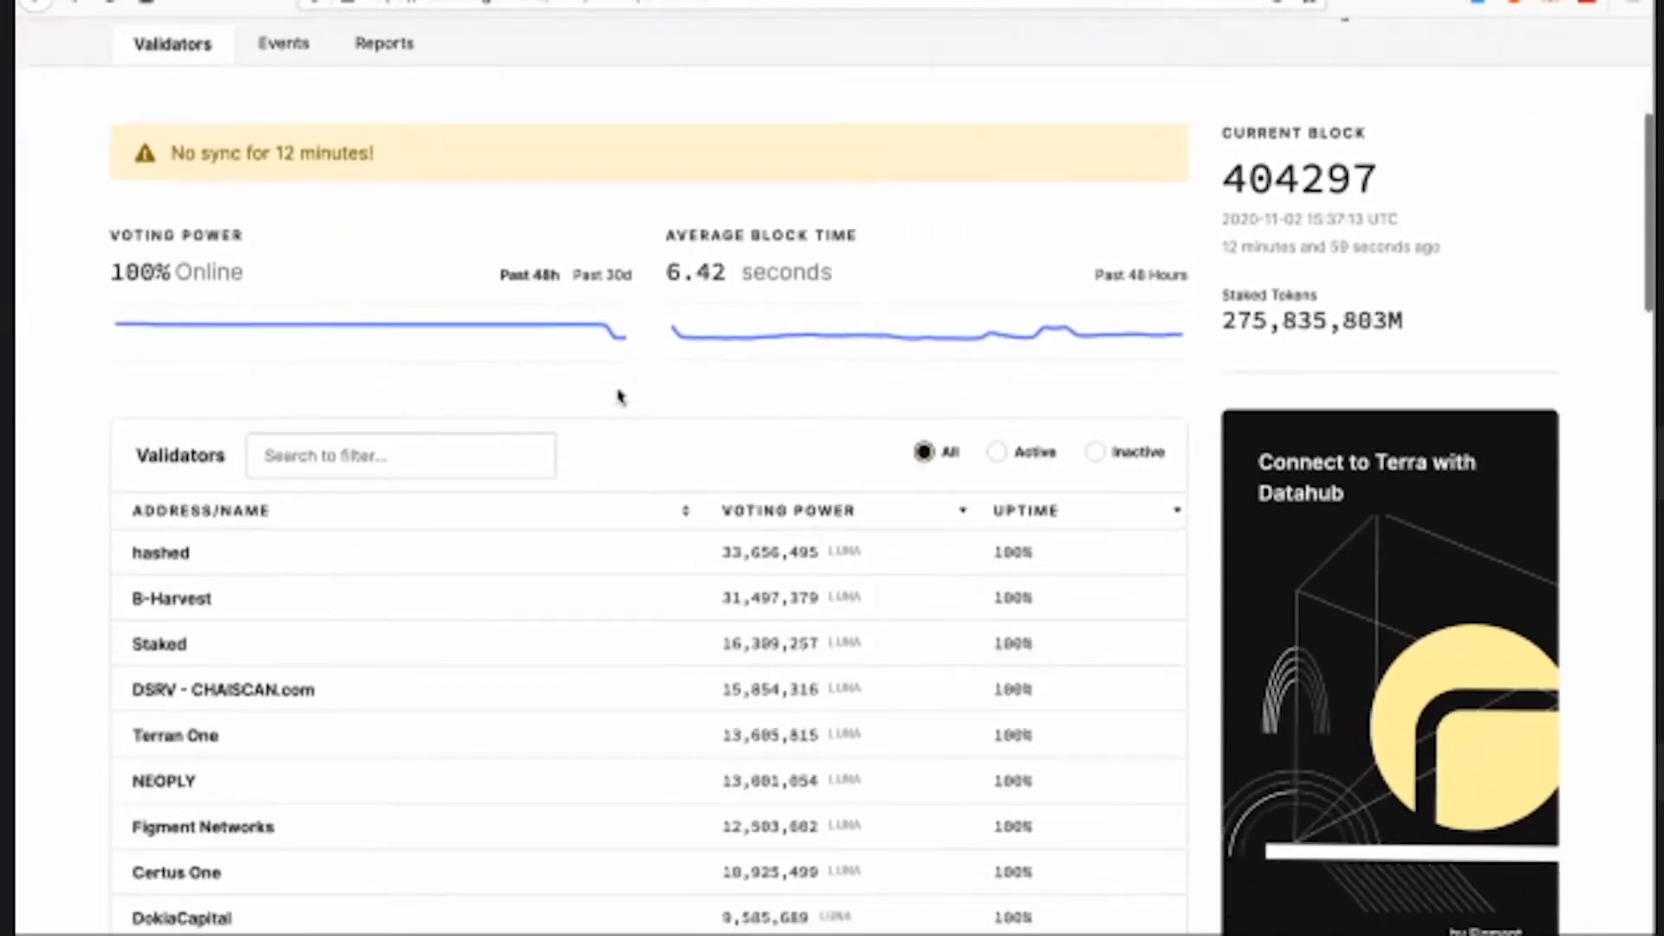
pyautogui.moveTo(48, 376)
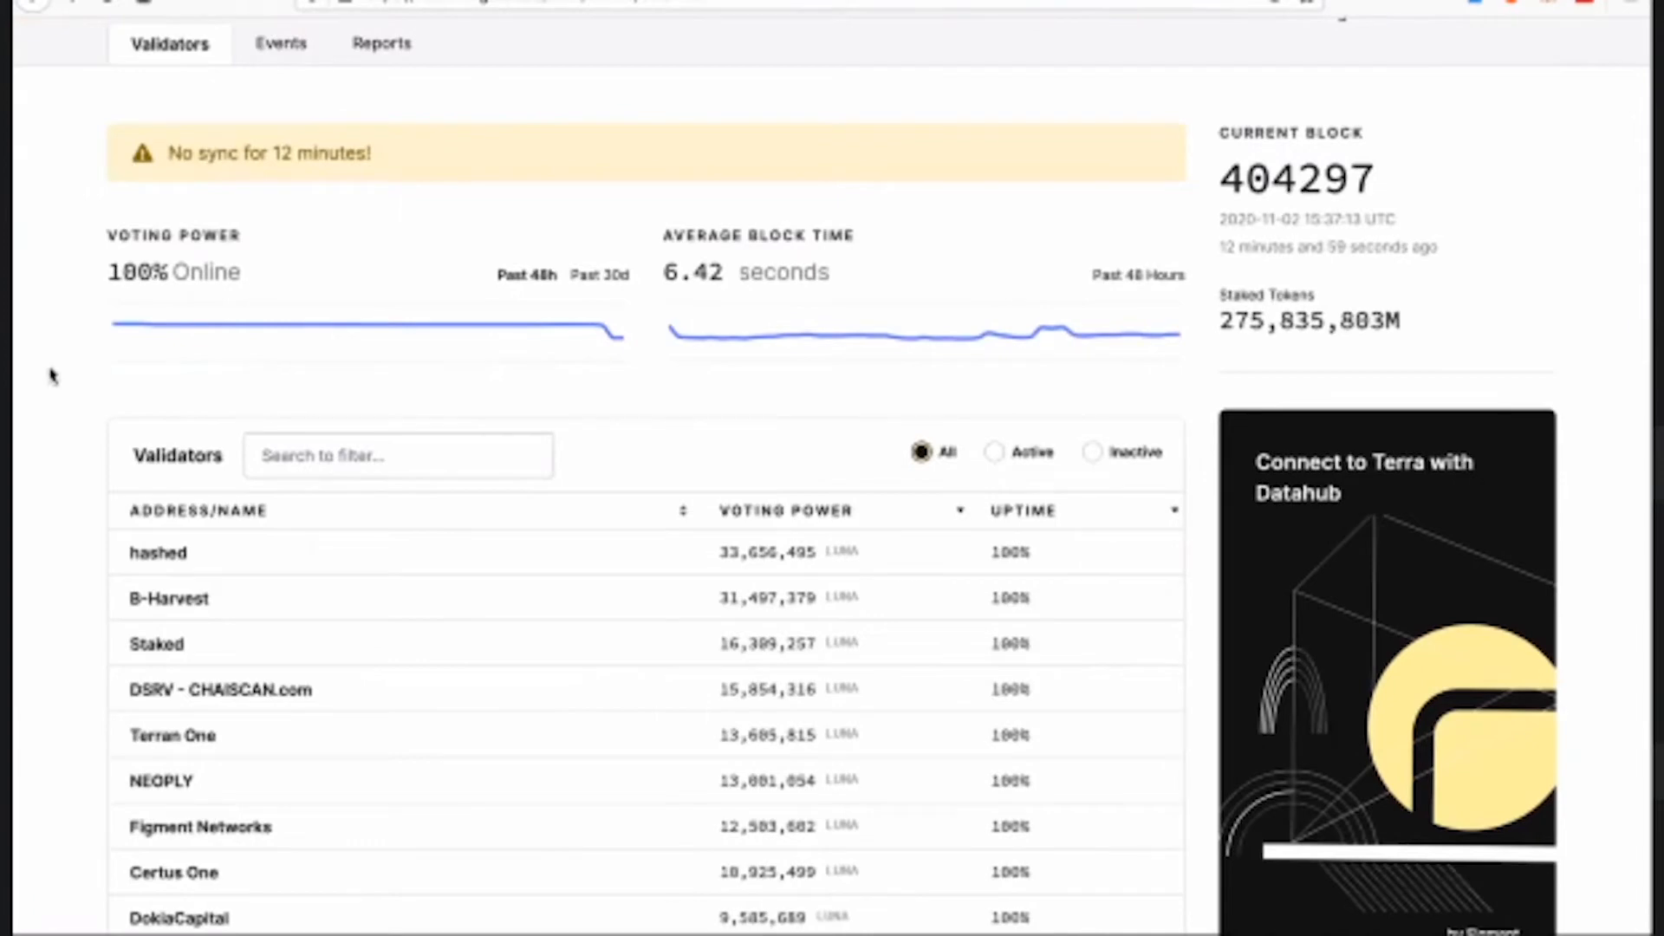
pyautogui.scroll(-3)
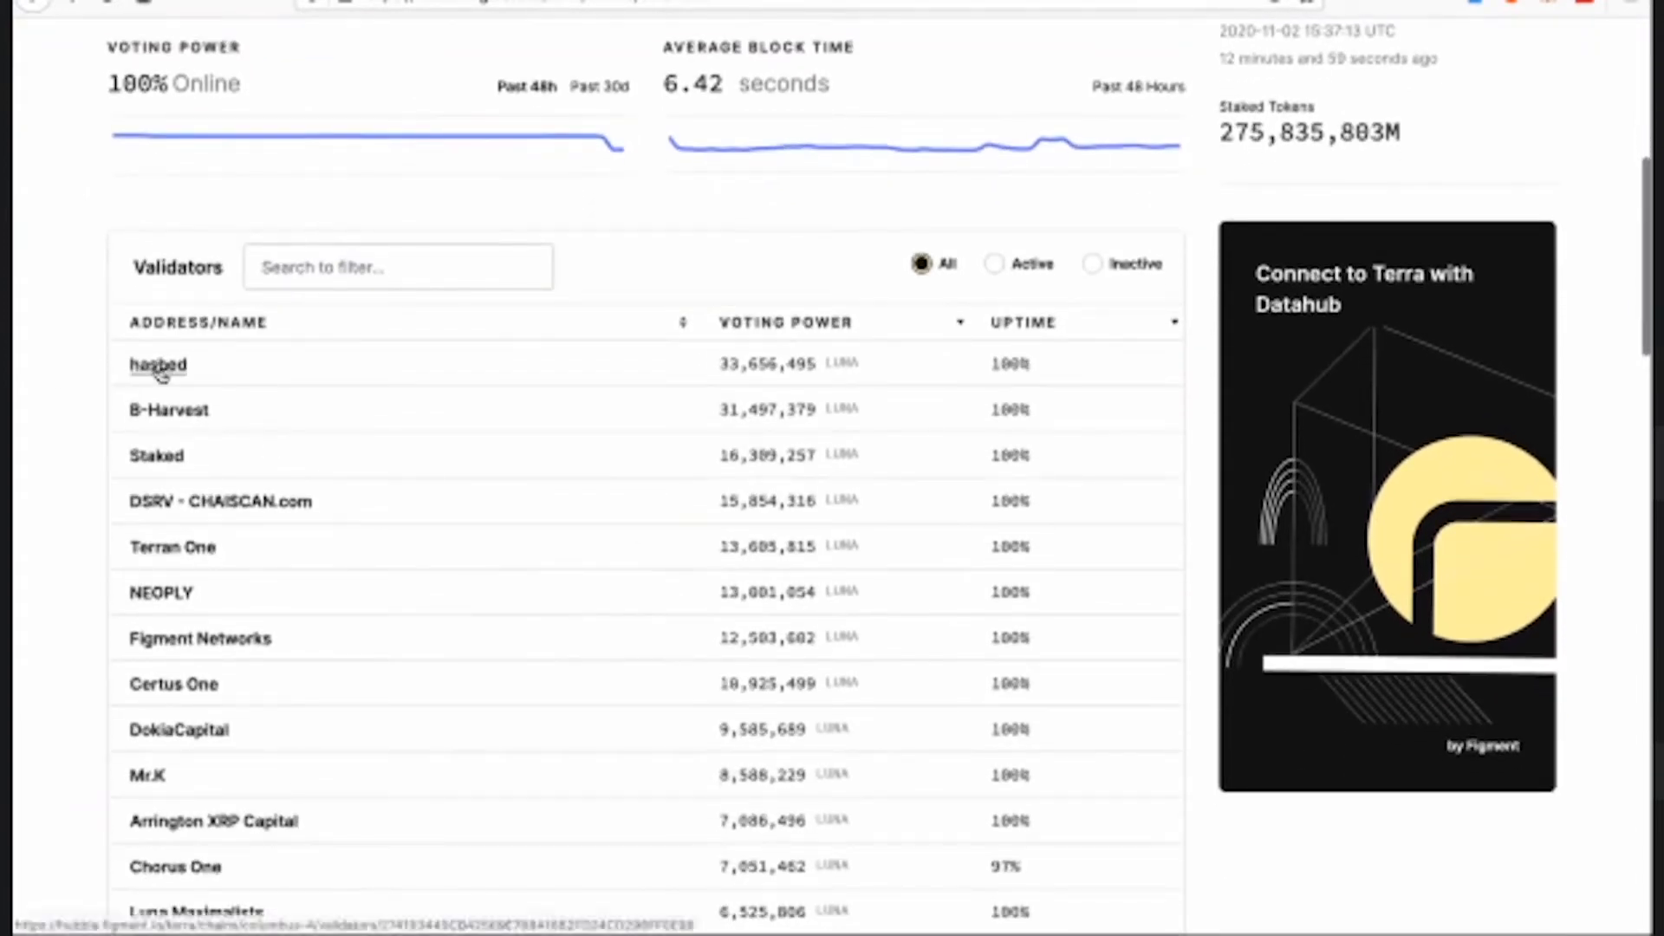
pyautogui.scroll(-3)
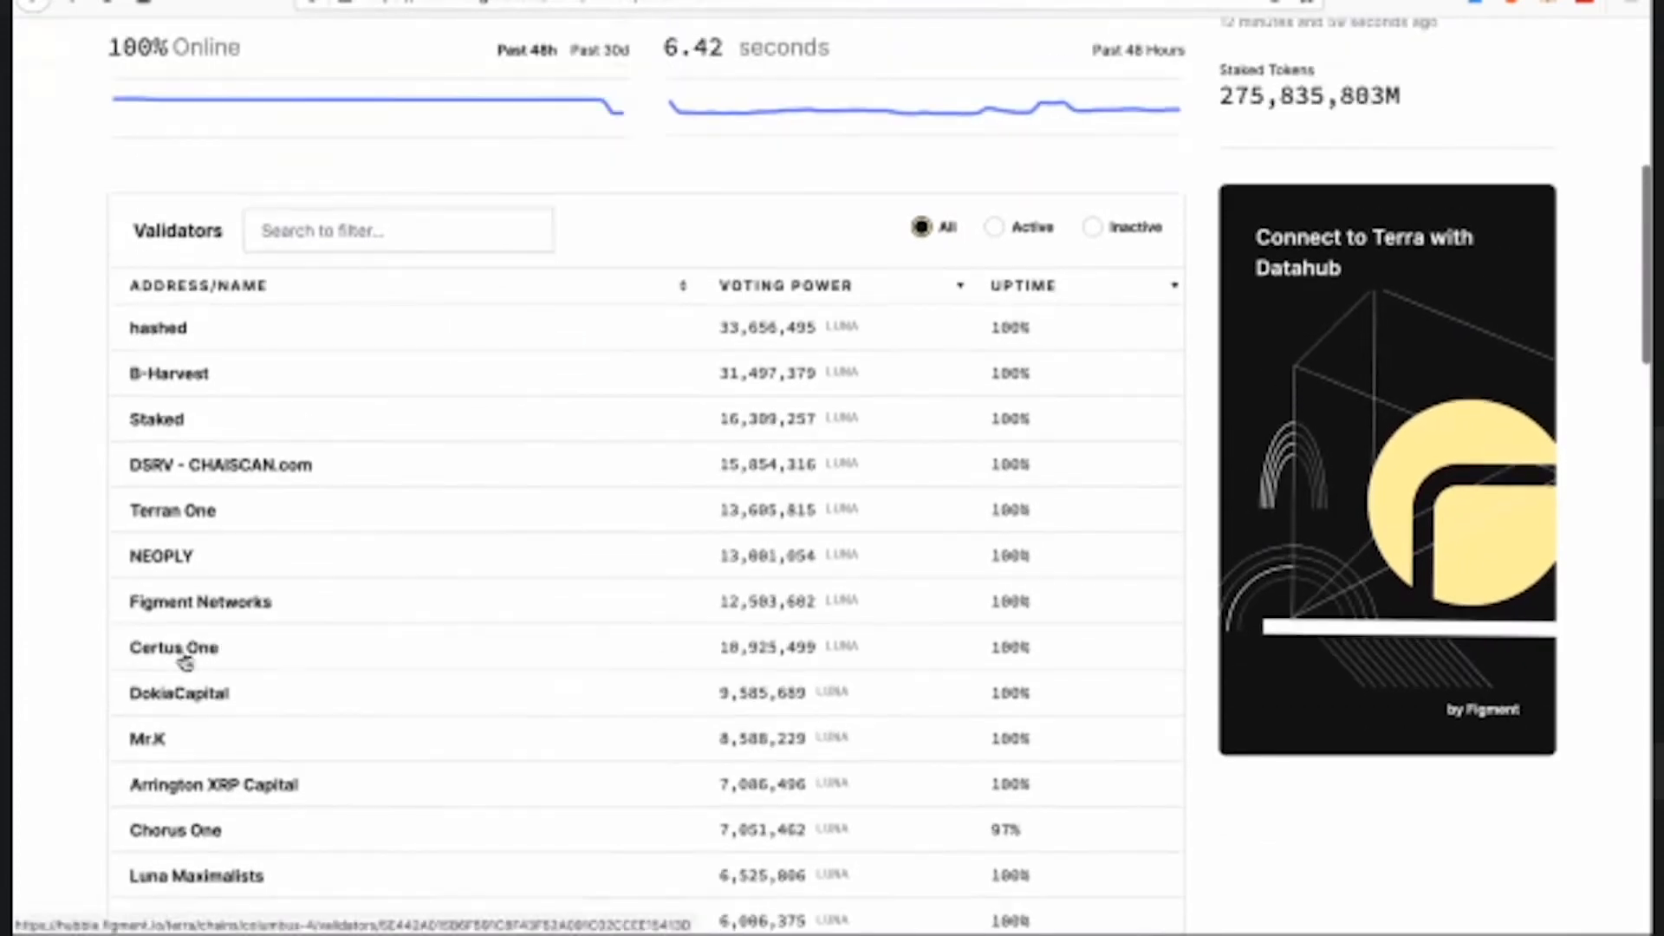
pyautogui.moveTo(200, 602)
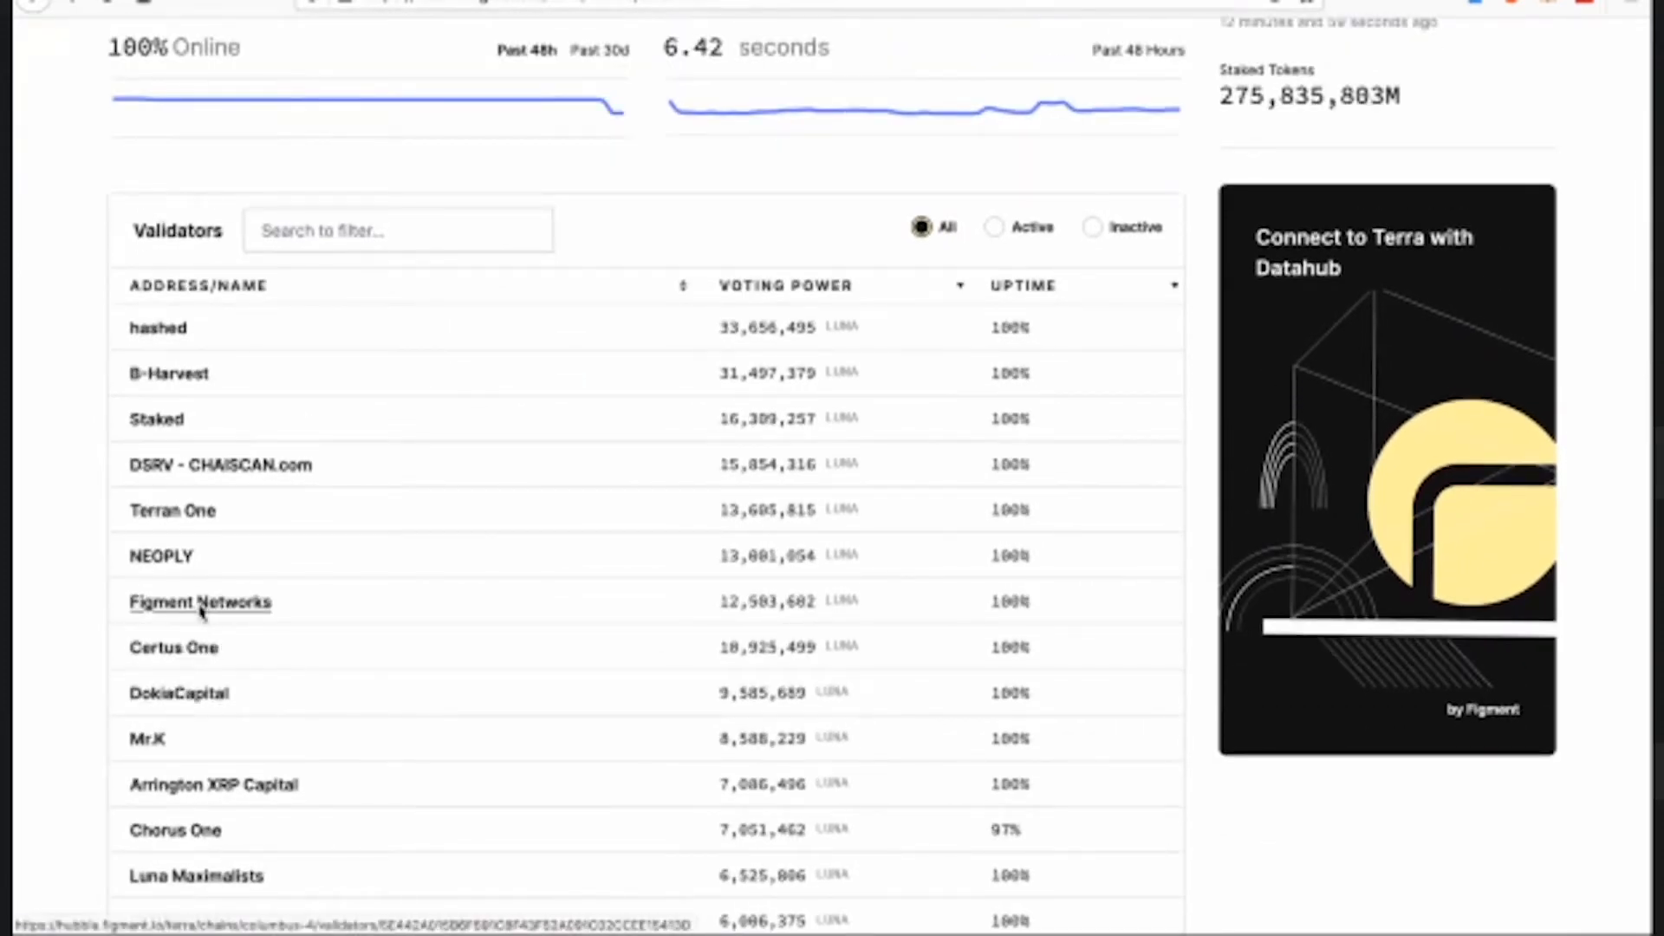
pyautogui.click(199, 601)
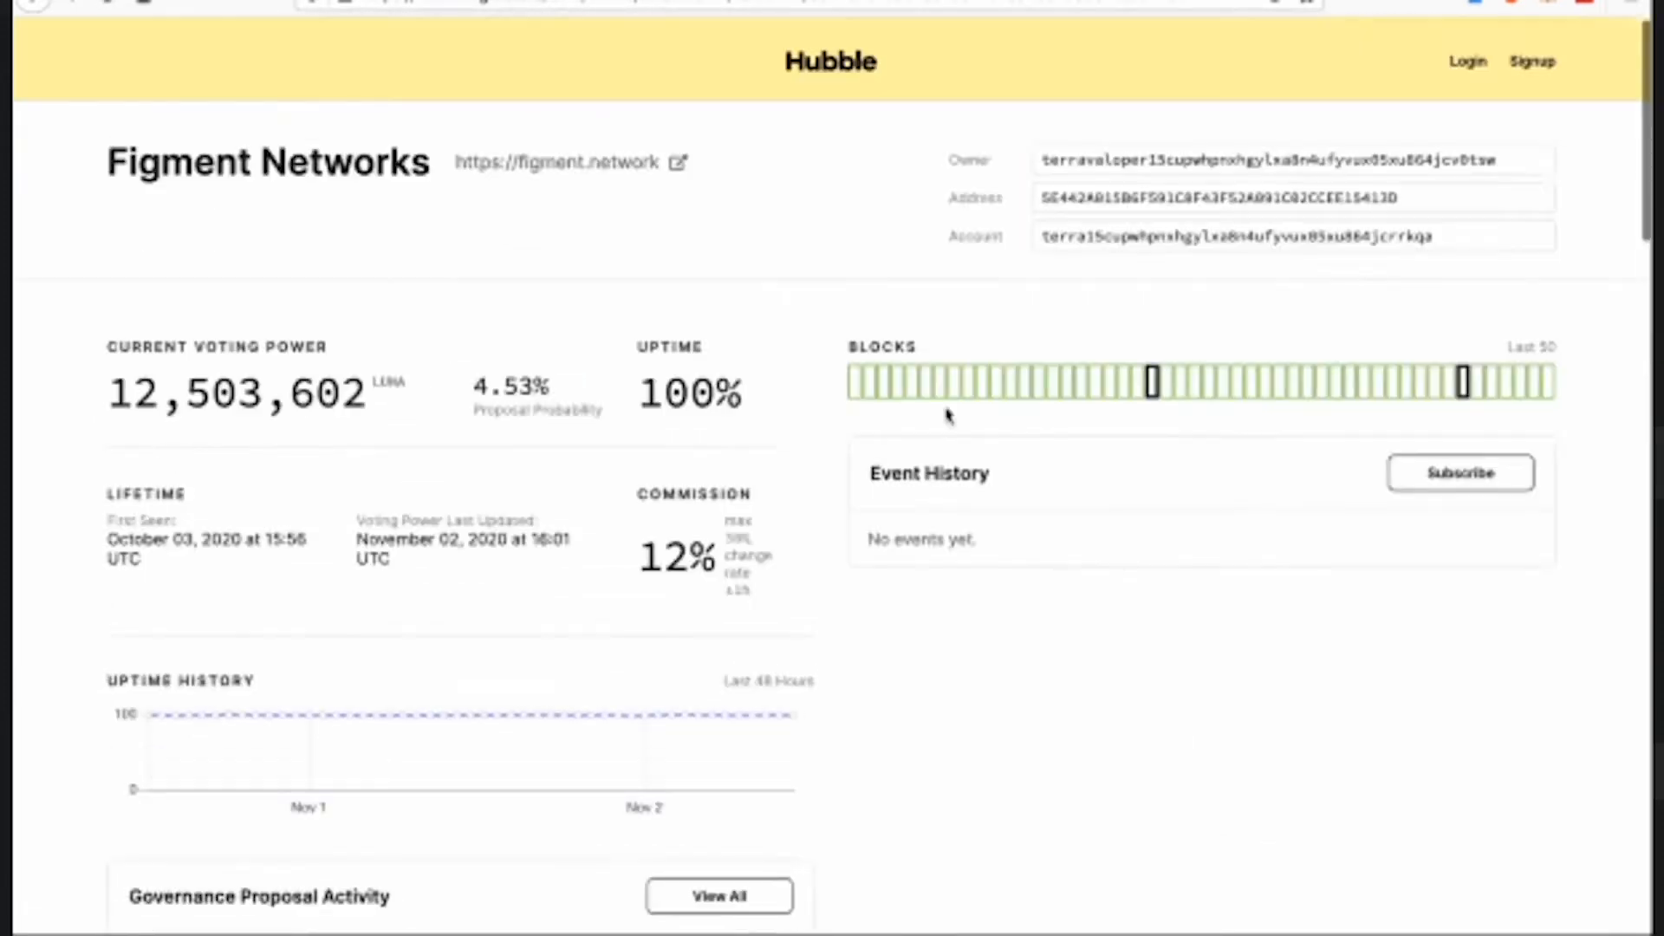
pyautogui.moveTo(1074, 381)
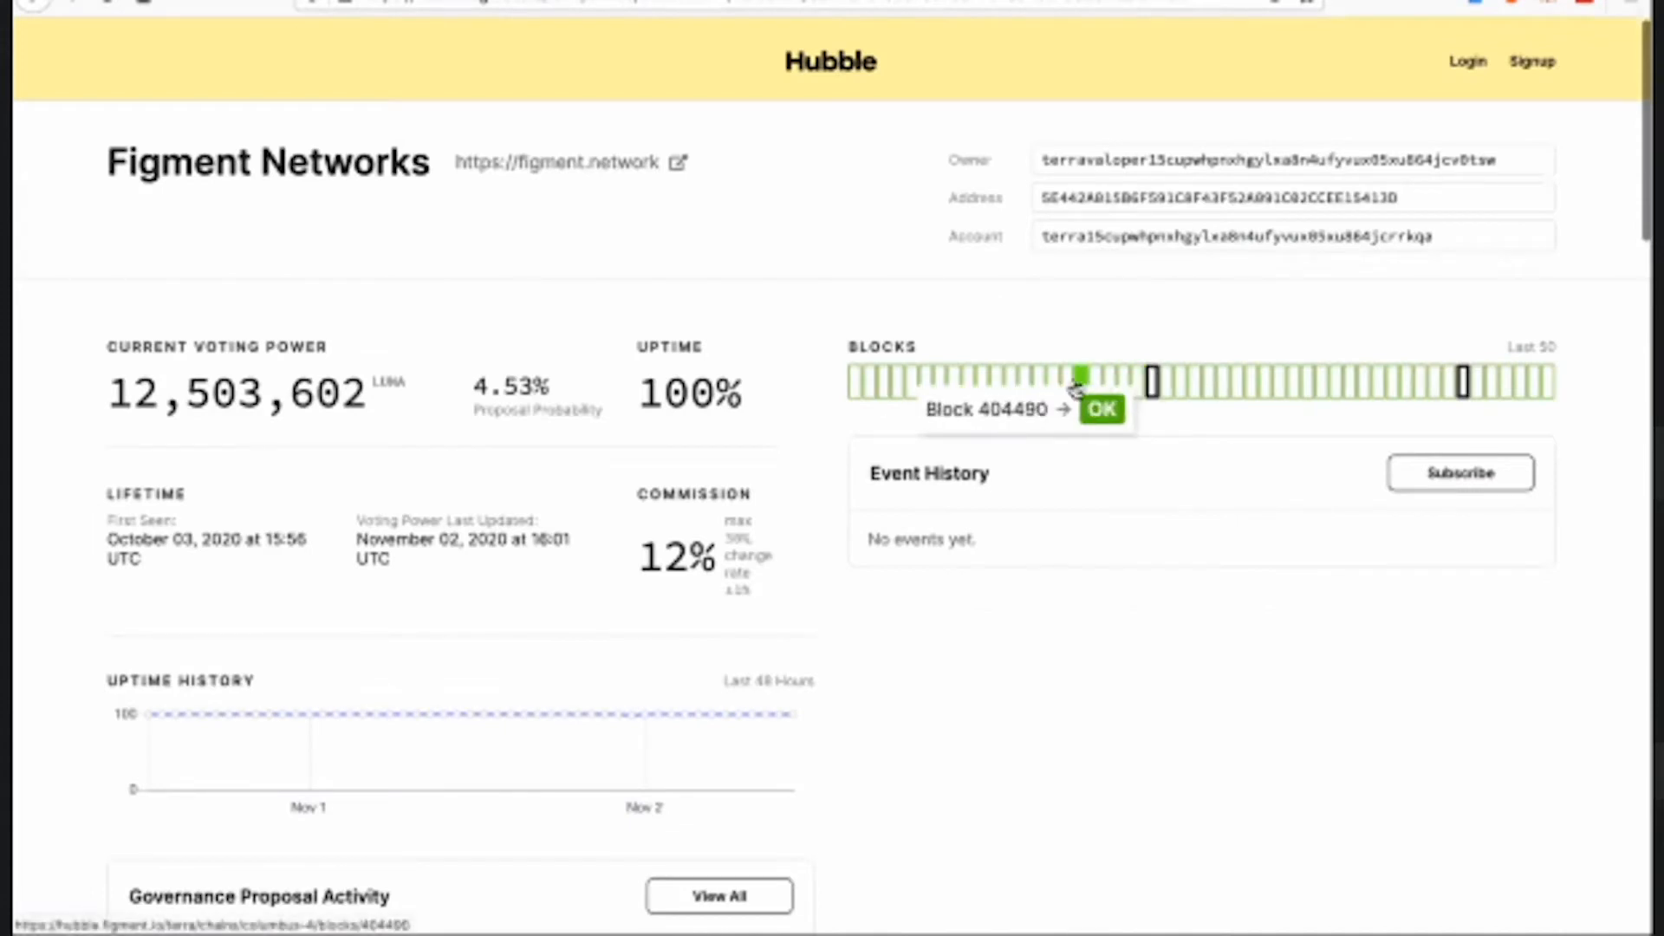
pyautogui.moveTo(1154, 381)
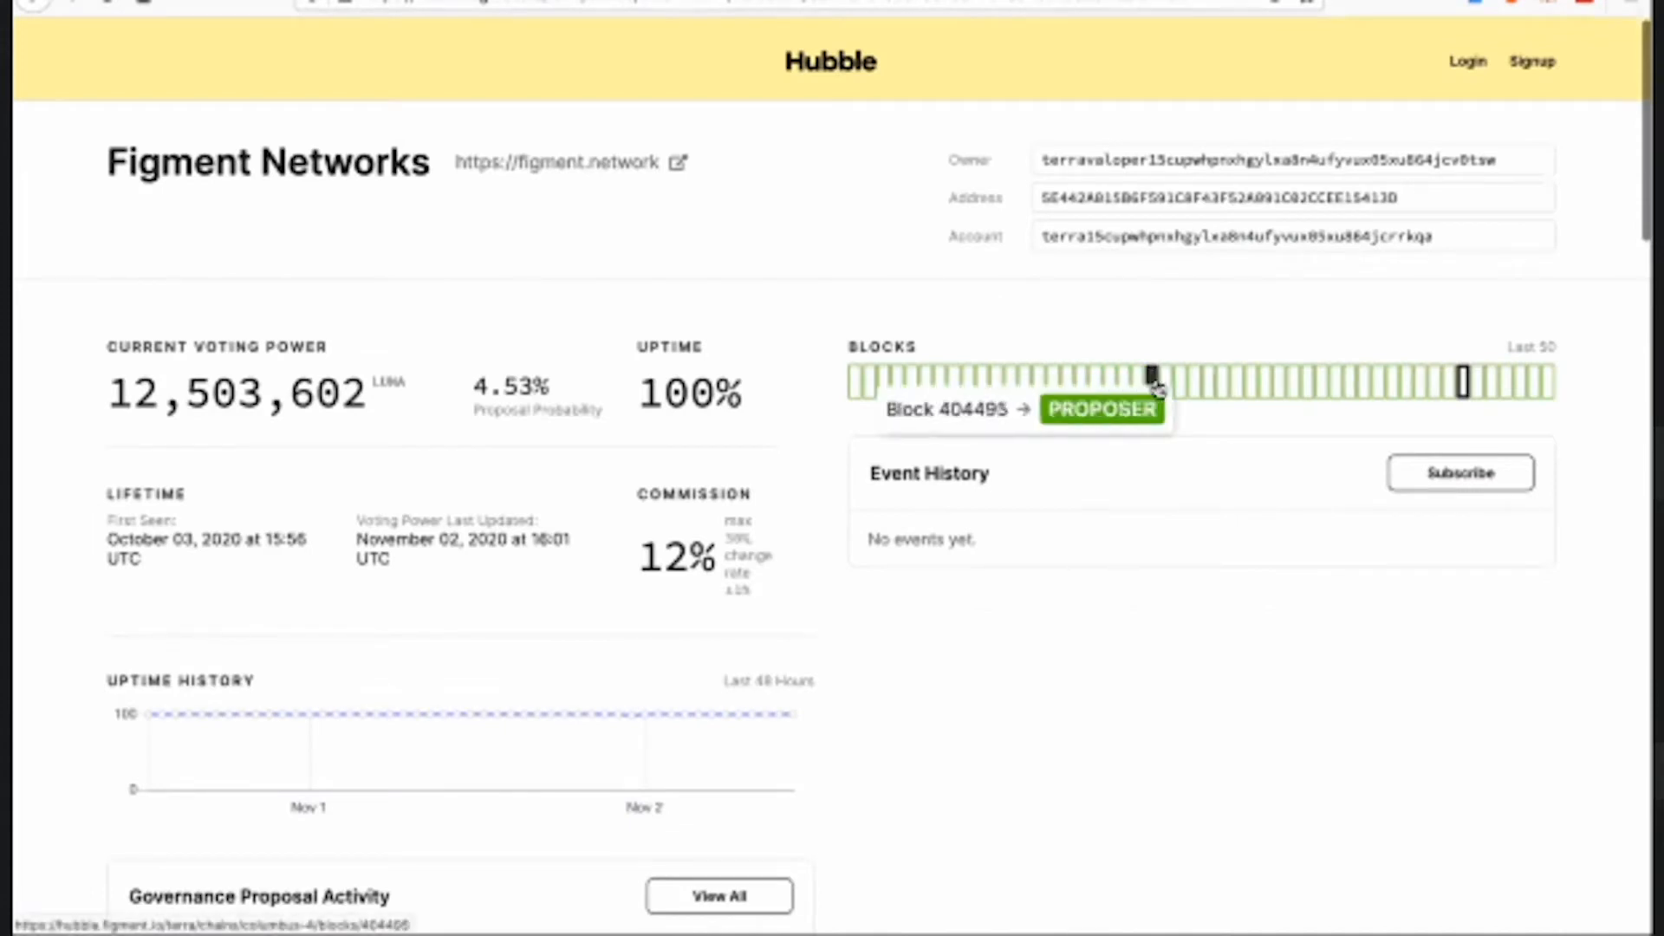
# - Scroll through the validator page's uptime, commission, blocks, governance and delegations sections
pyautogui.scroll(-3)
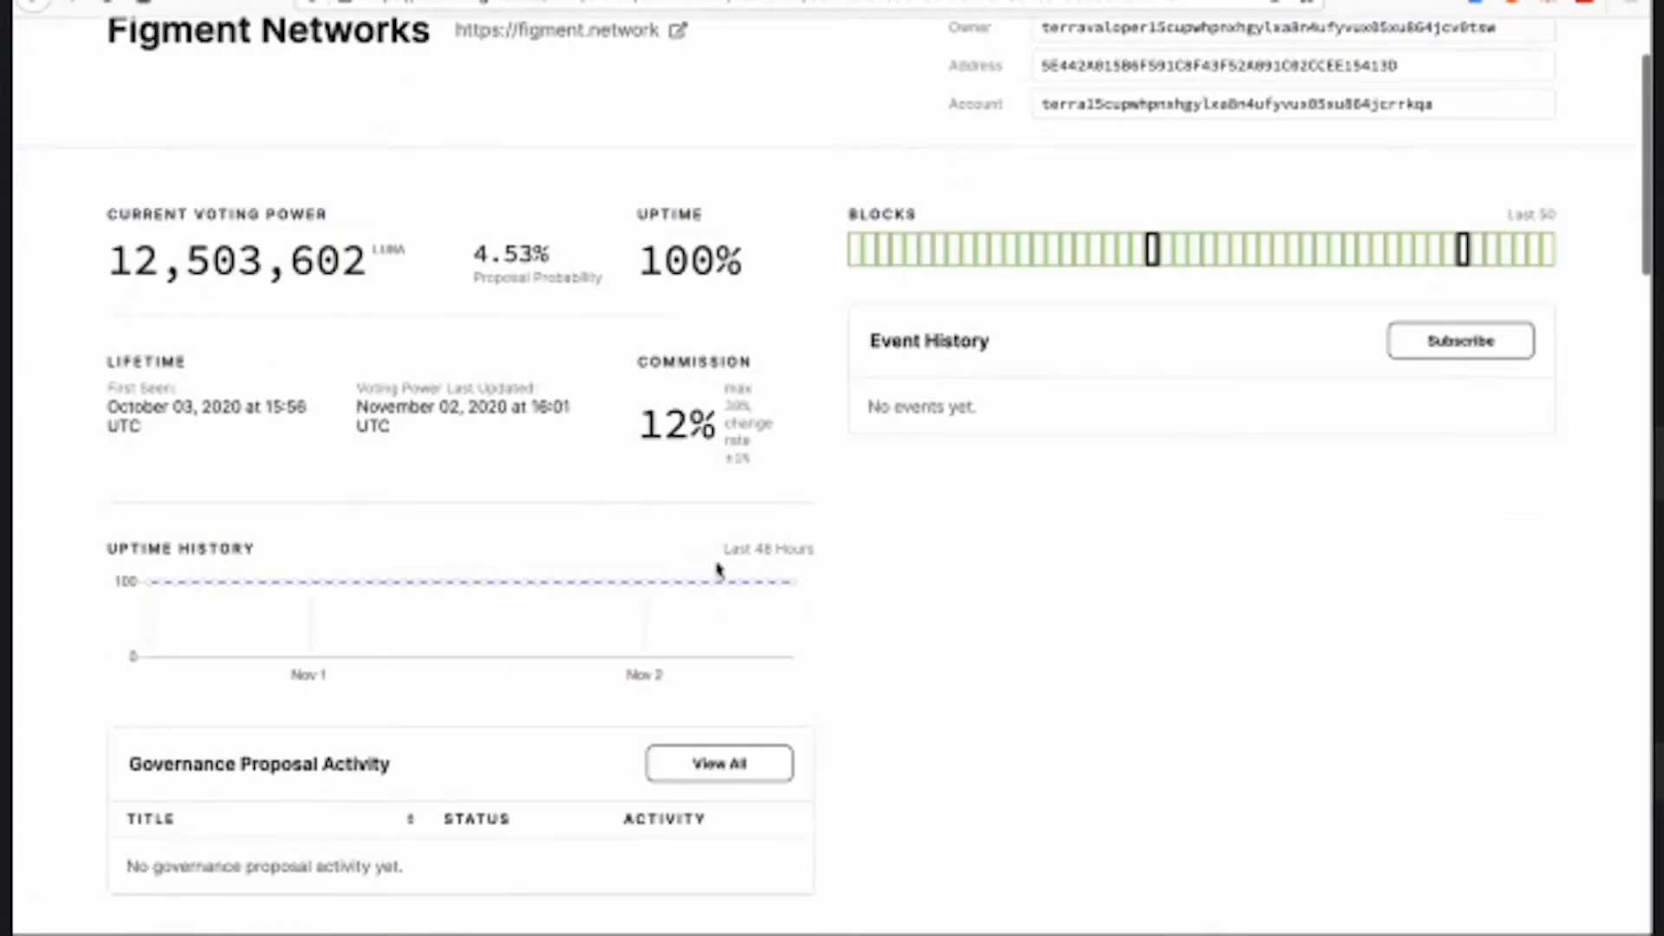
pyautogui.scroll(-3)
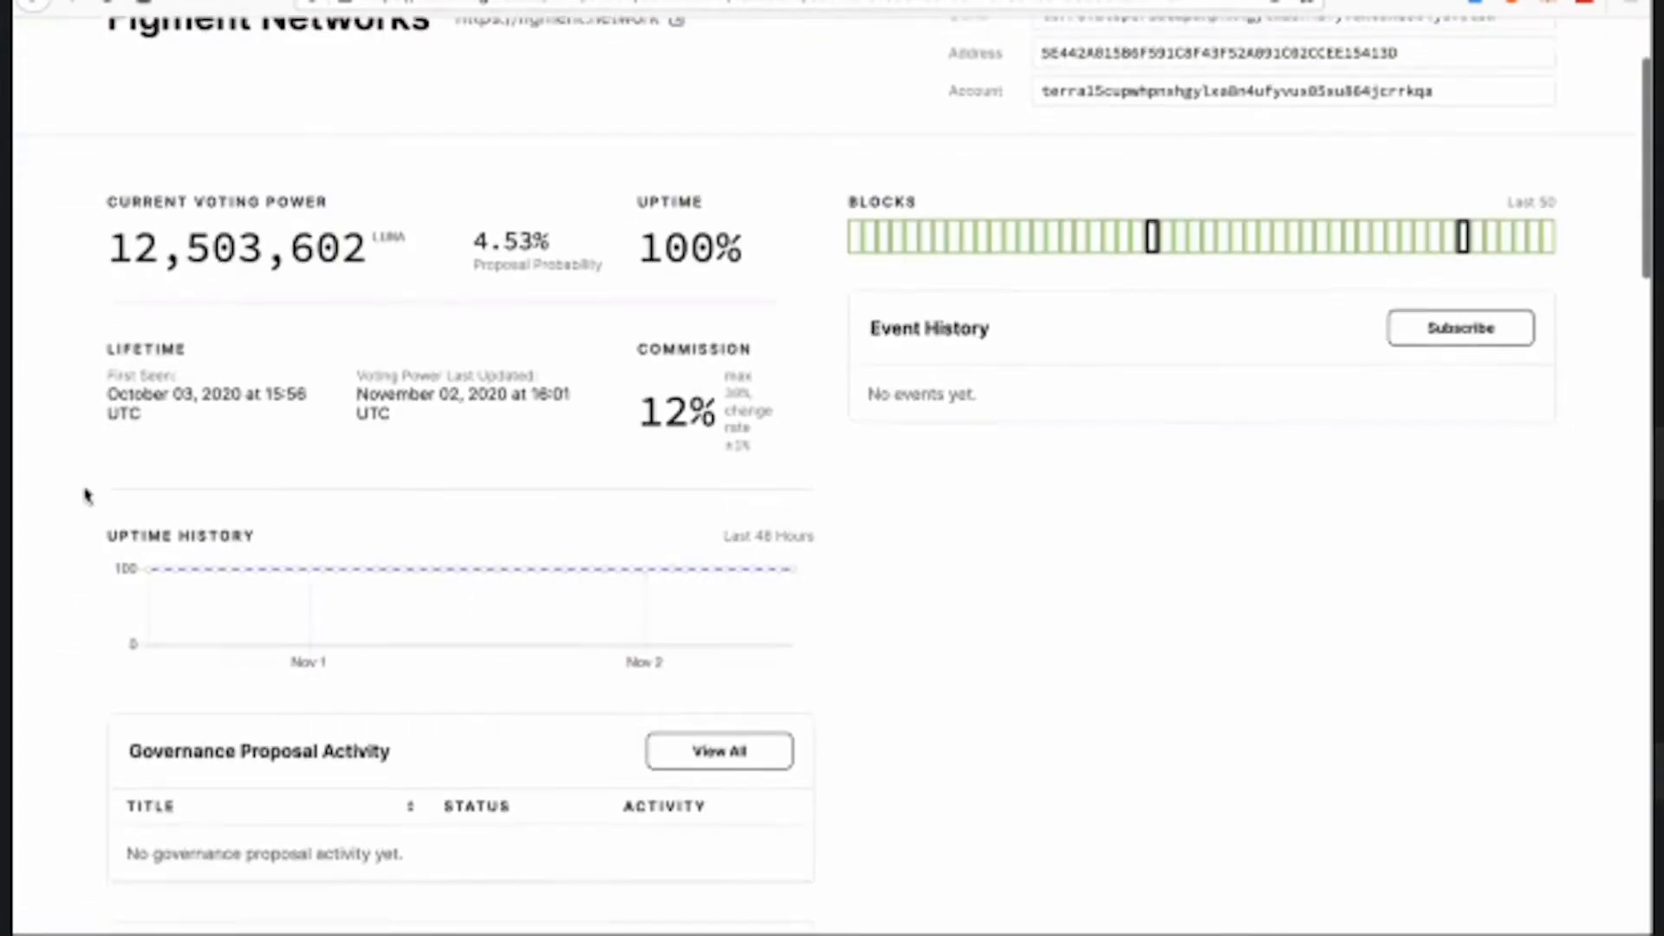
pyautogui.scroll(-3)
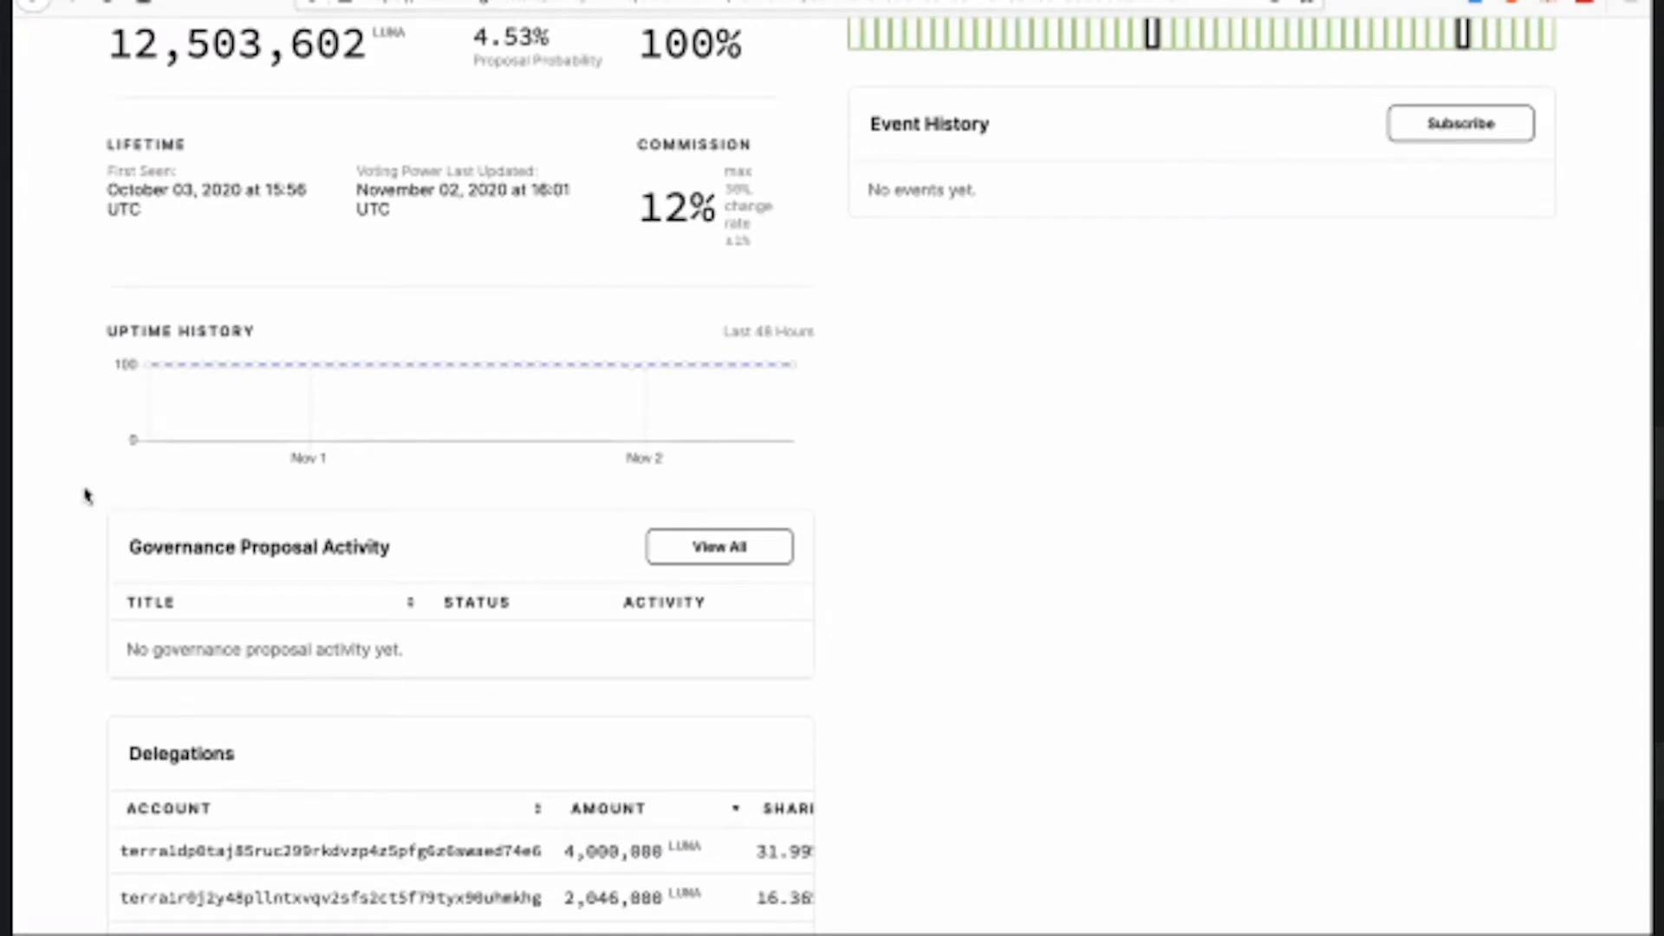
pyautogui.moveTo(130, 367)
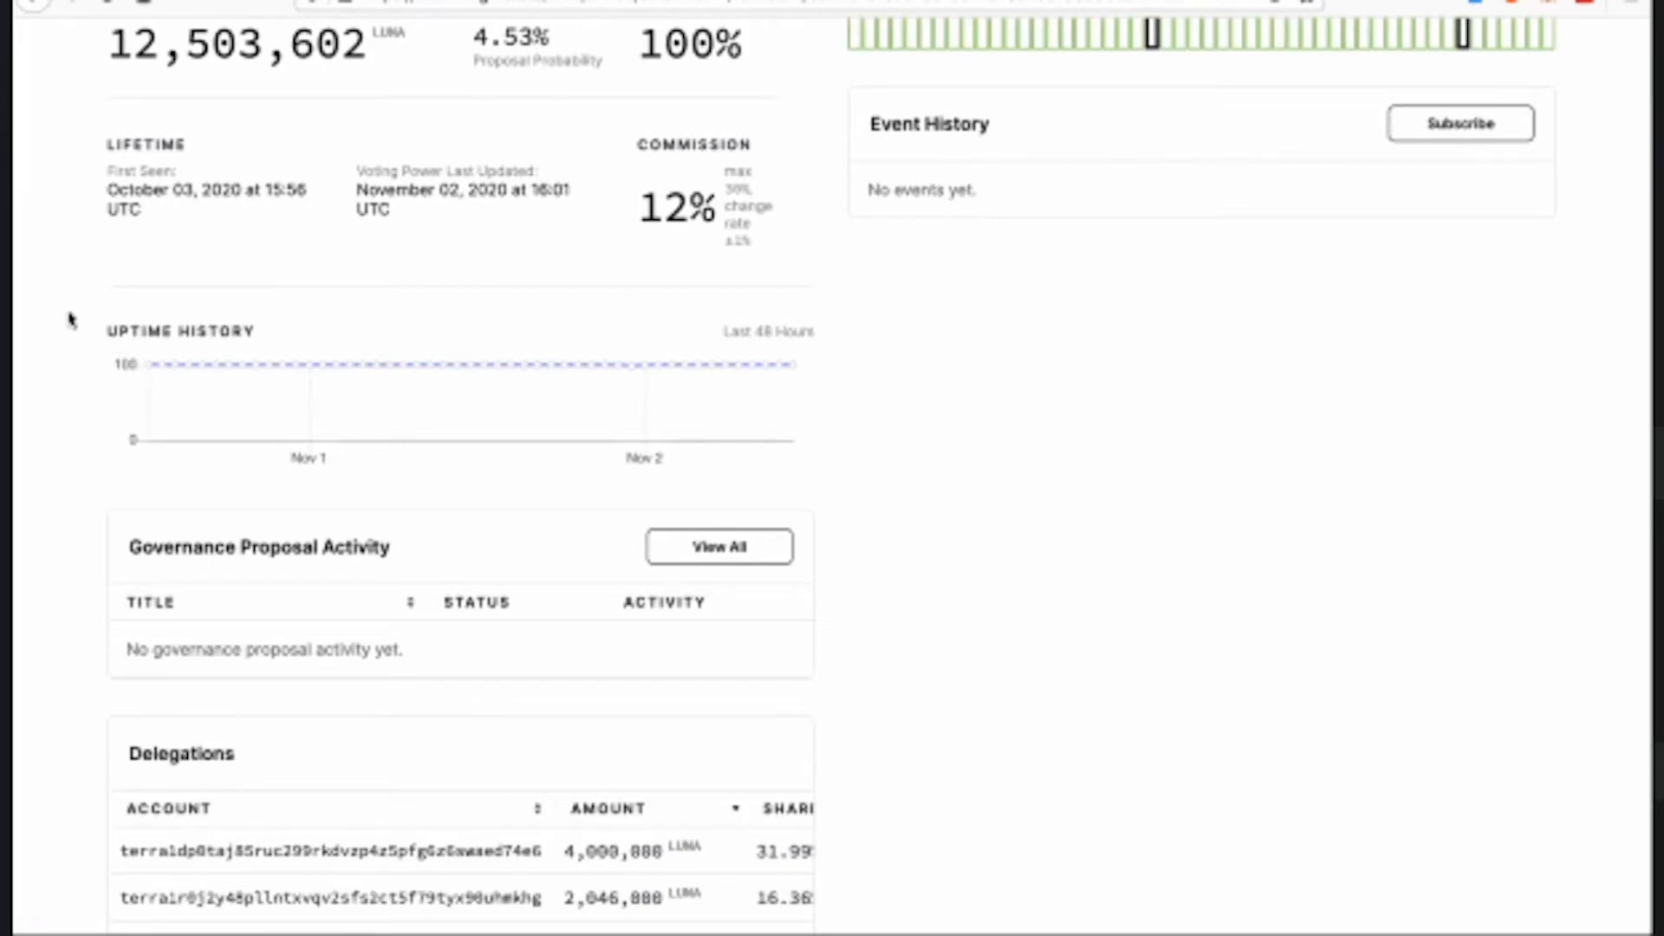
pyautogui.scroll(3)
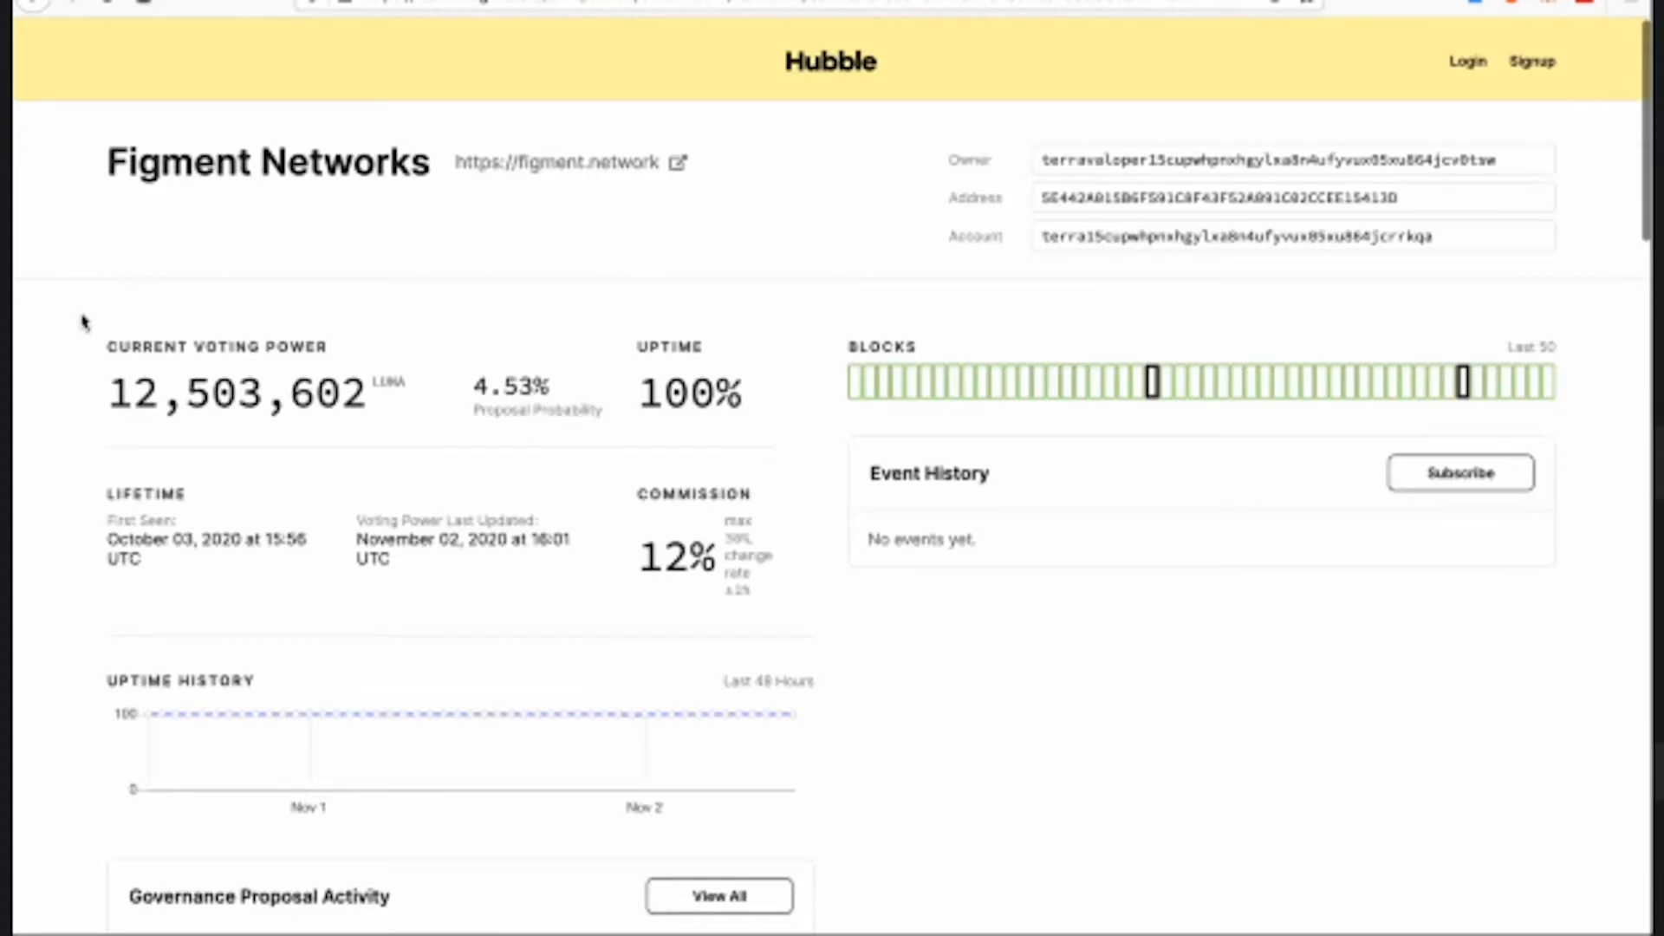
pyautogui.moveTo(163, 264)
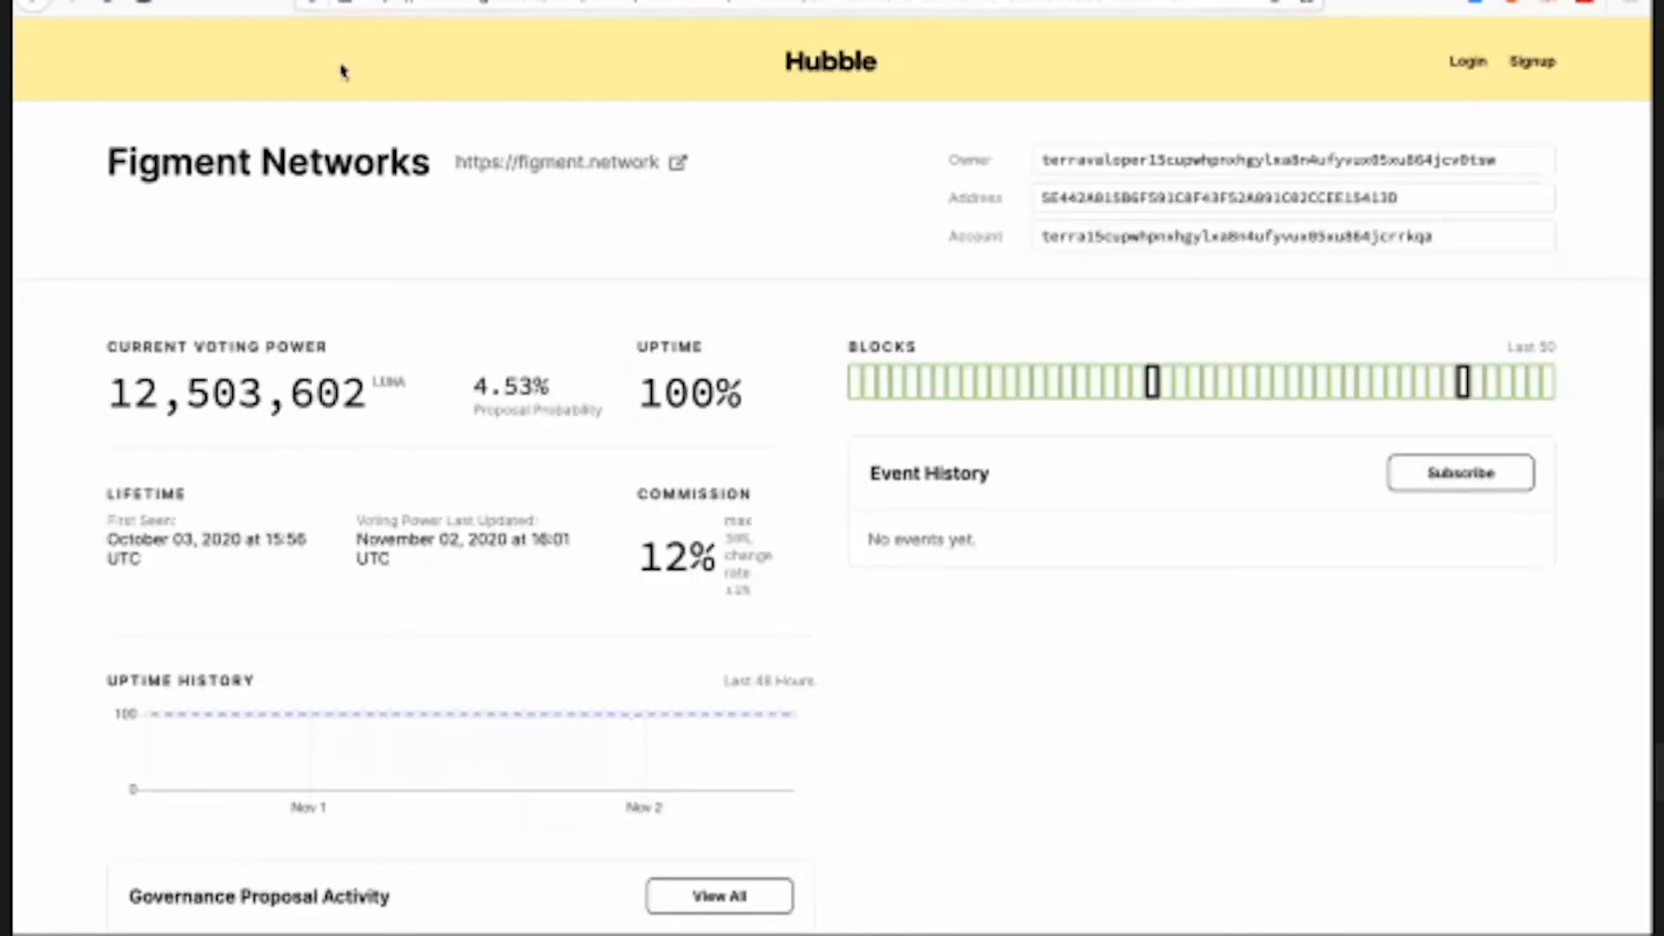
pyautogui.moveTo(329, 30)
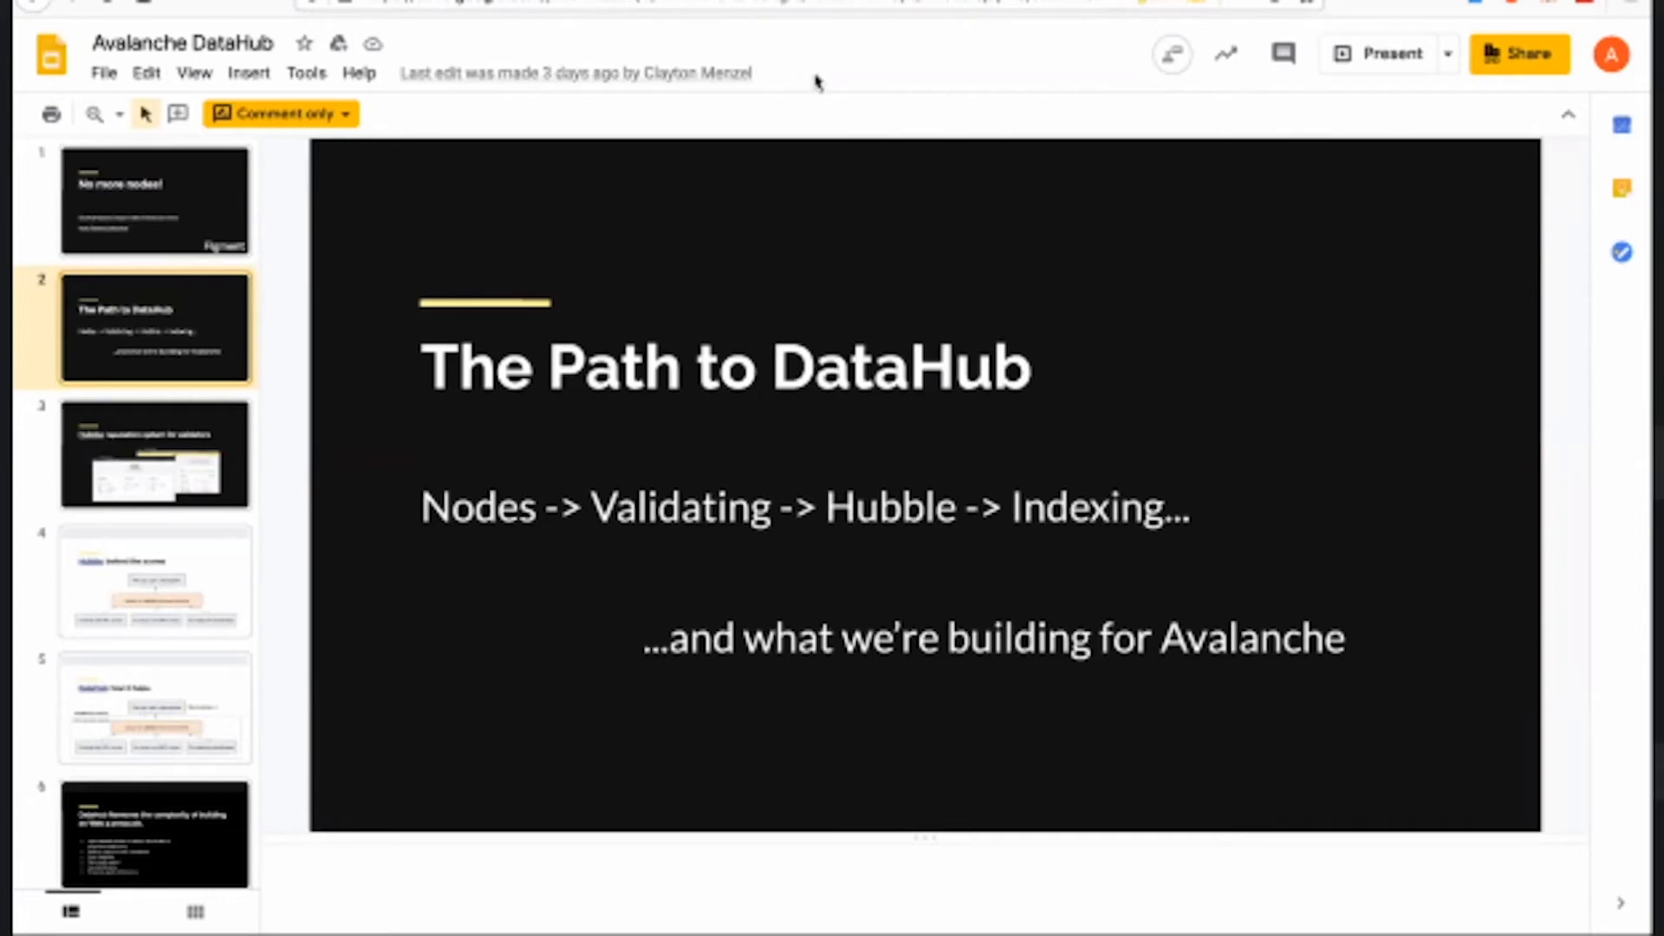
pyautogui.moveTo(466, 74)
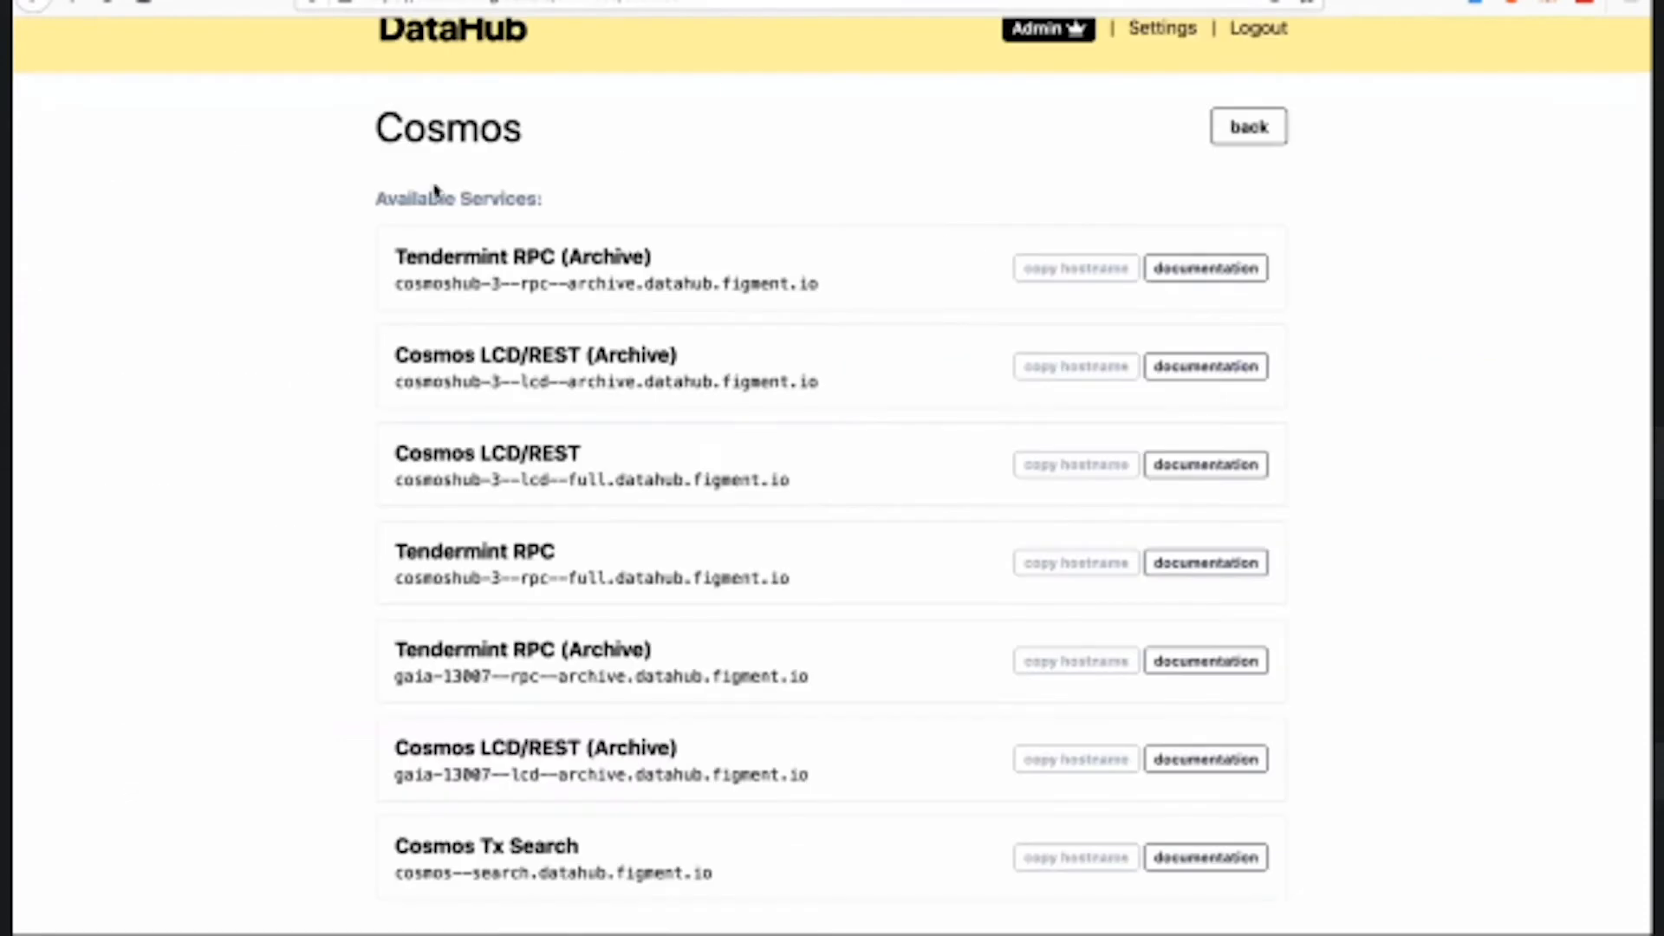
# - Switch from the slides to the browser tab showing the DataHub dashboard
pyautogui.click(1258, 29)
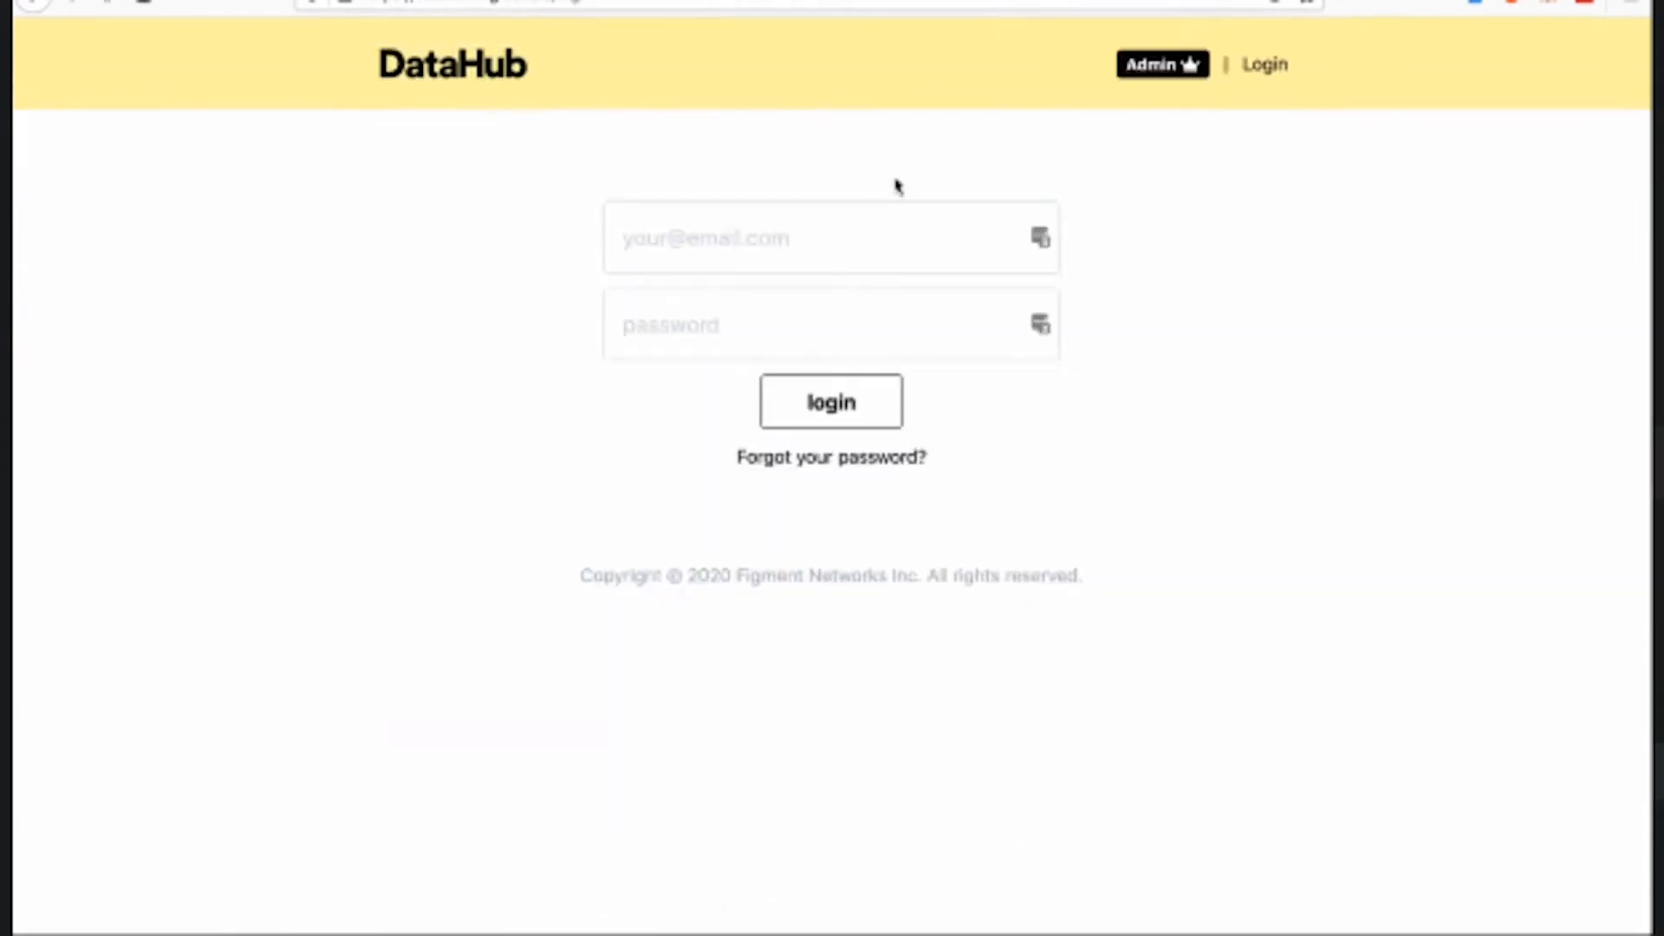
pyautogui.moveTo(1161, 64)
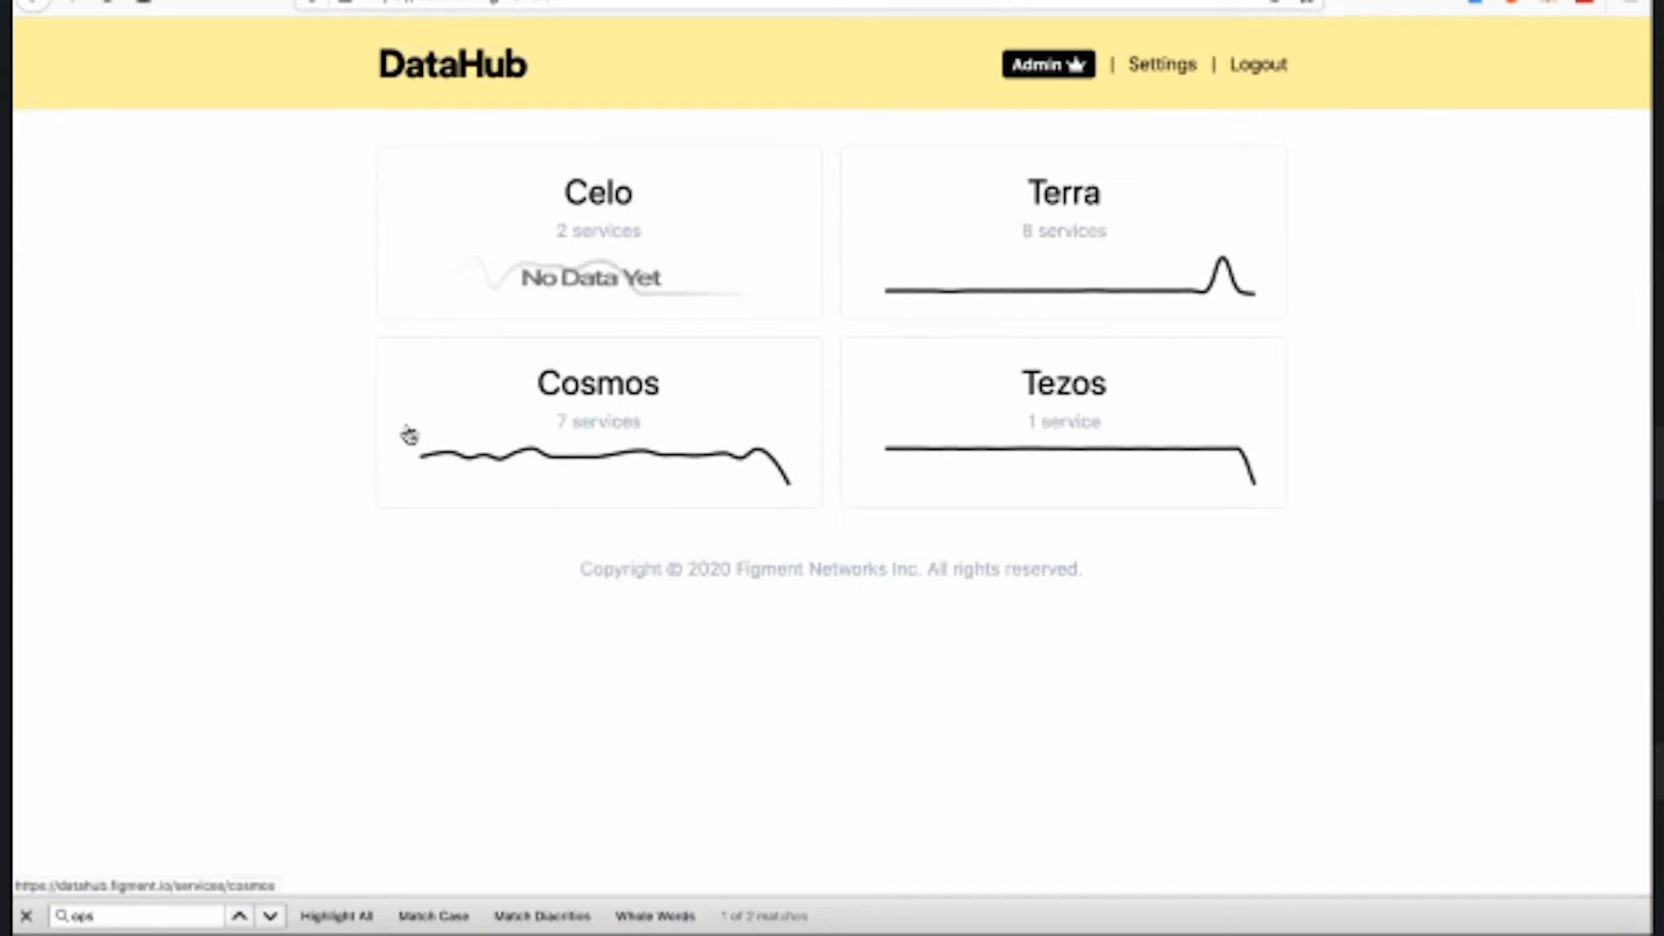
pyautogui.moveTo(951, 231)
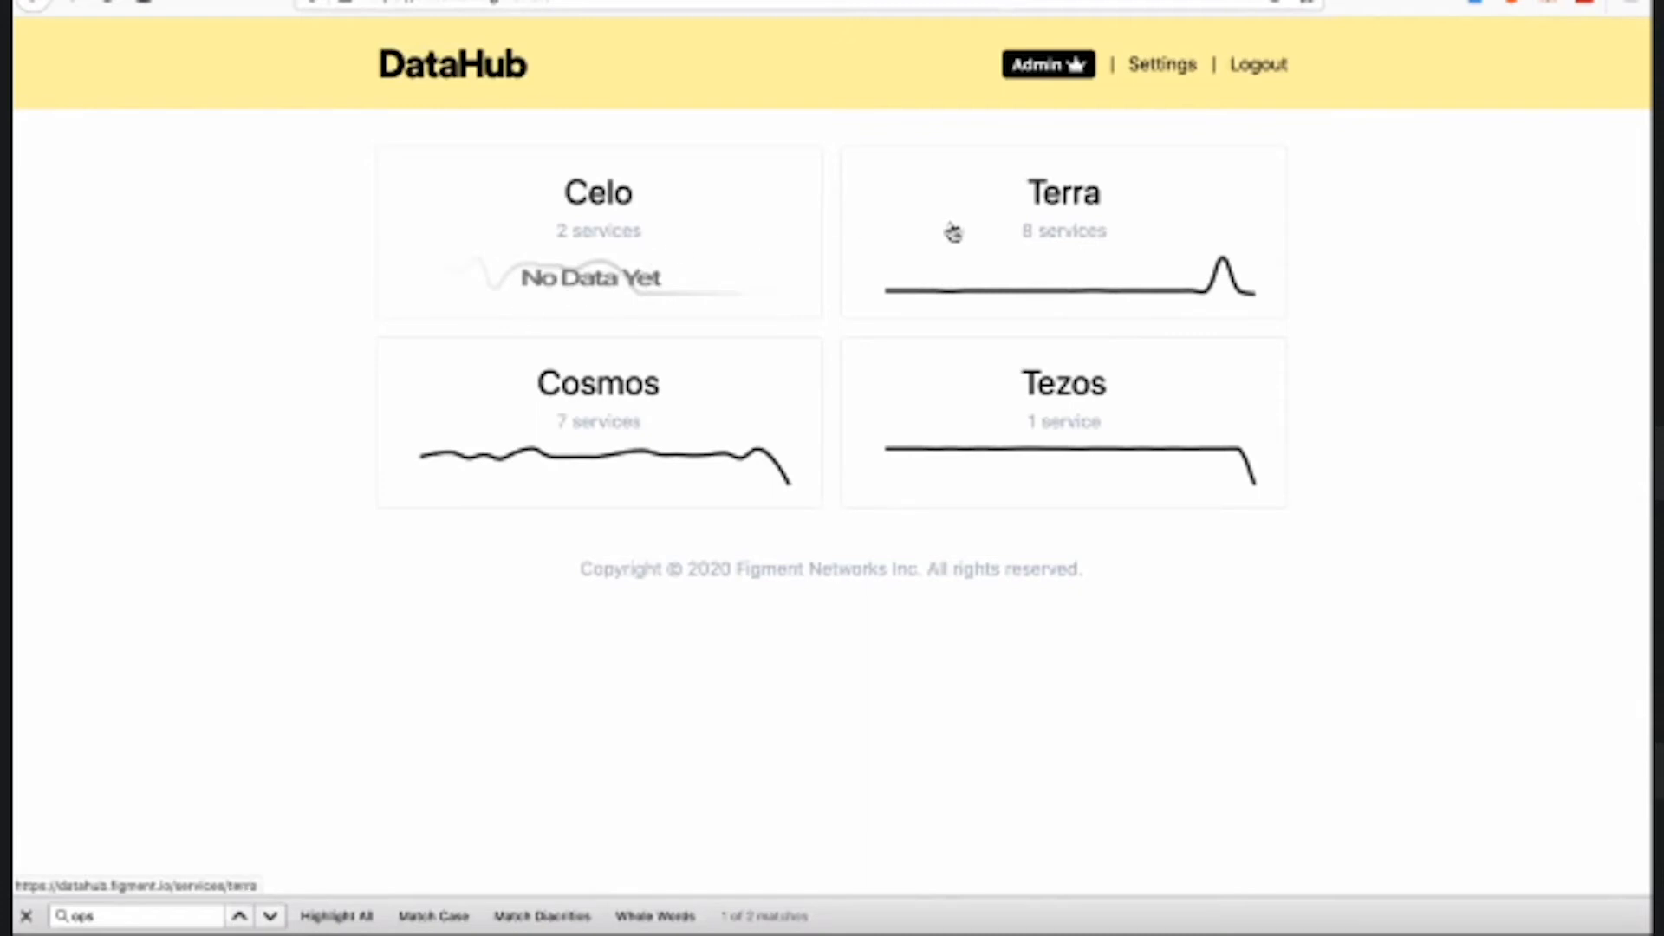
pyautogui.moveTo(915, 267)
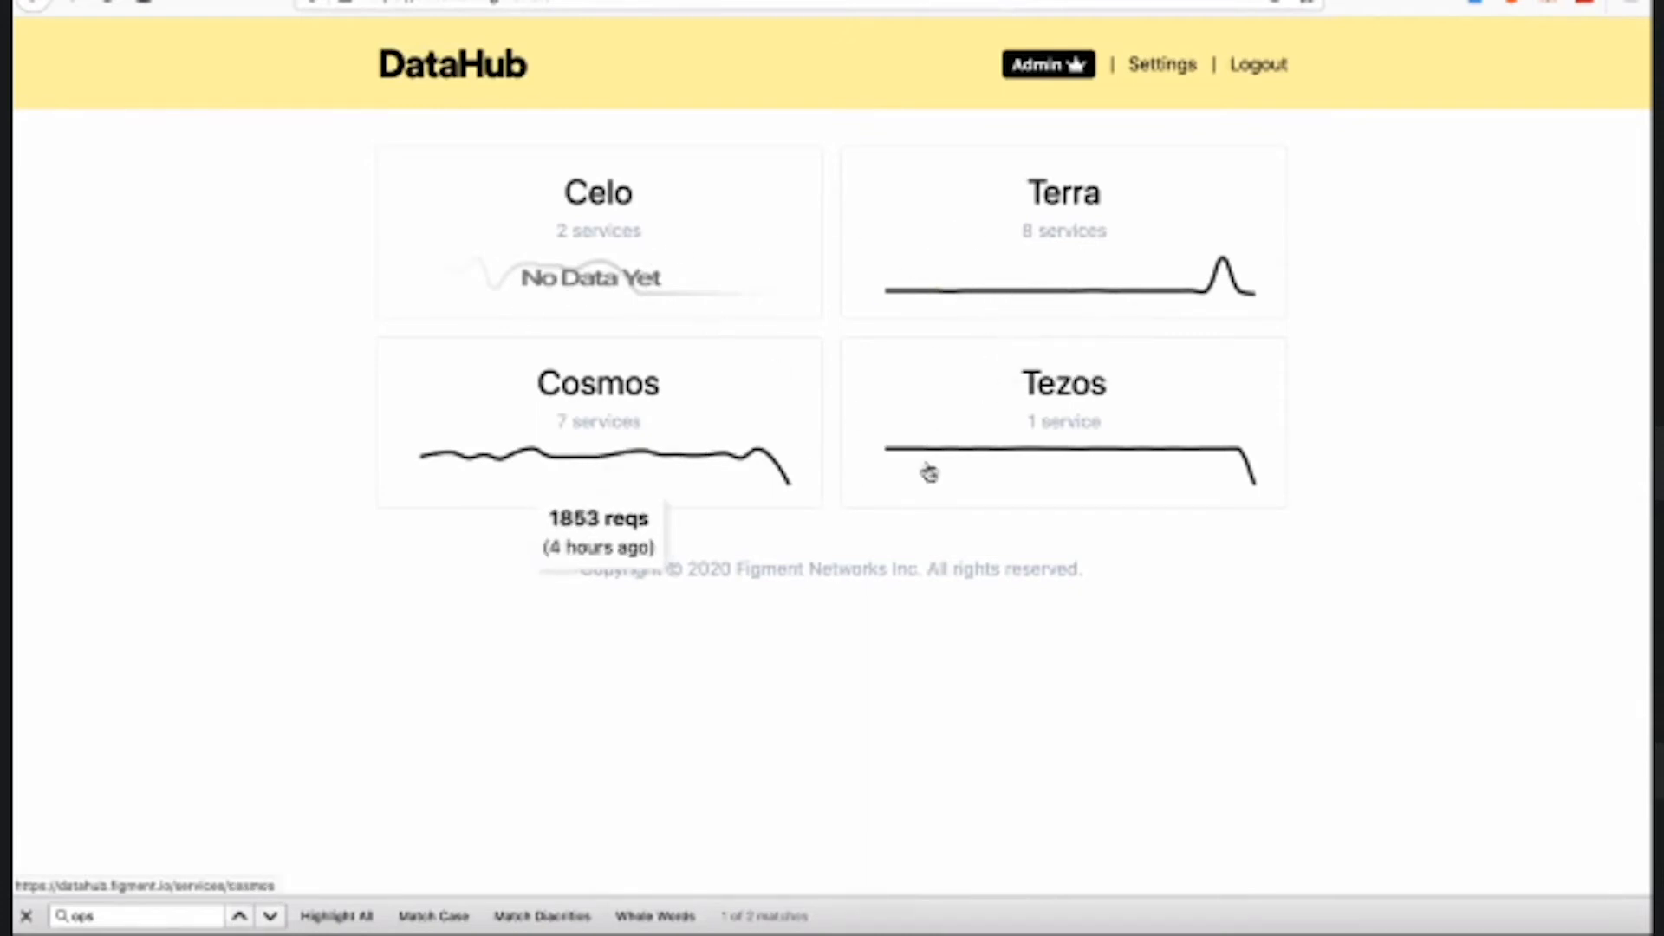
pyautogui.moveTo(1064, 196)
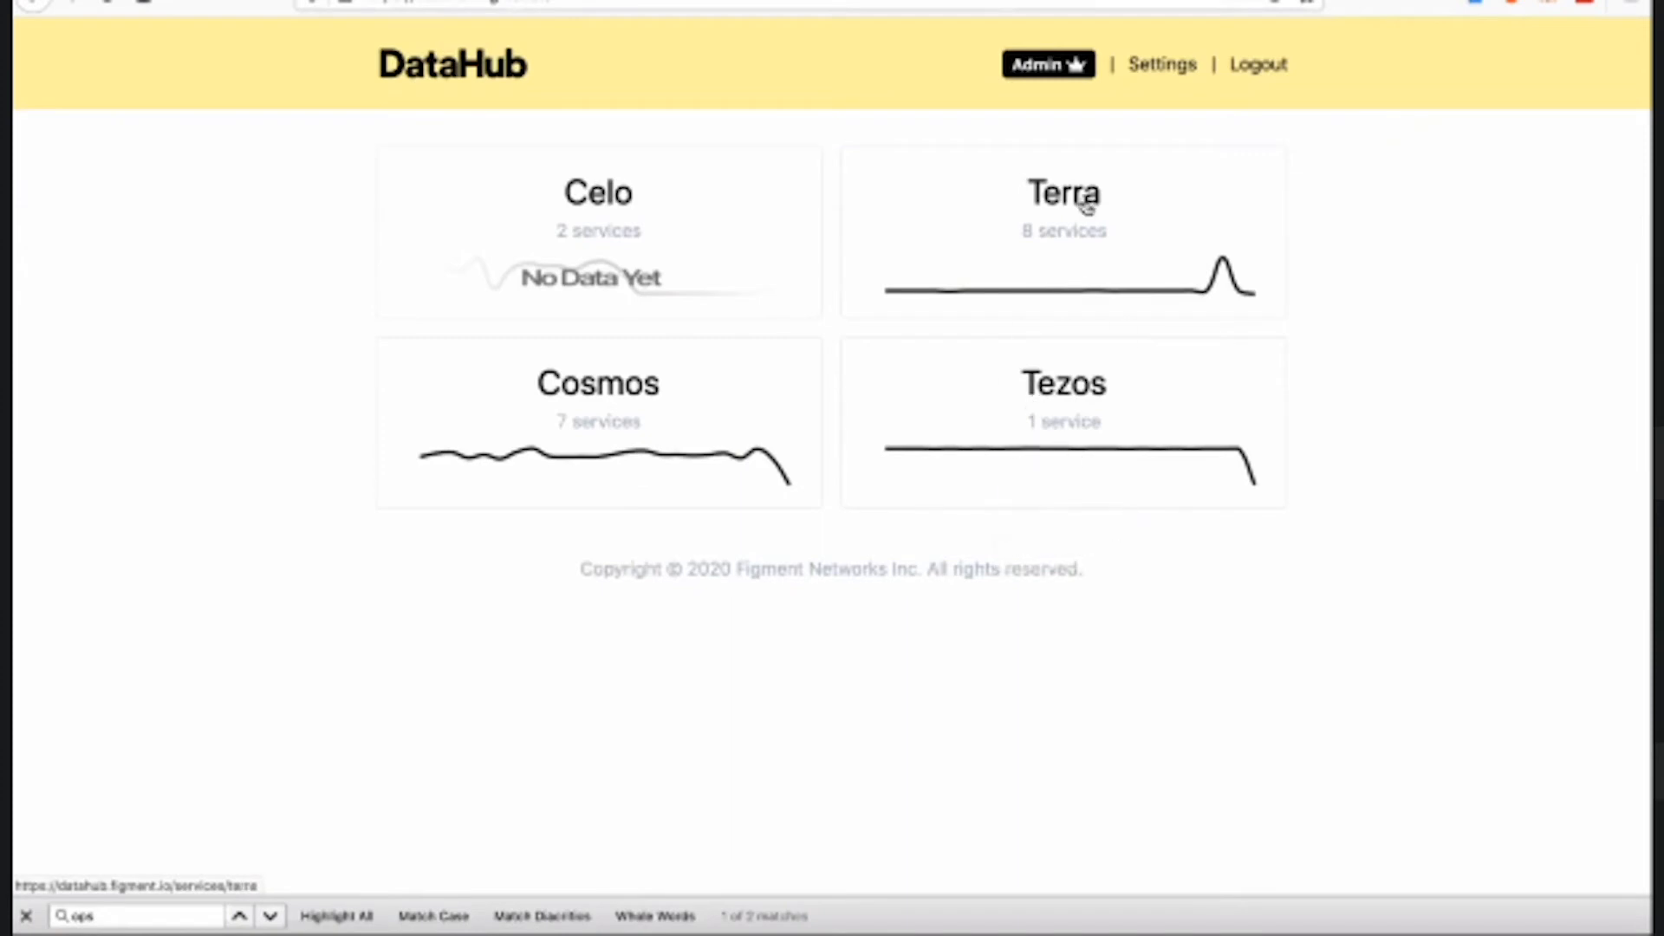
pyautogui.moveTo(632, 231)
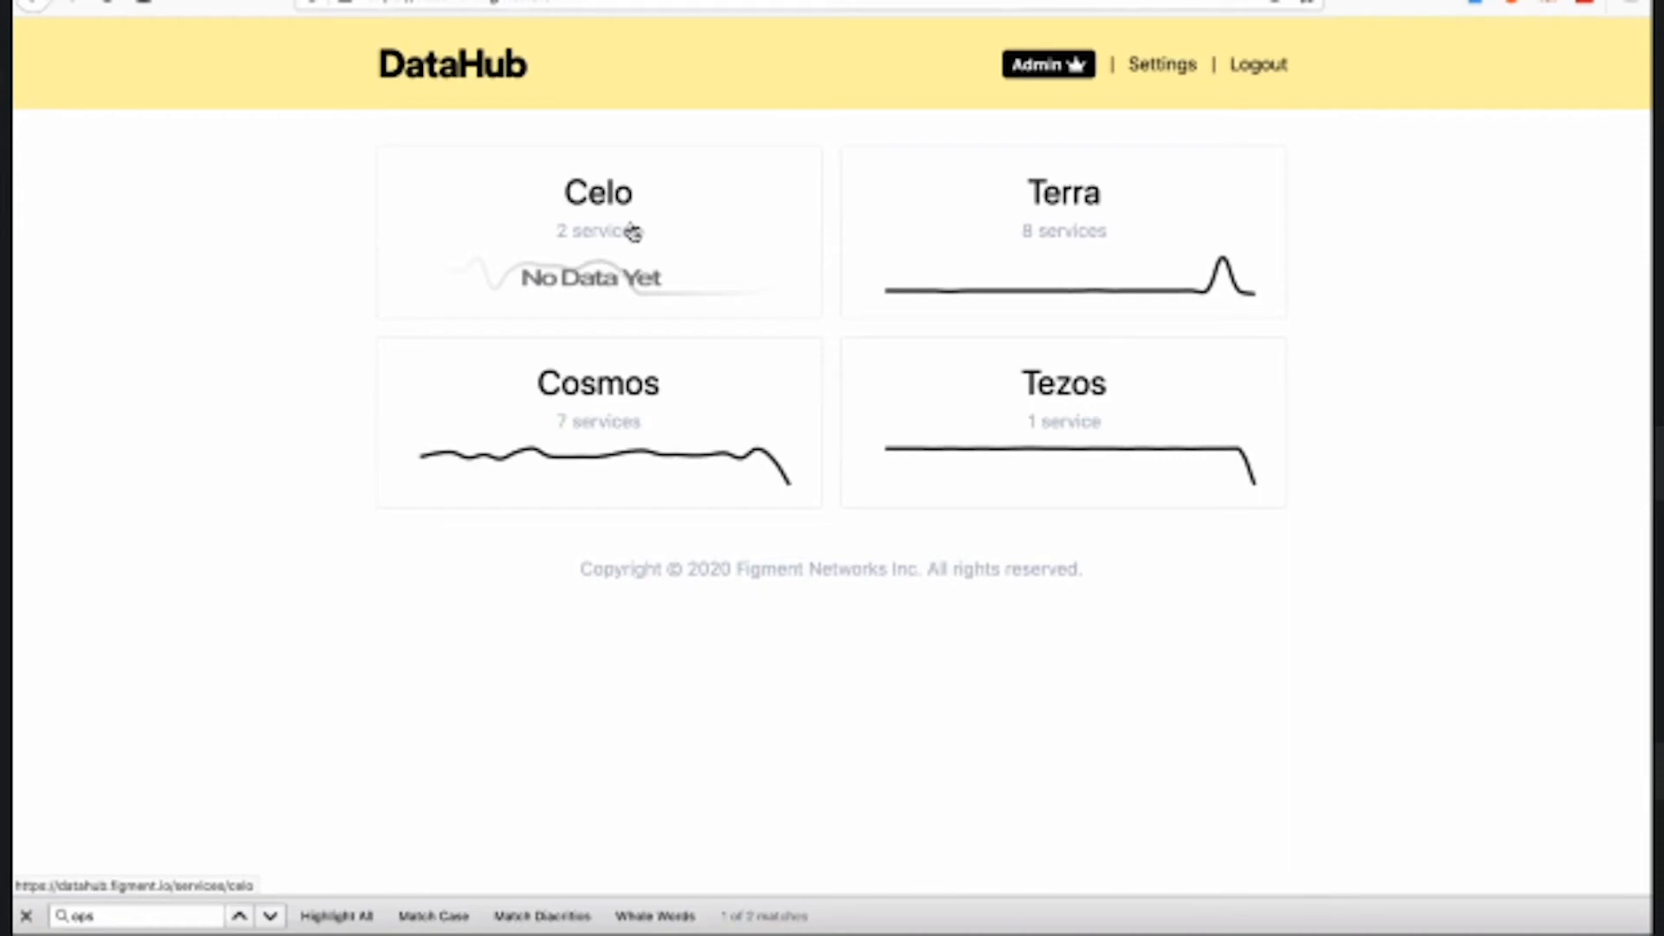
pyautogui.moveTo(754, 466)
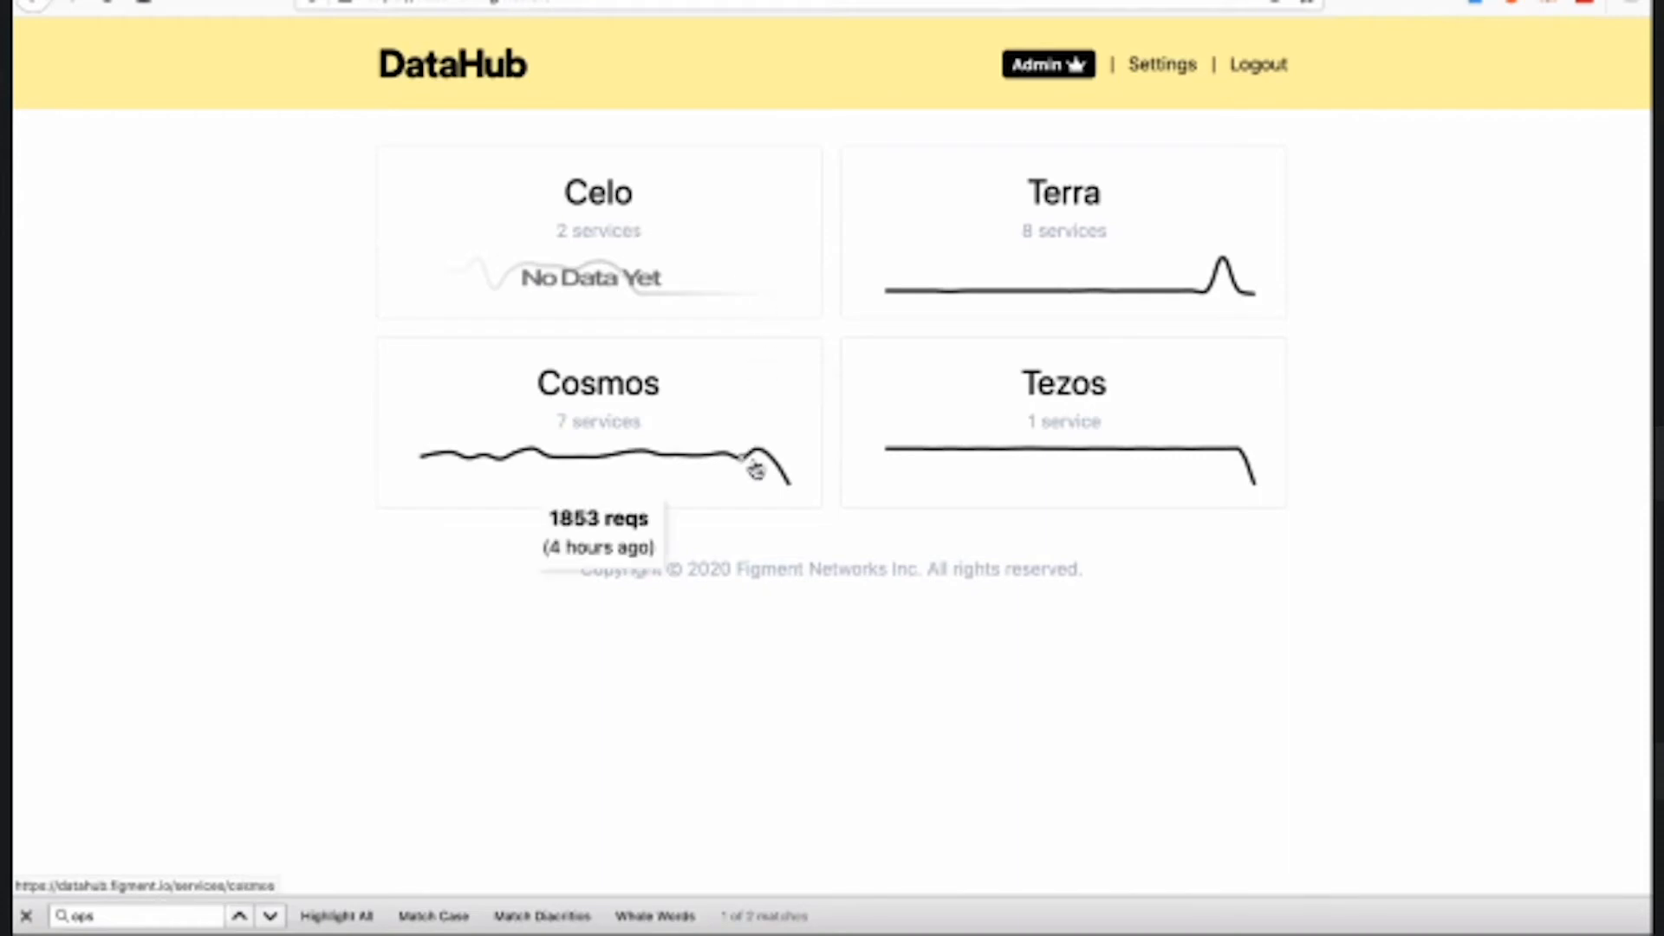
pyautogui.moveTo(716, 466)
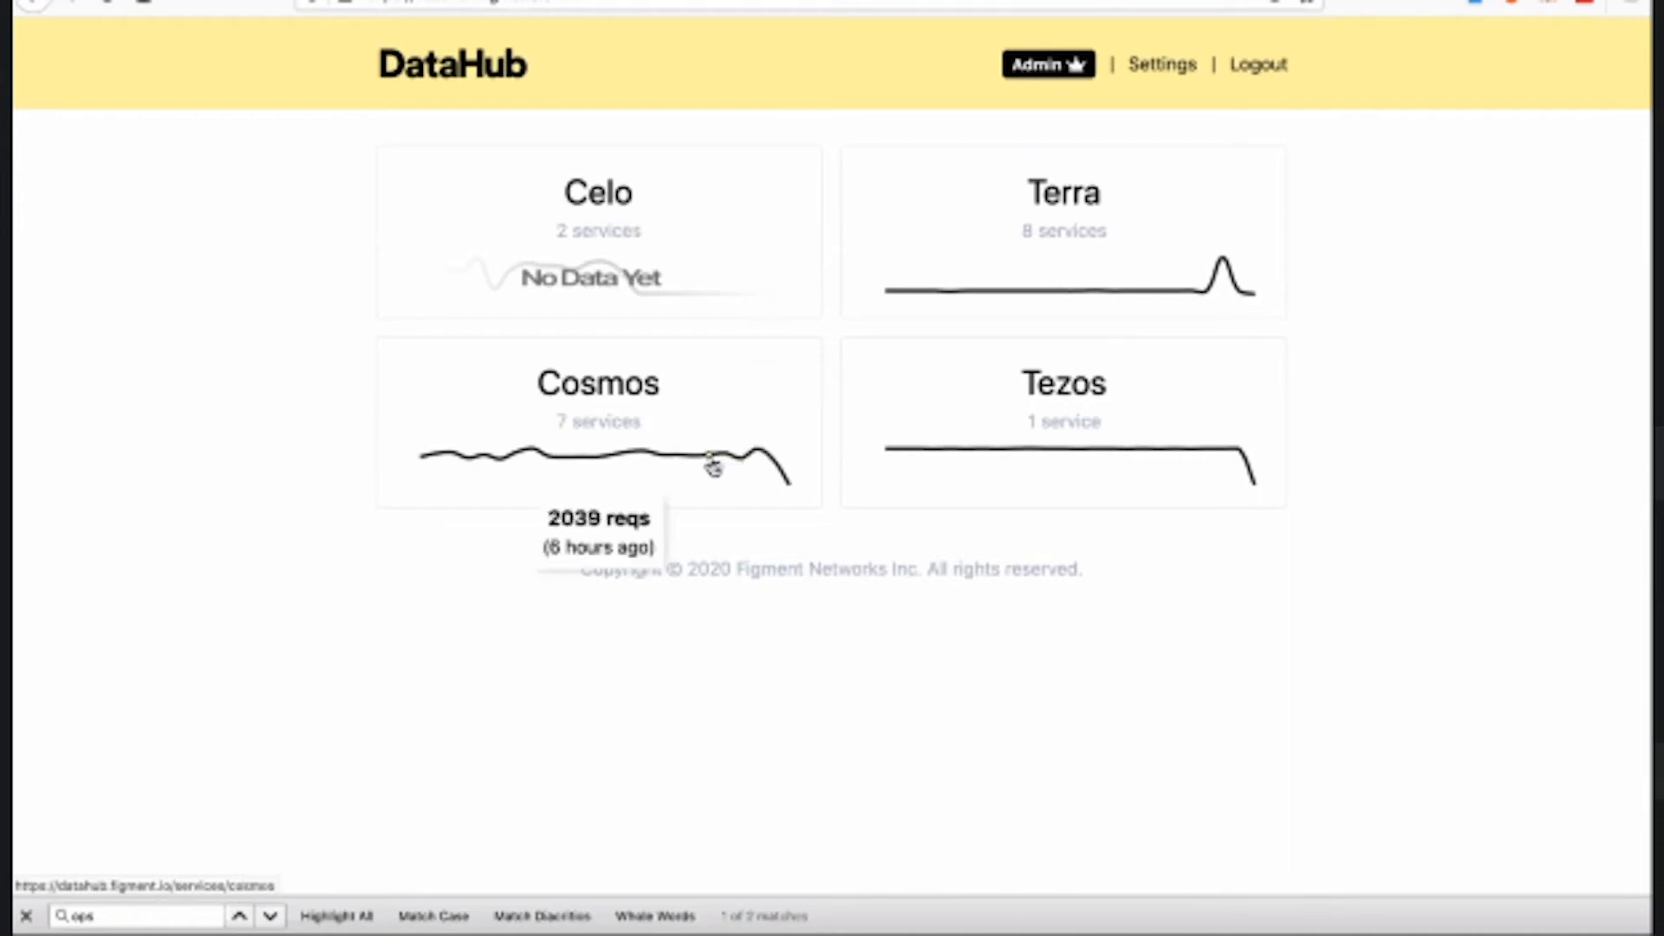
pyautogui.moveTo(646, 458)
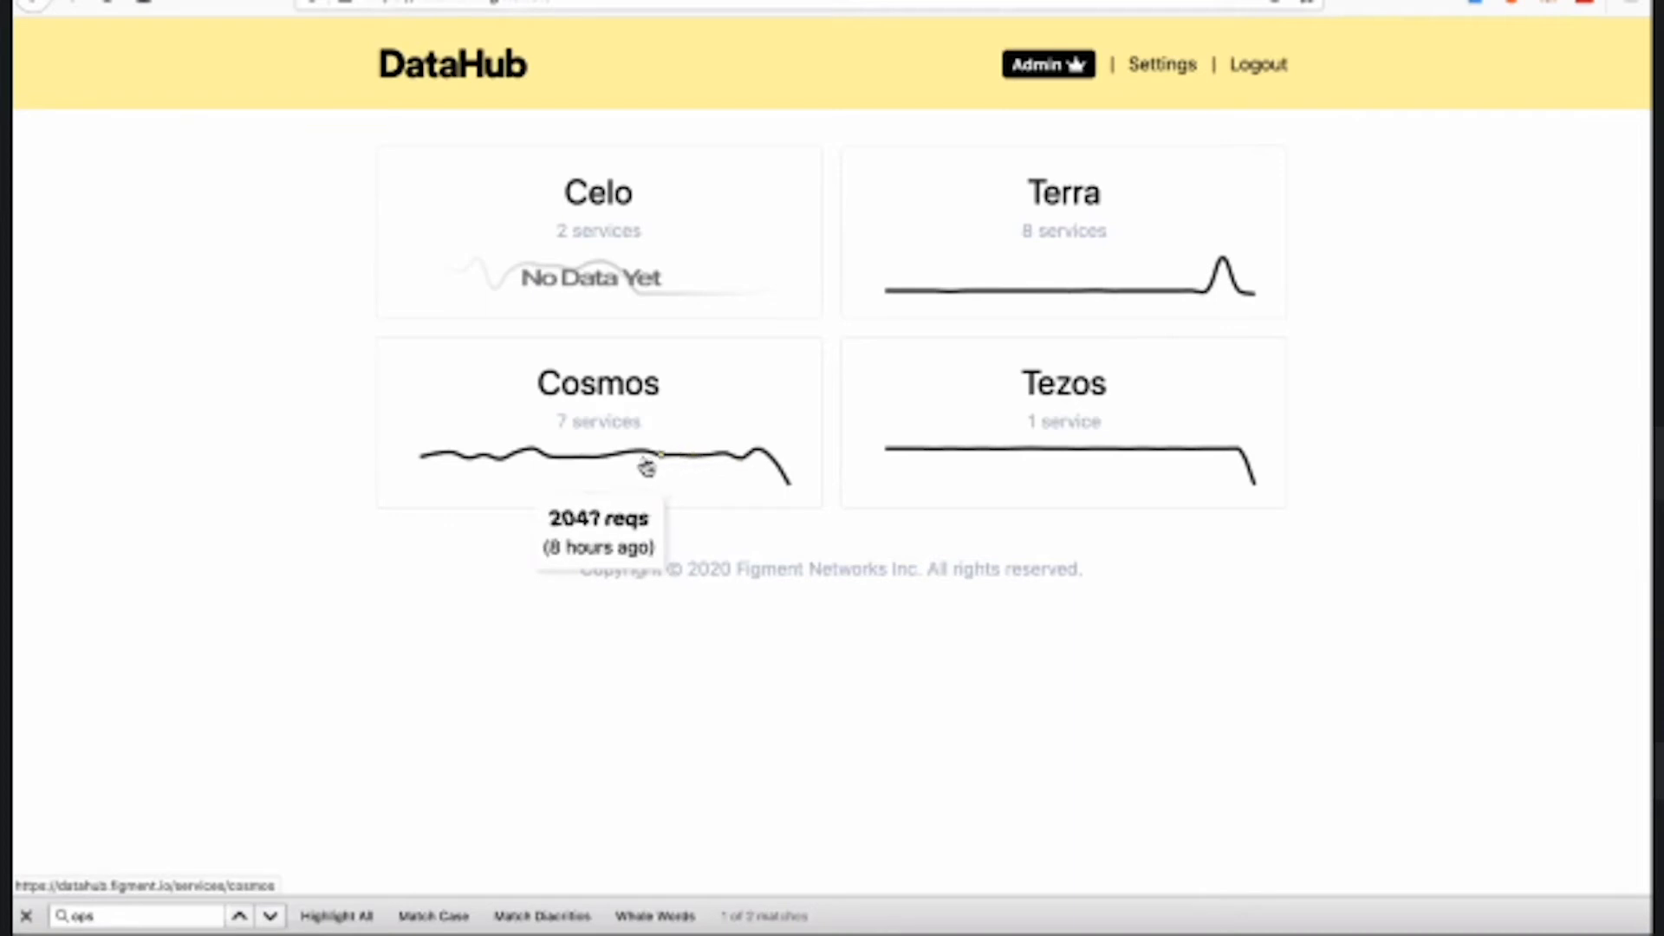
pyautogui.moveTo(597, 414)
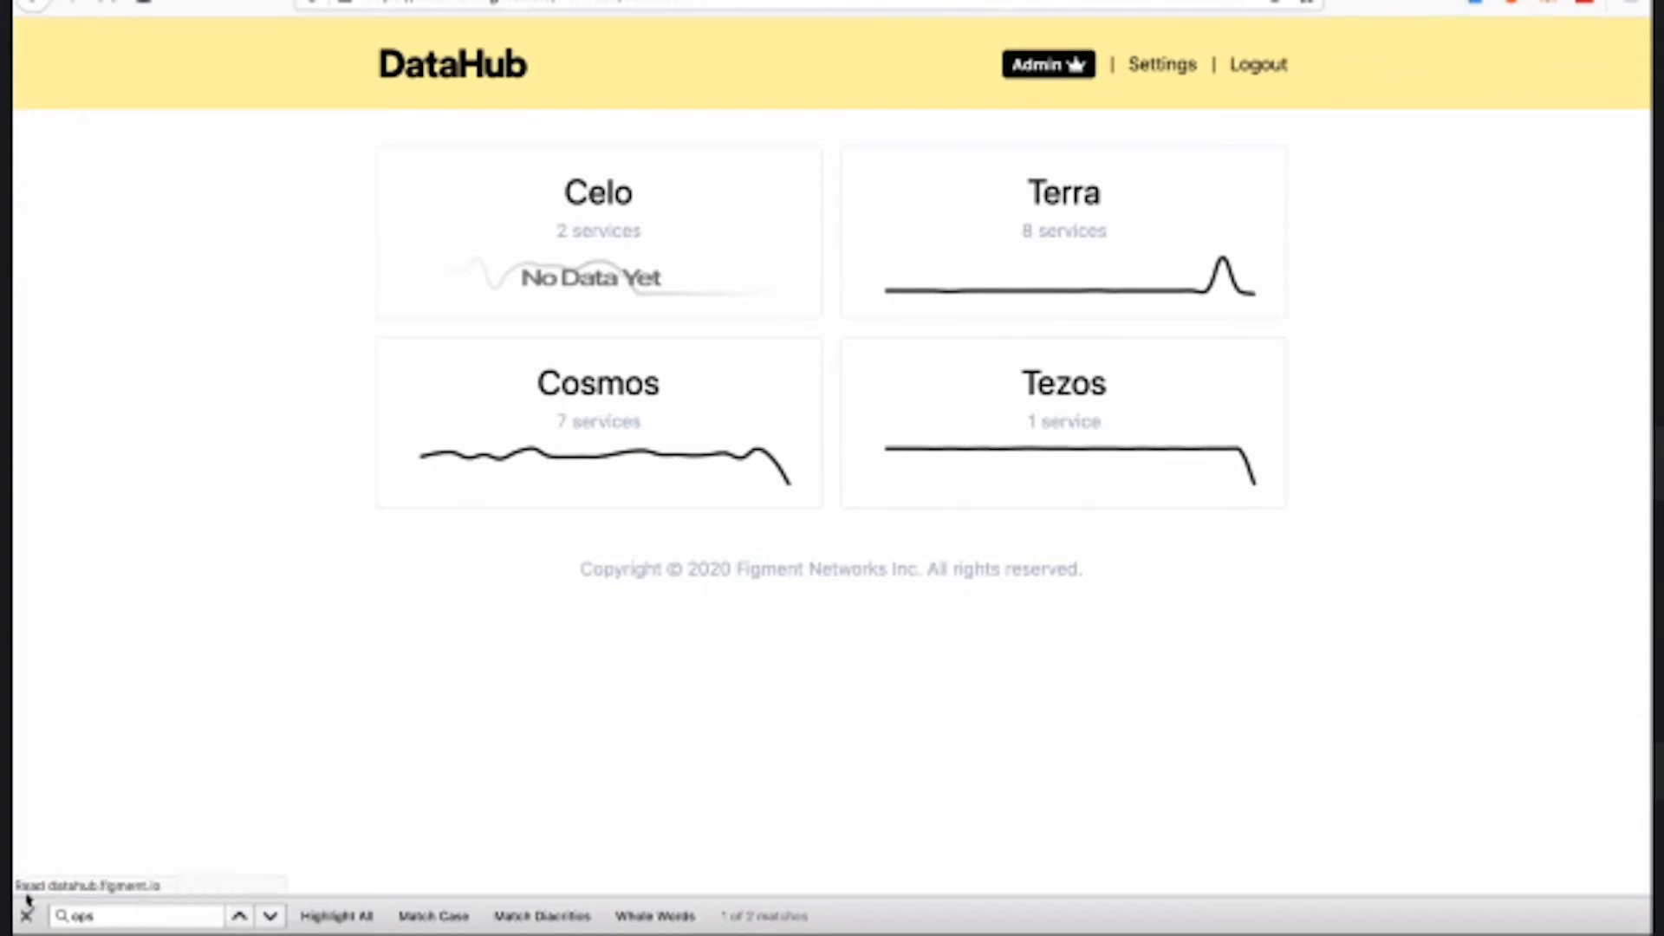
# - Dismiss the find bar and scroll the Cosmos Available Services list down to Tx Search
pyautogui.click(596, 421)
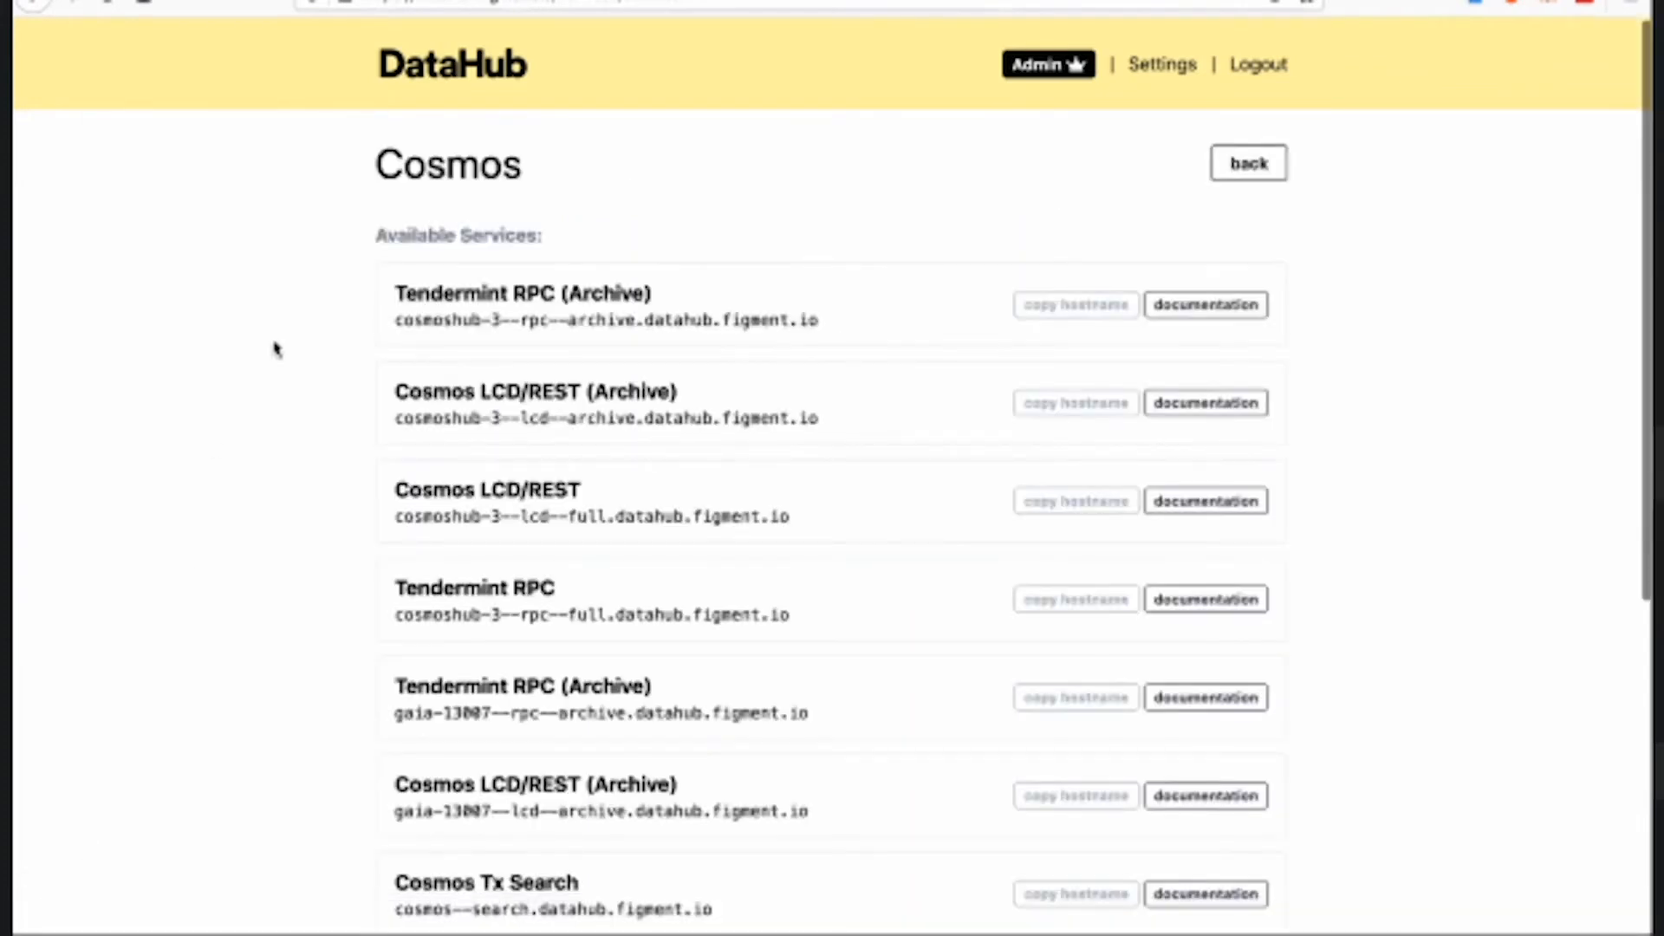
pyautogui.moveTo(544, 208)
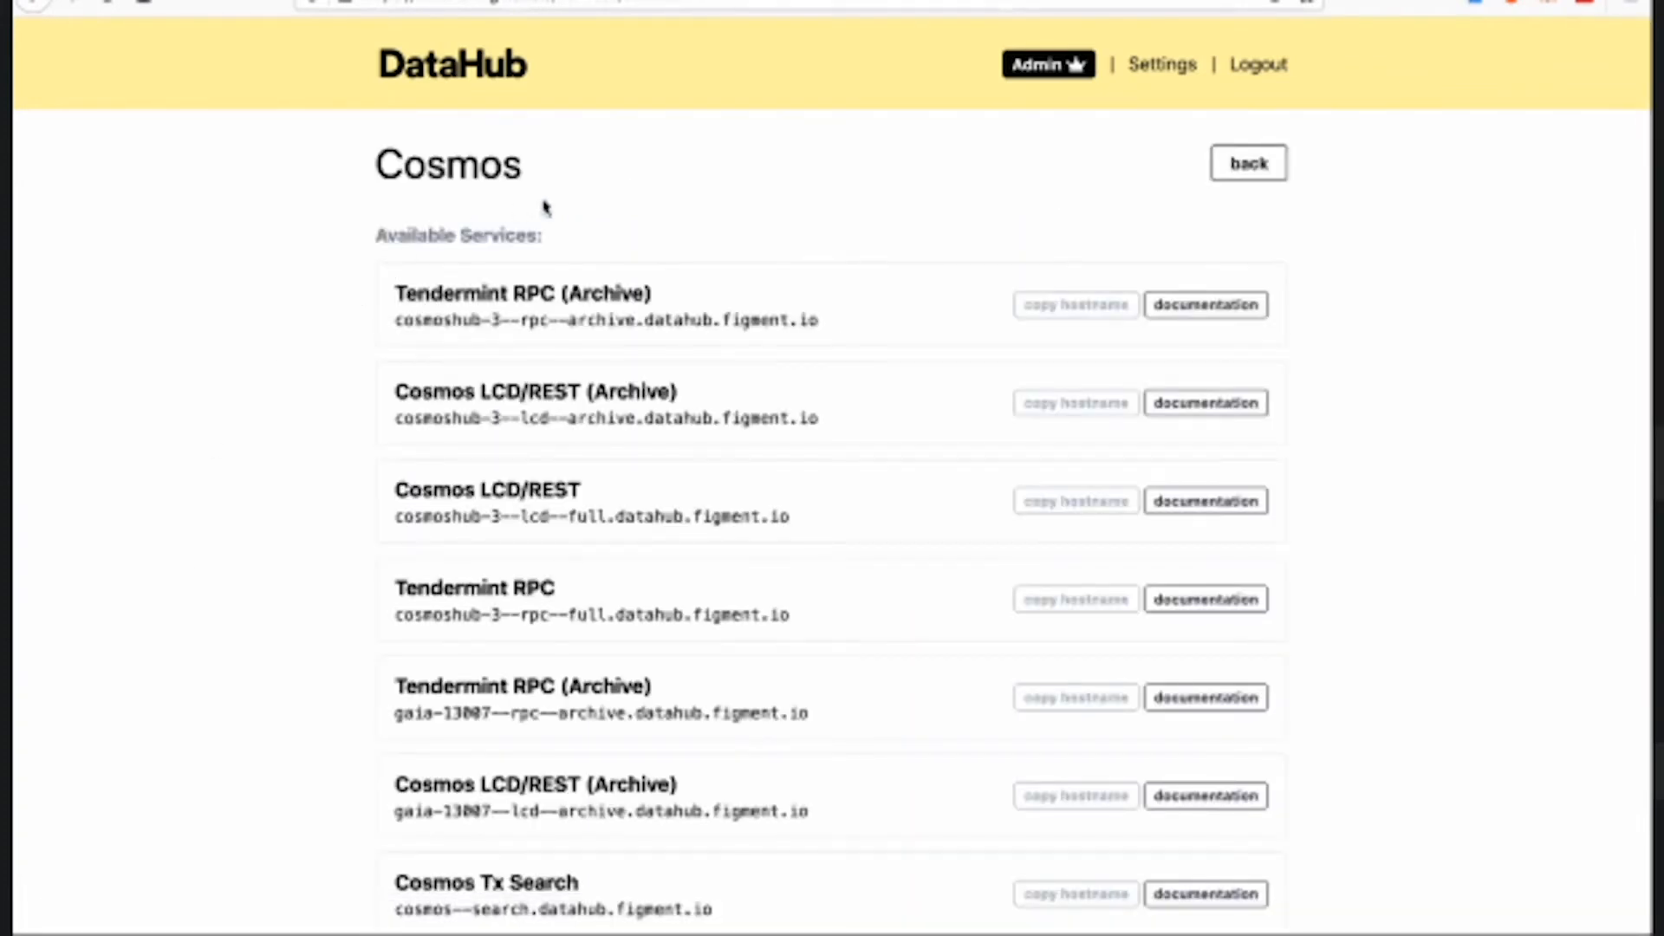
pyautogui.moveTo(666, 276)
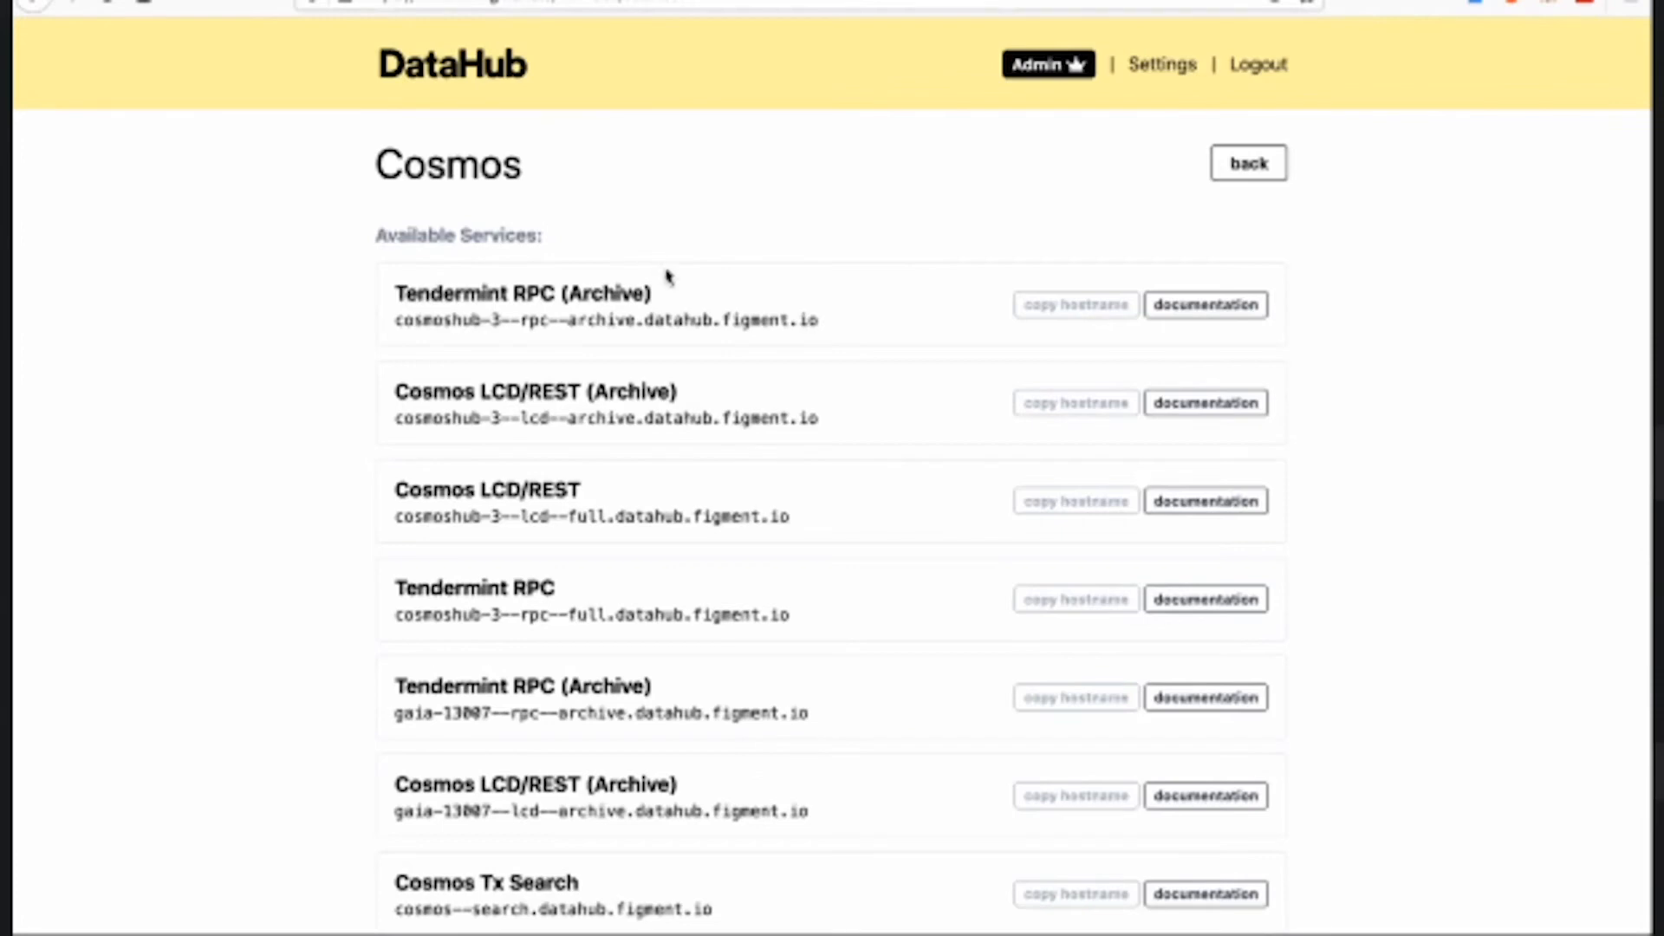
pyautogui.scroll(-3)
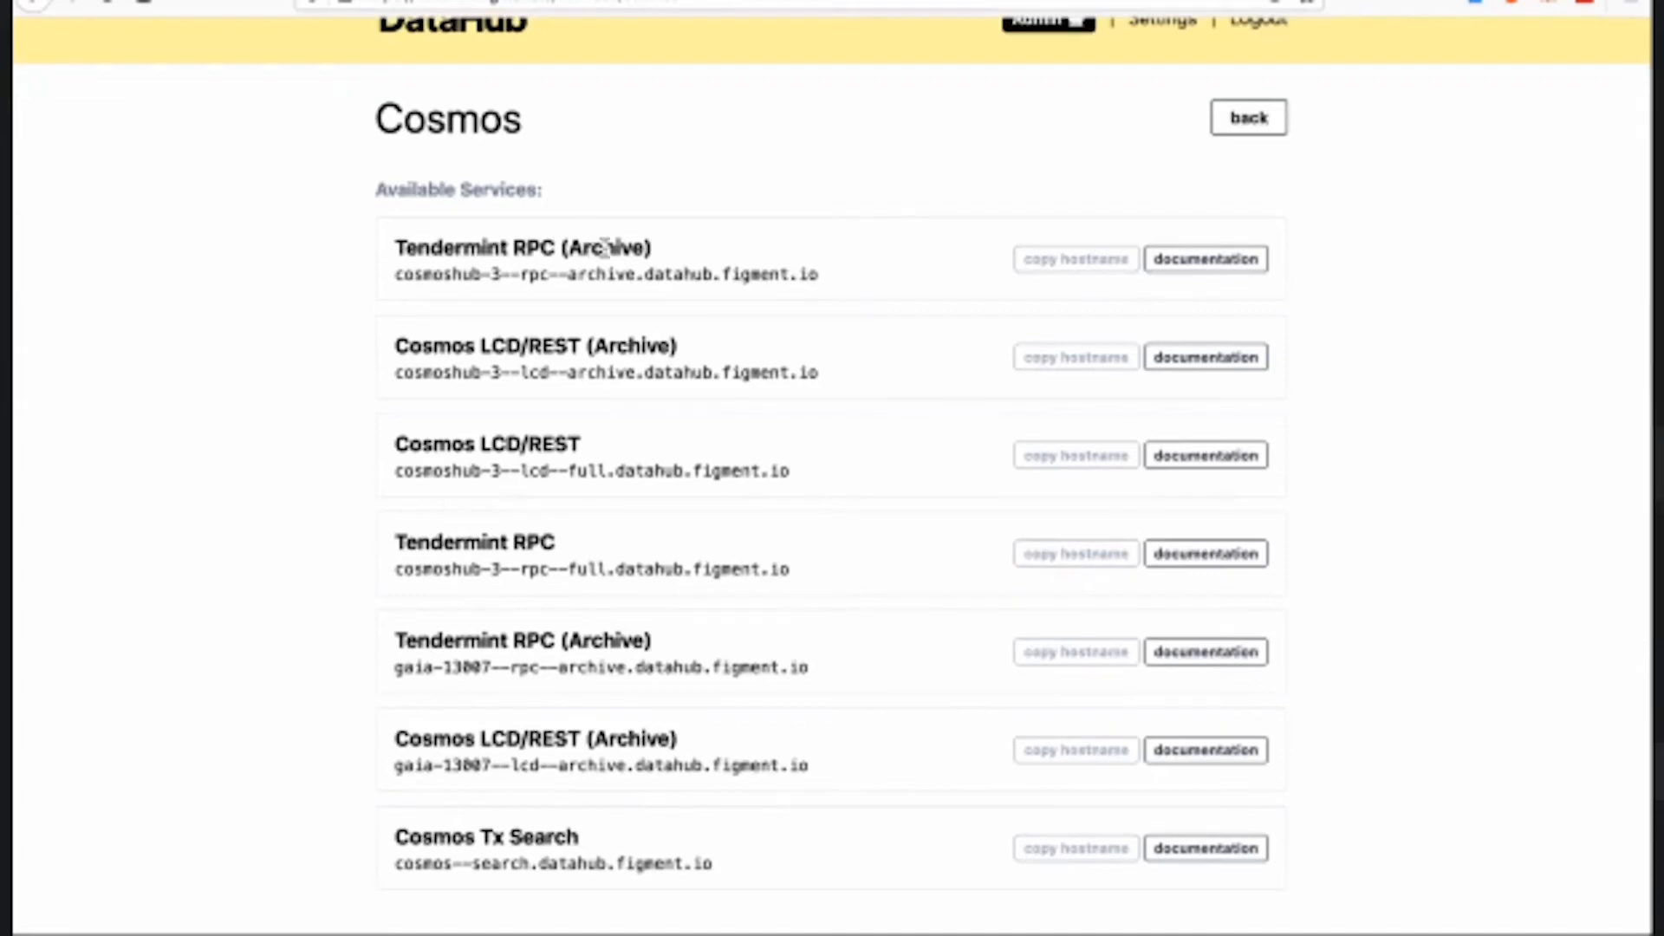
pyautogui.moveTo(353, 265)
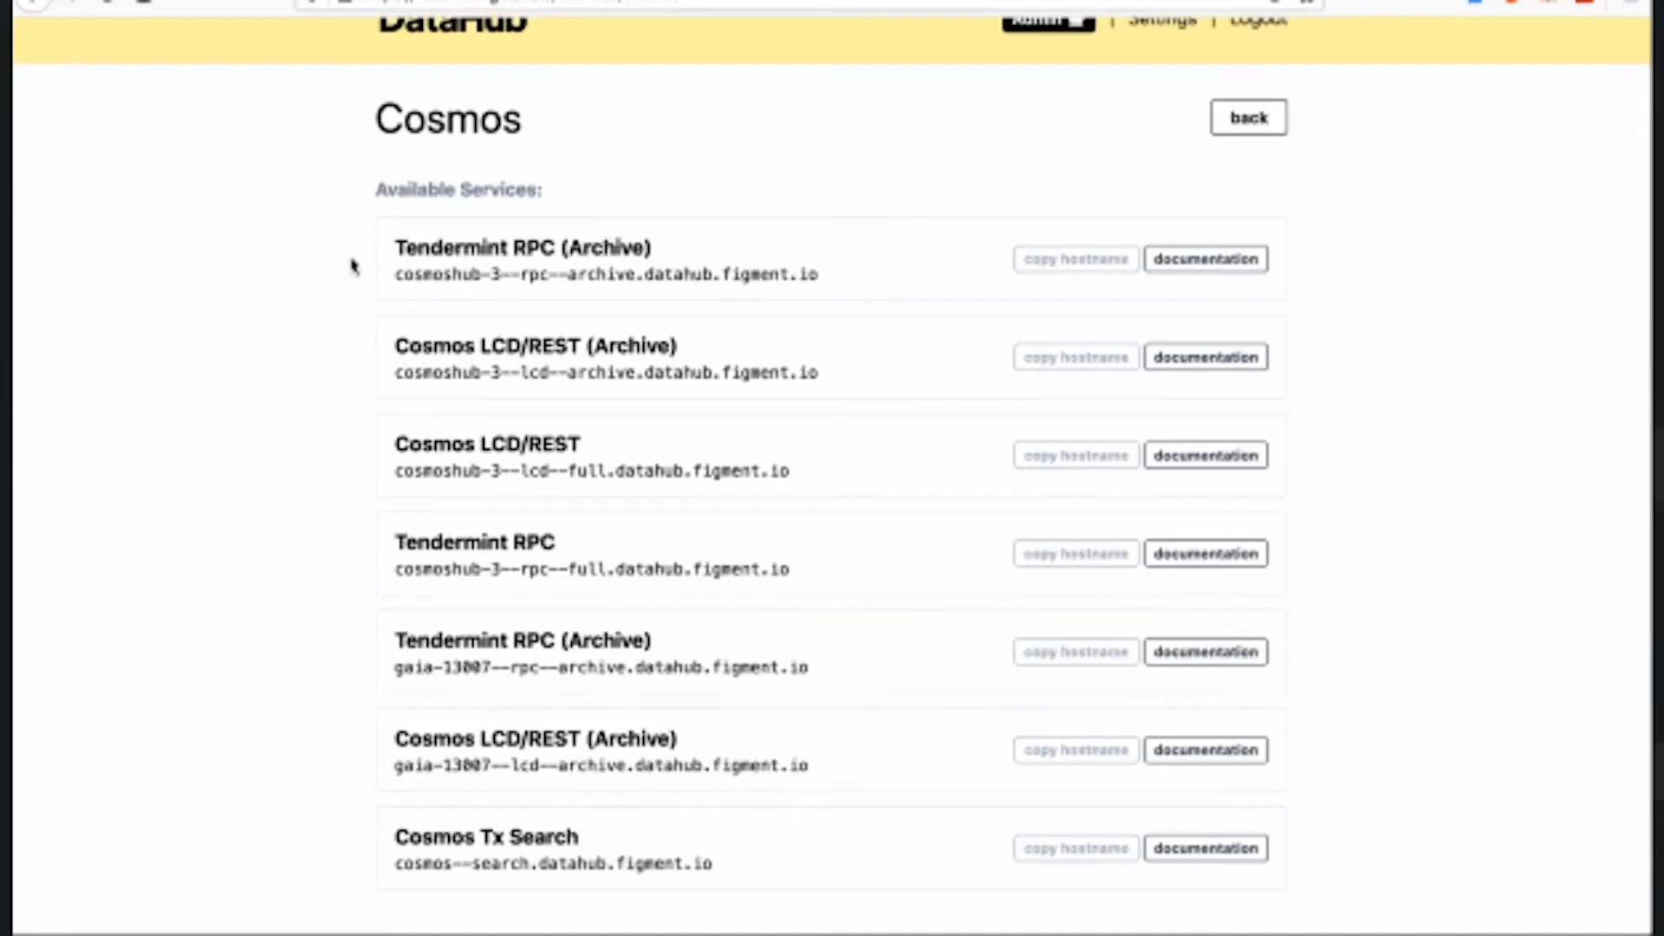
pyautogui.moveTo(359, 238)
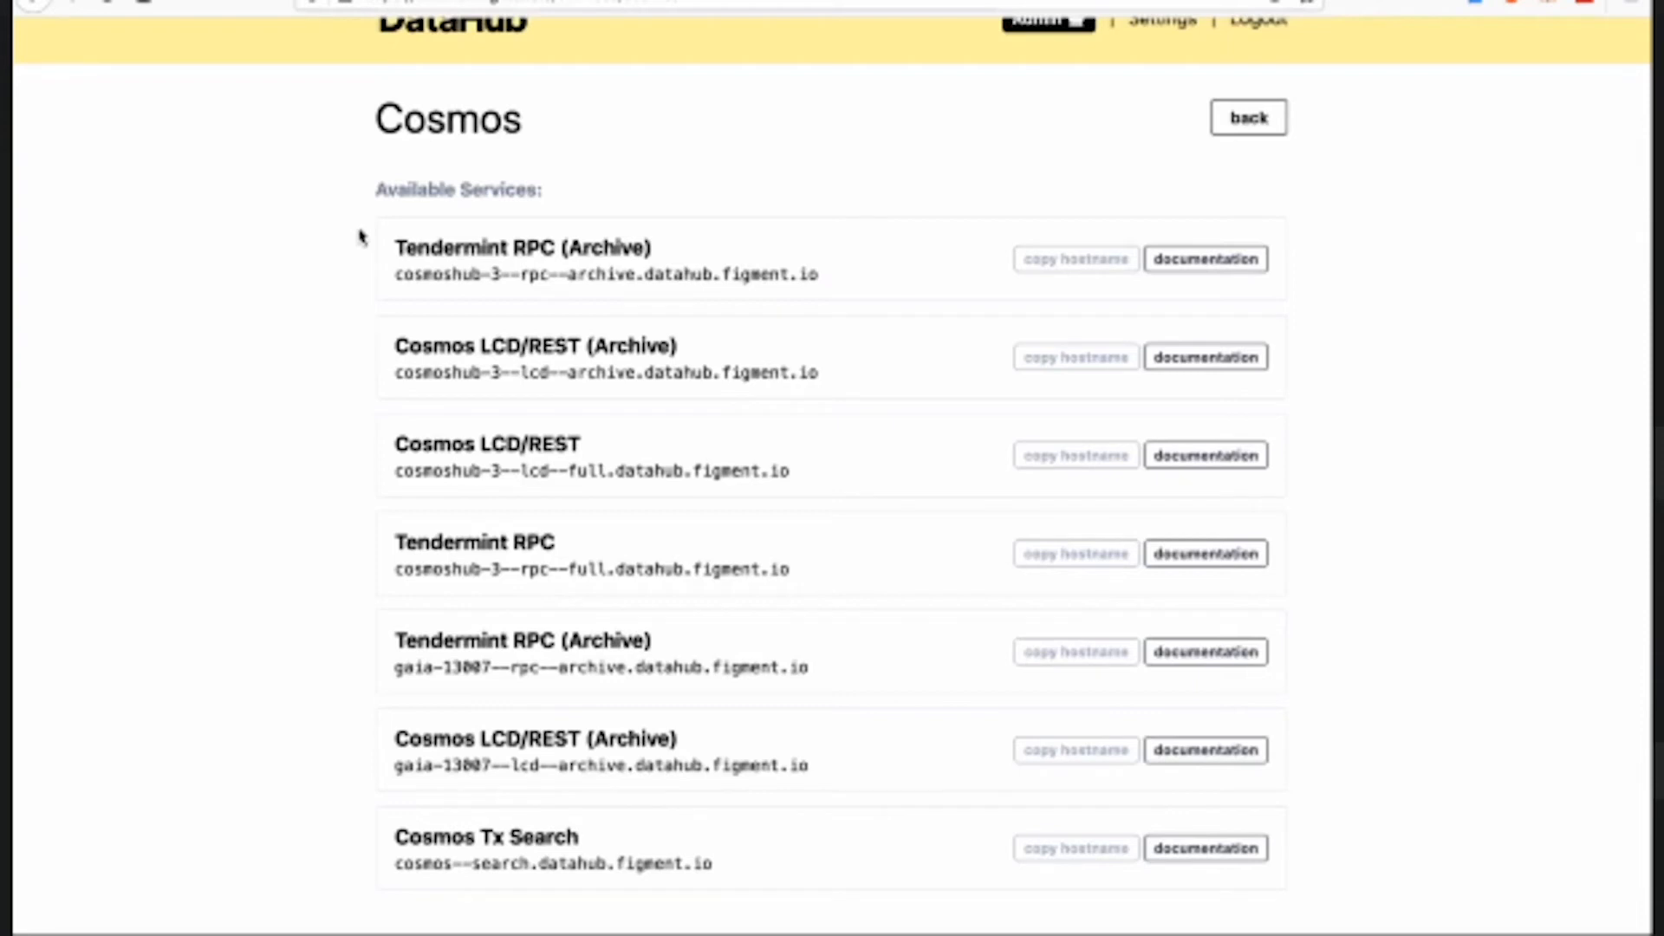
pyautogui.moveTo(475, 251)
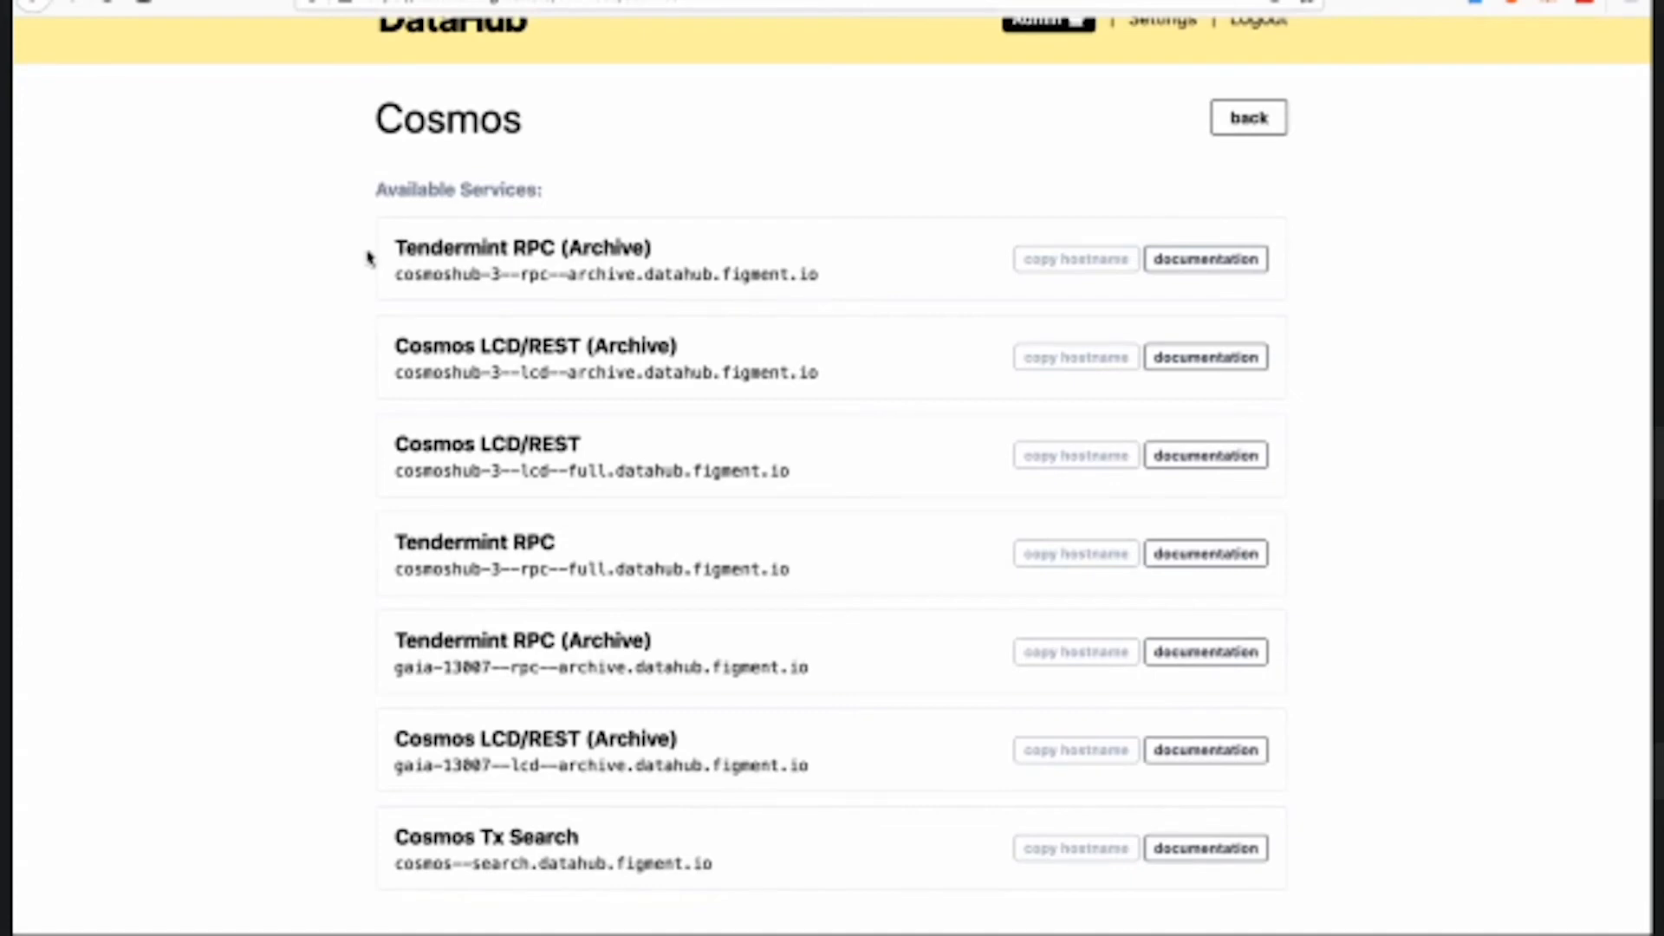
pyautogui.scroll(-3)
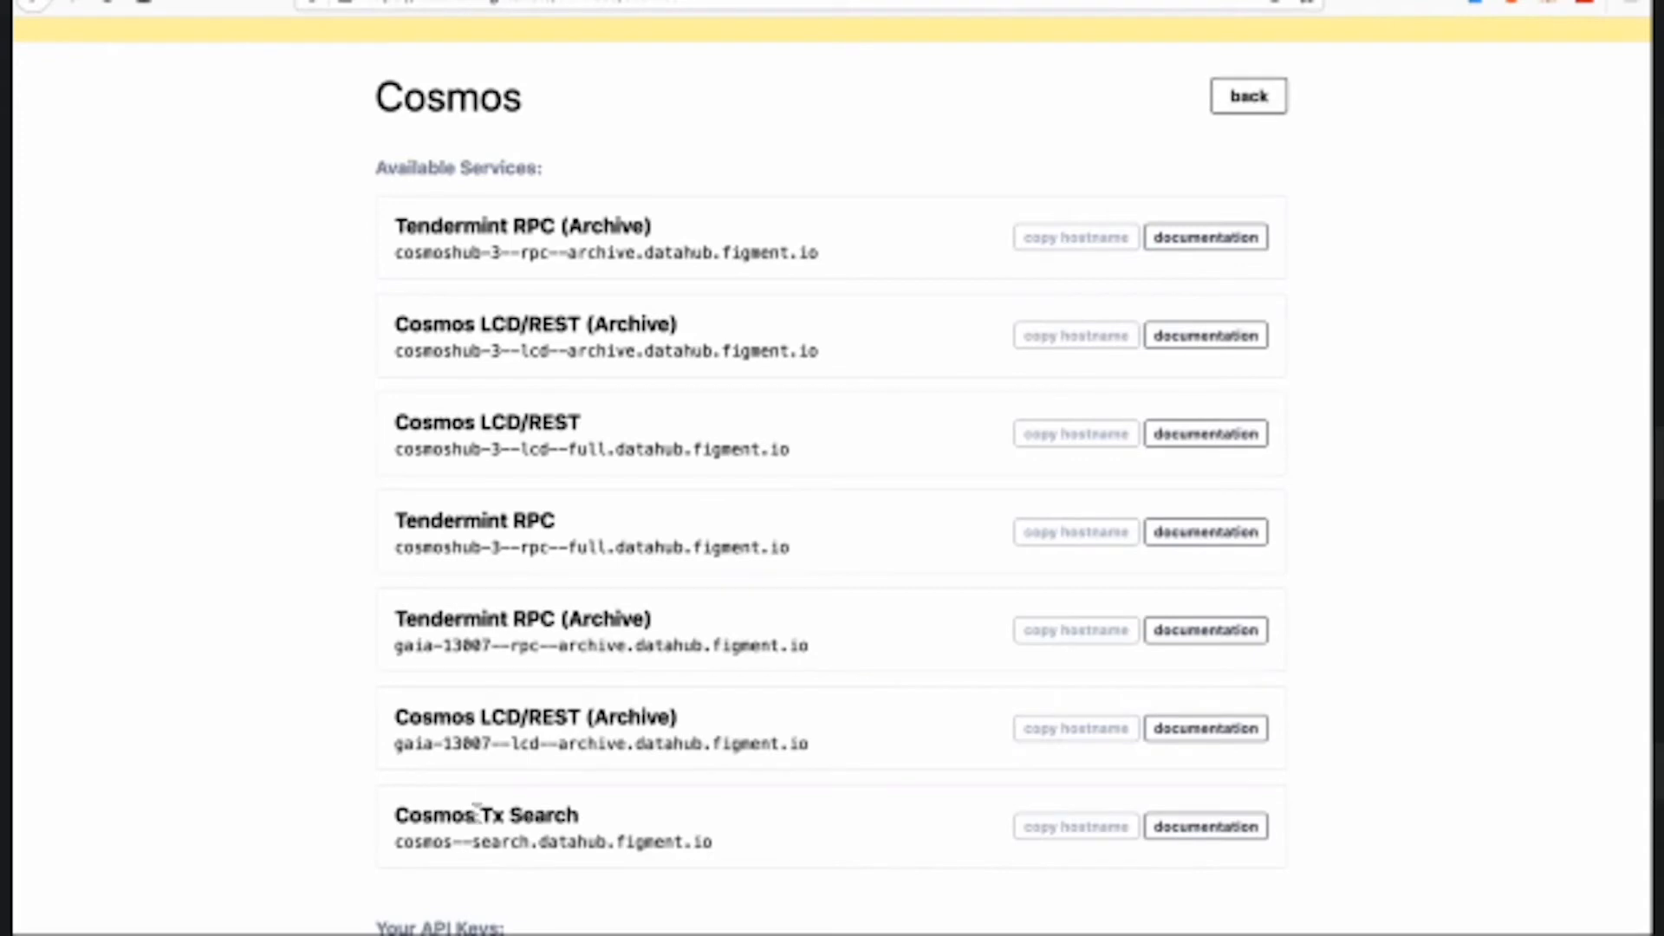
pyautogui.moveTo(1206, 824)
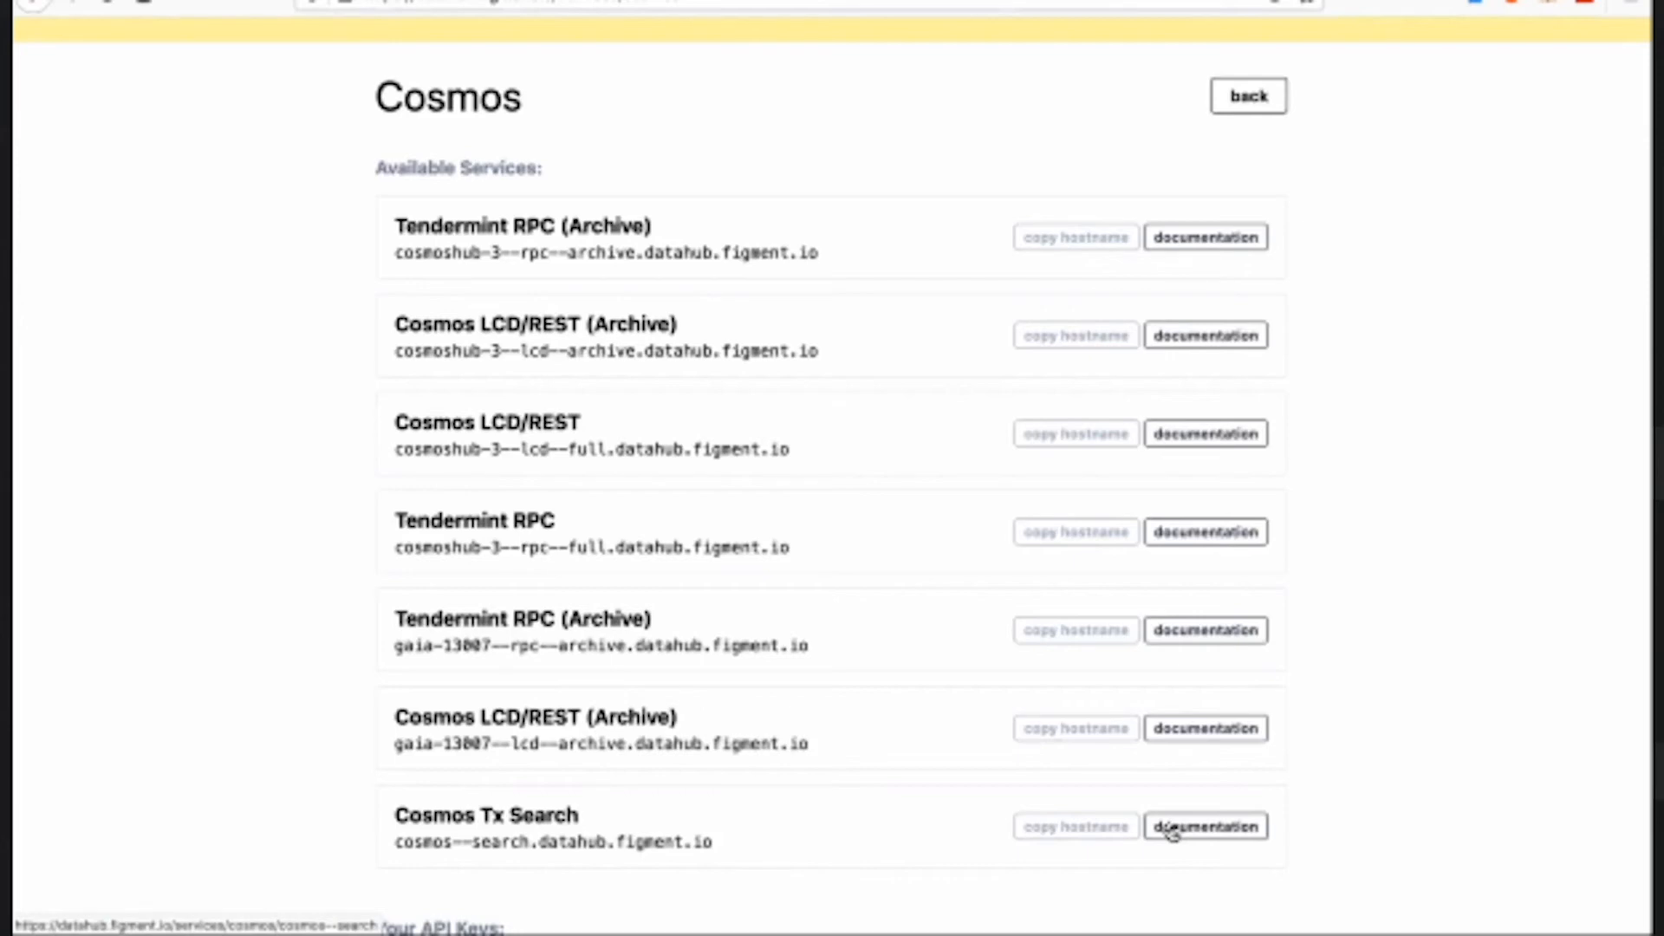
# - View the Cosmos Tx Search access details, then return to the Cosmos services list
pyautogui.click(1205, 825)
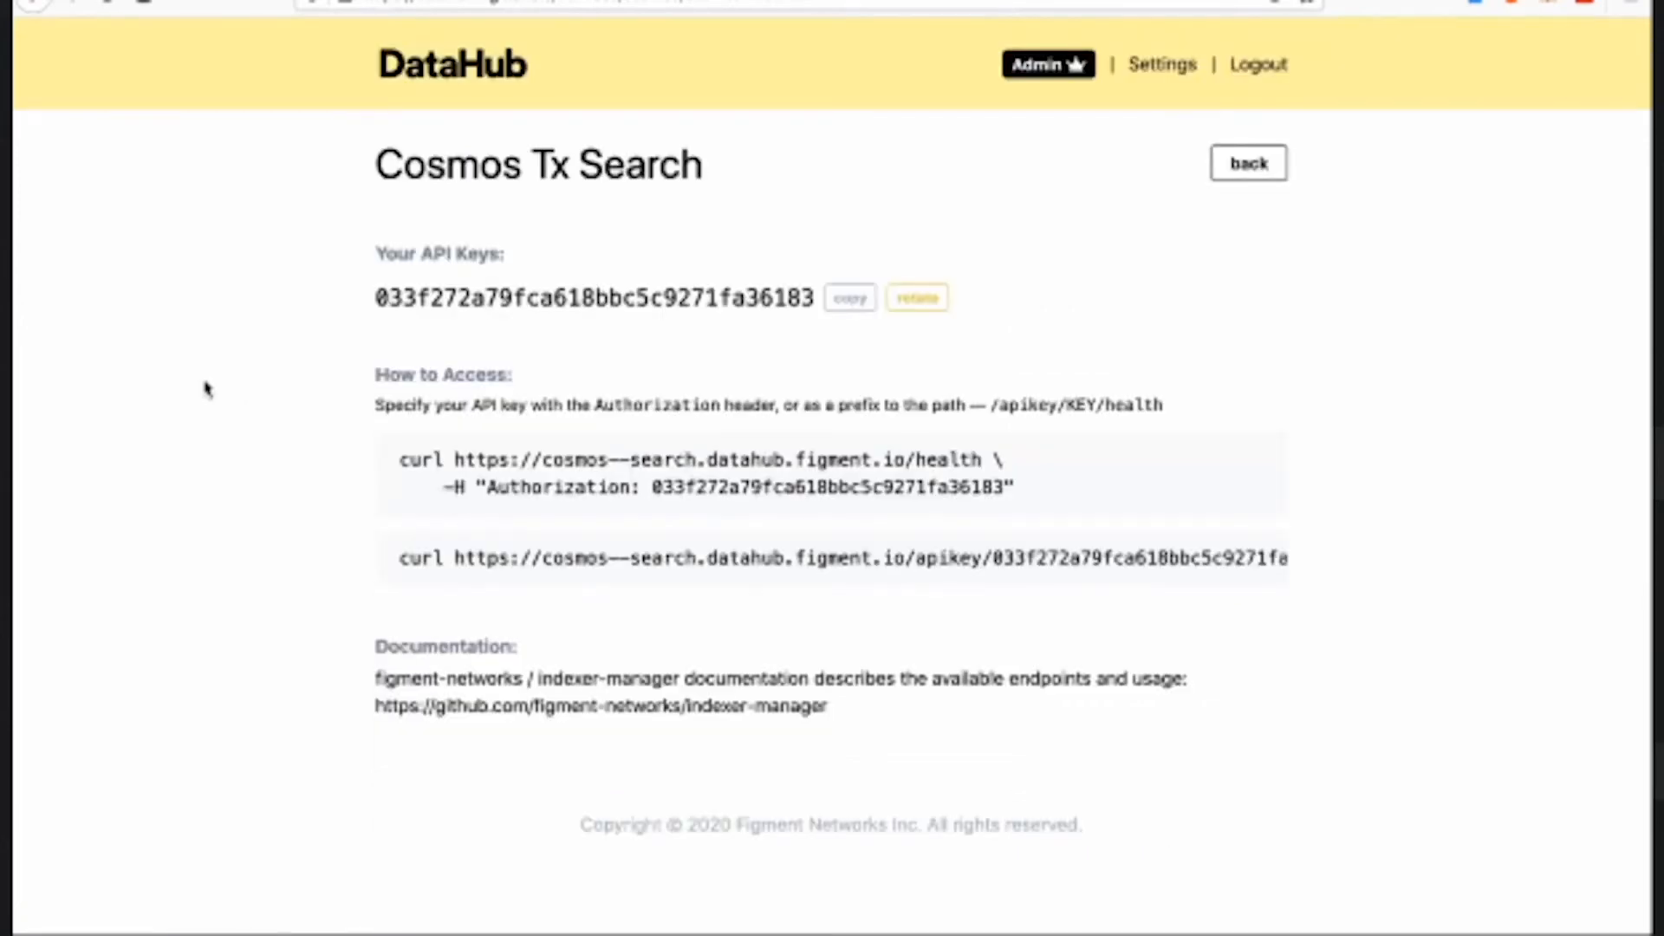
pyautogui.click(1248, 163)
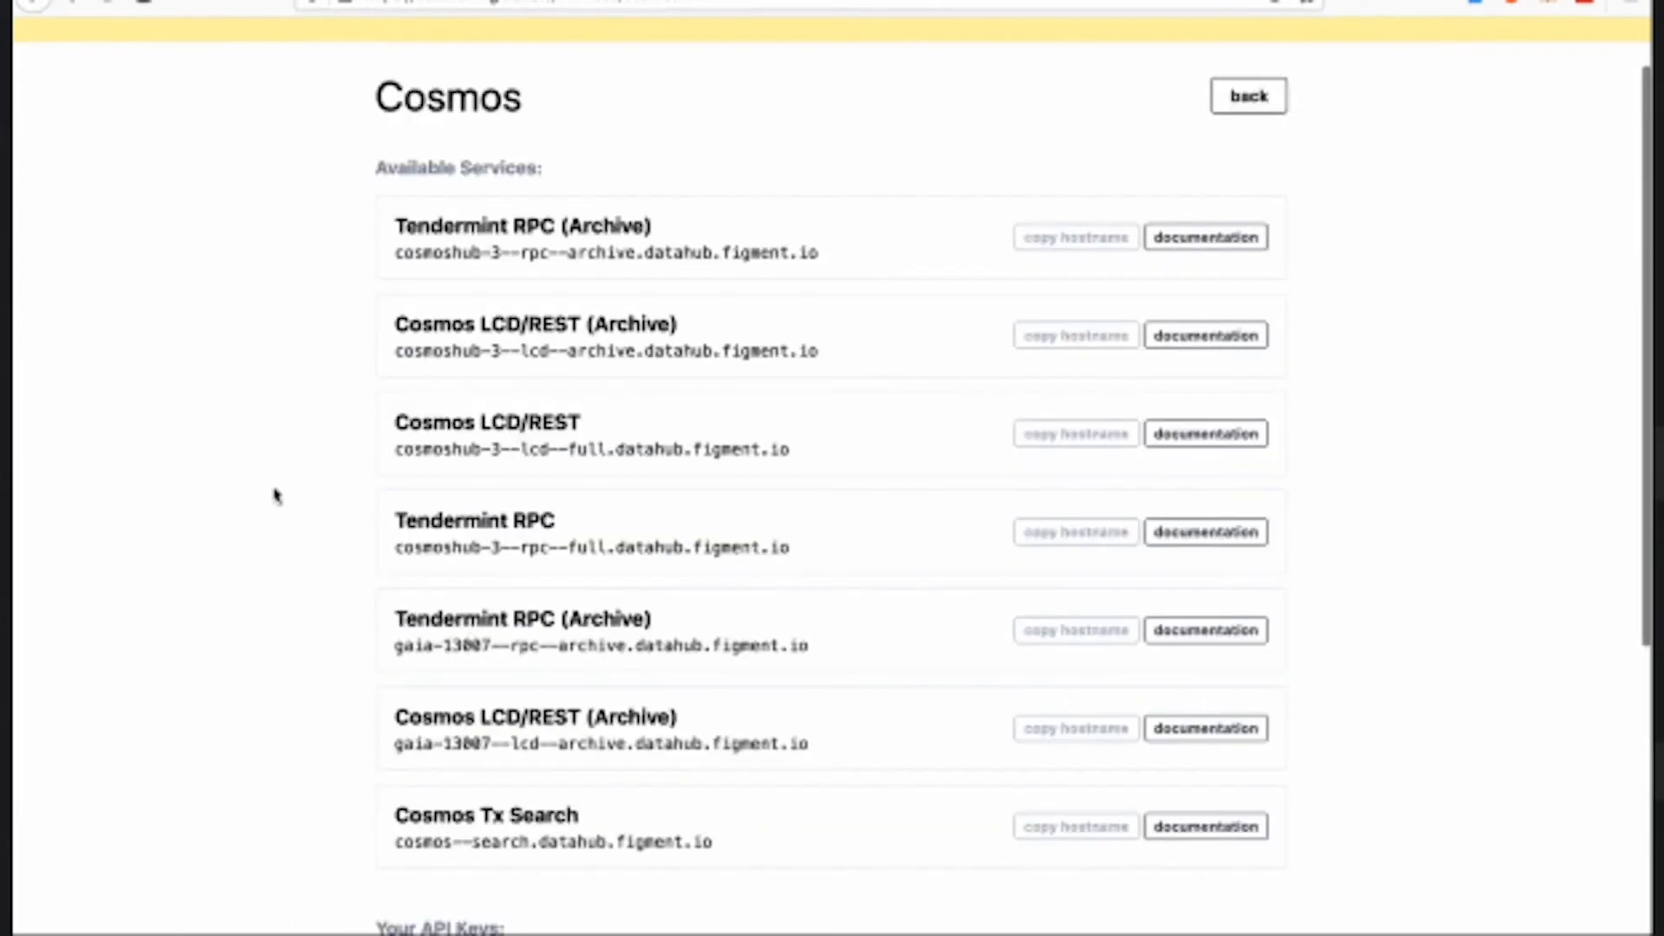
pyautogui.scroll(-3)
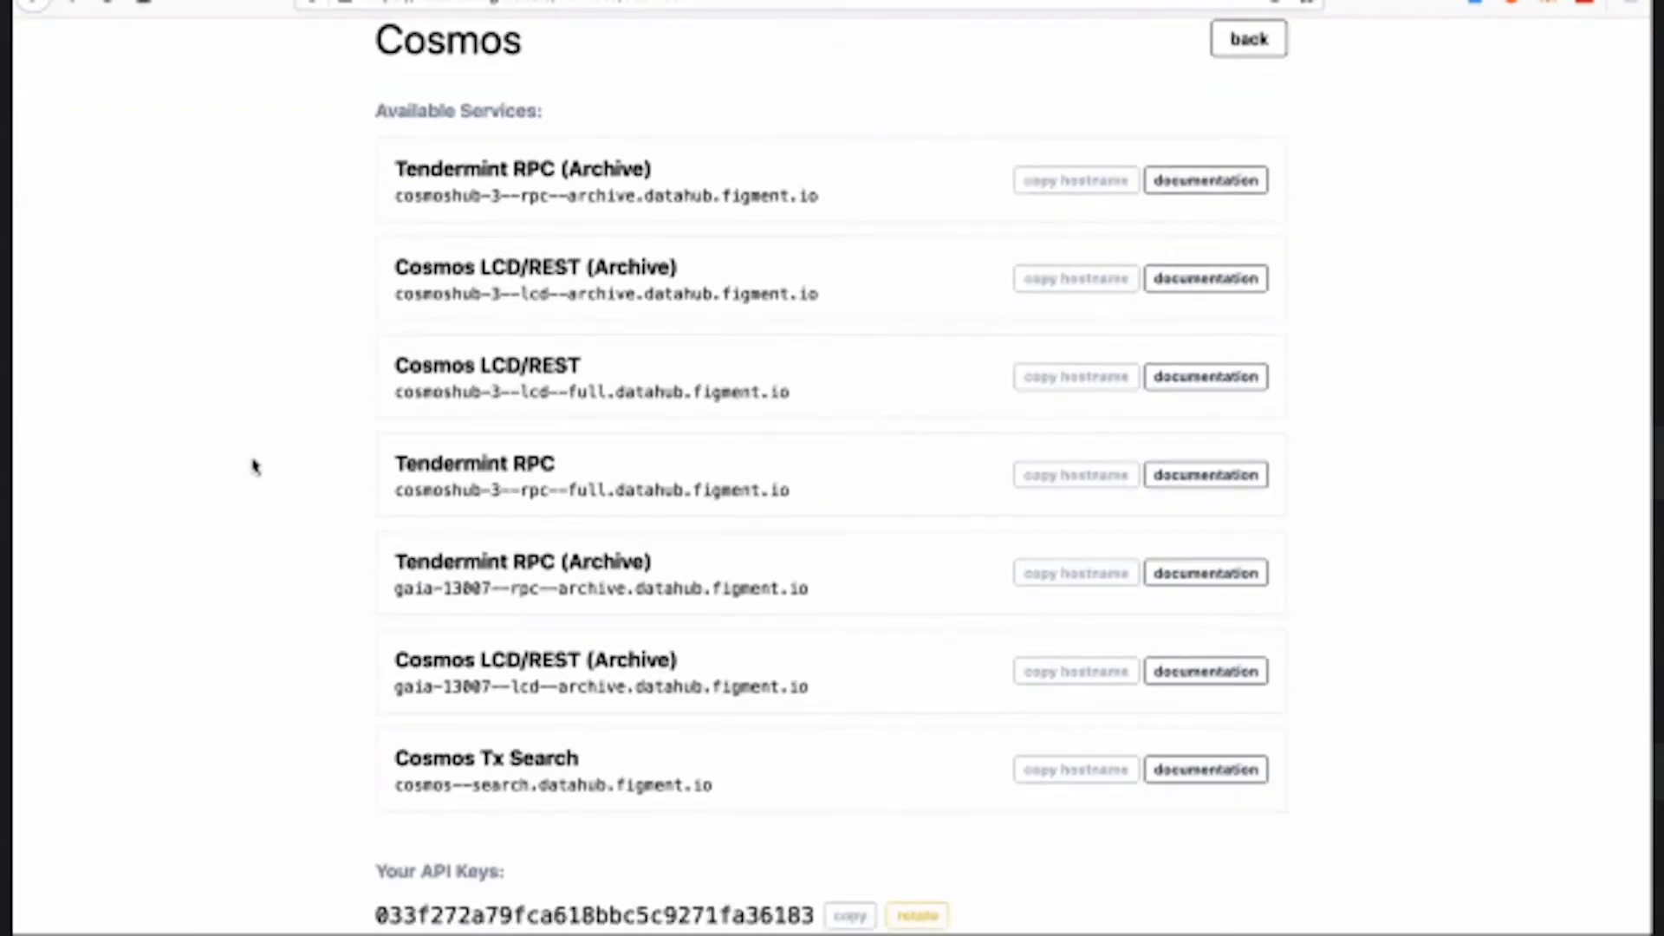
pyautogui.moveTo(264, 466)
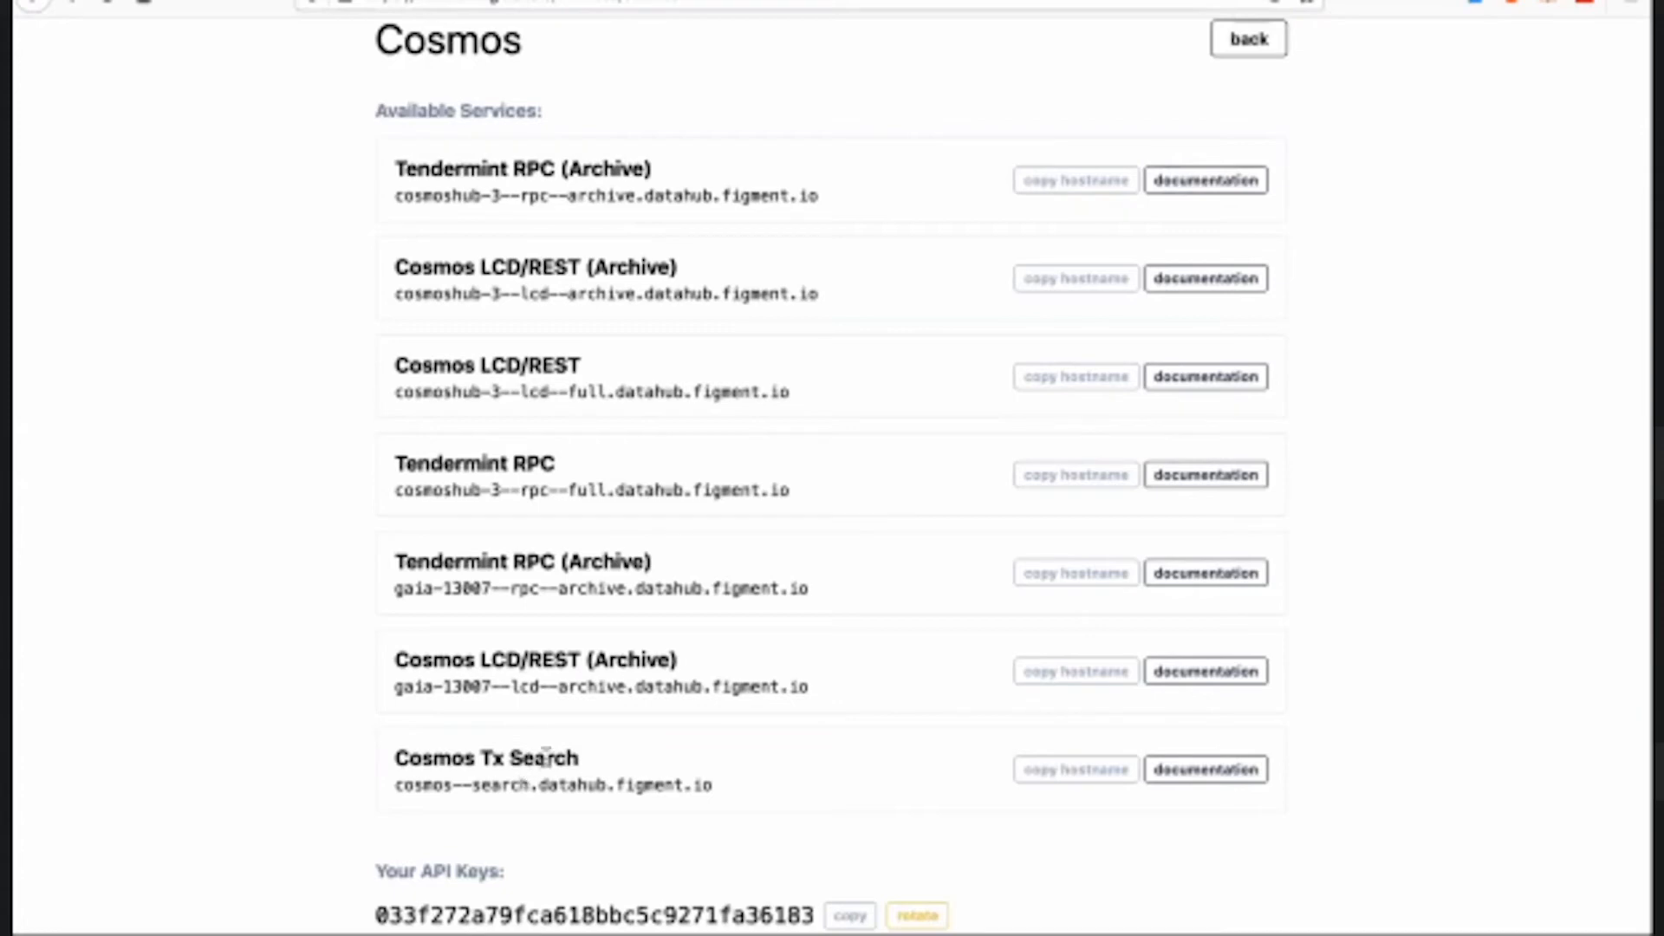
pyautogui.scroll(3)
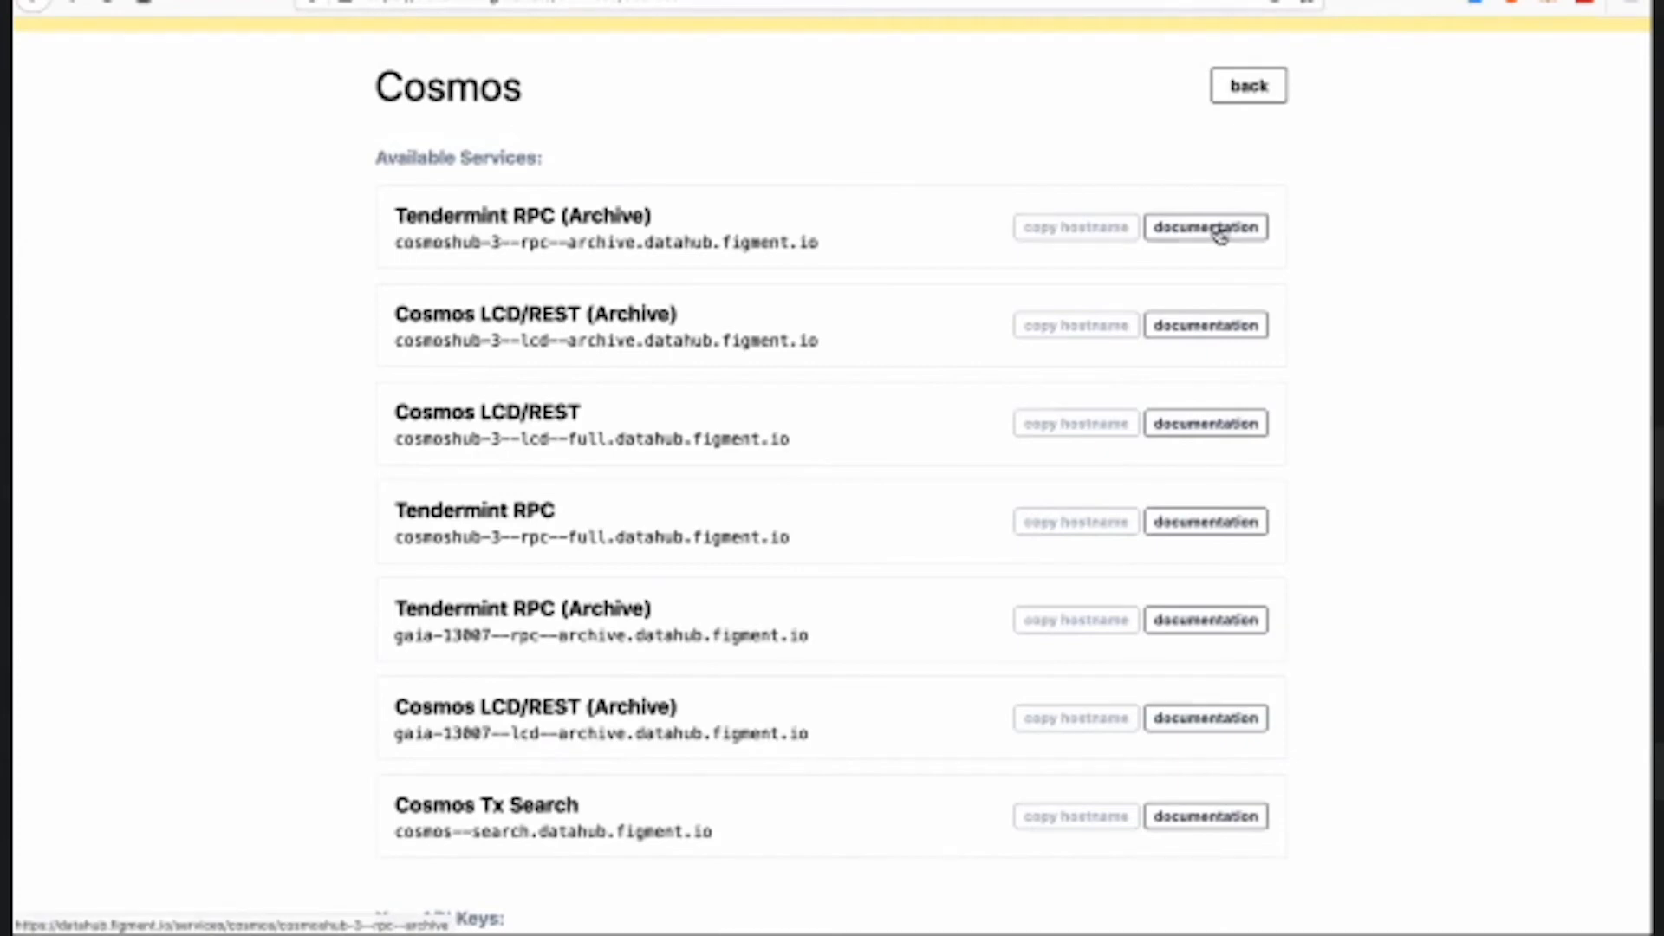
# - View the Tendermint RPC (Archive) access page with API key and curl examples, then go back
pyautogui.click(1204, 225)
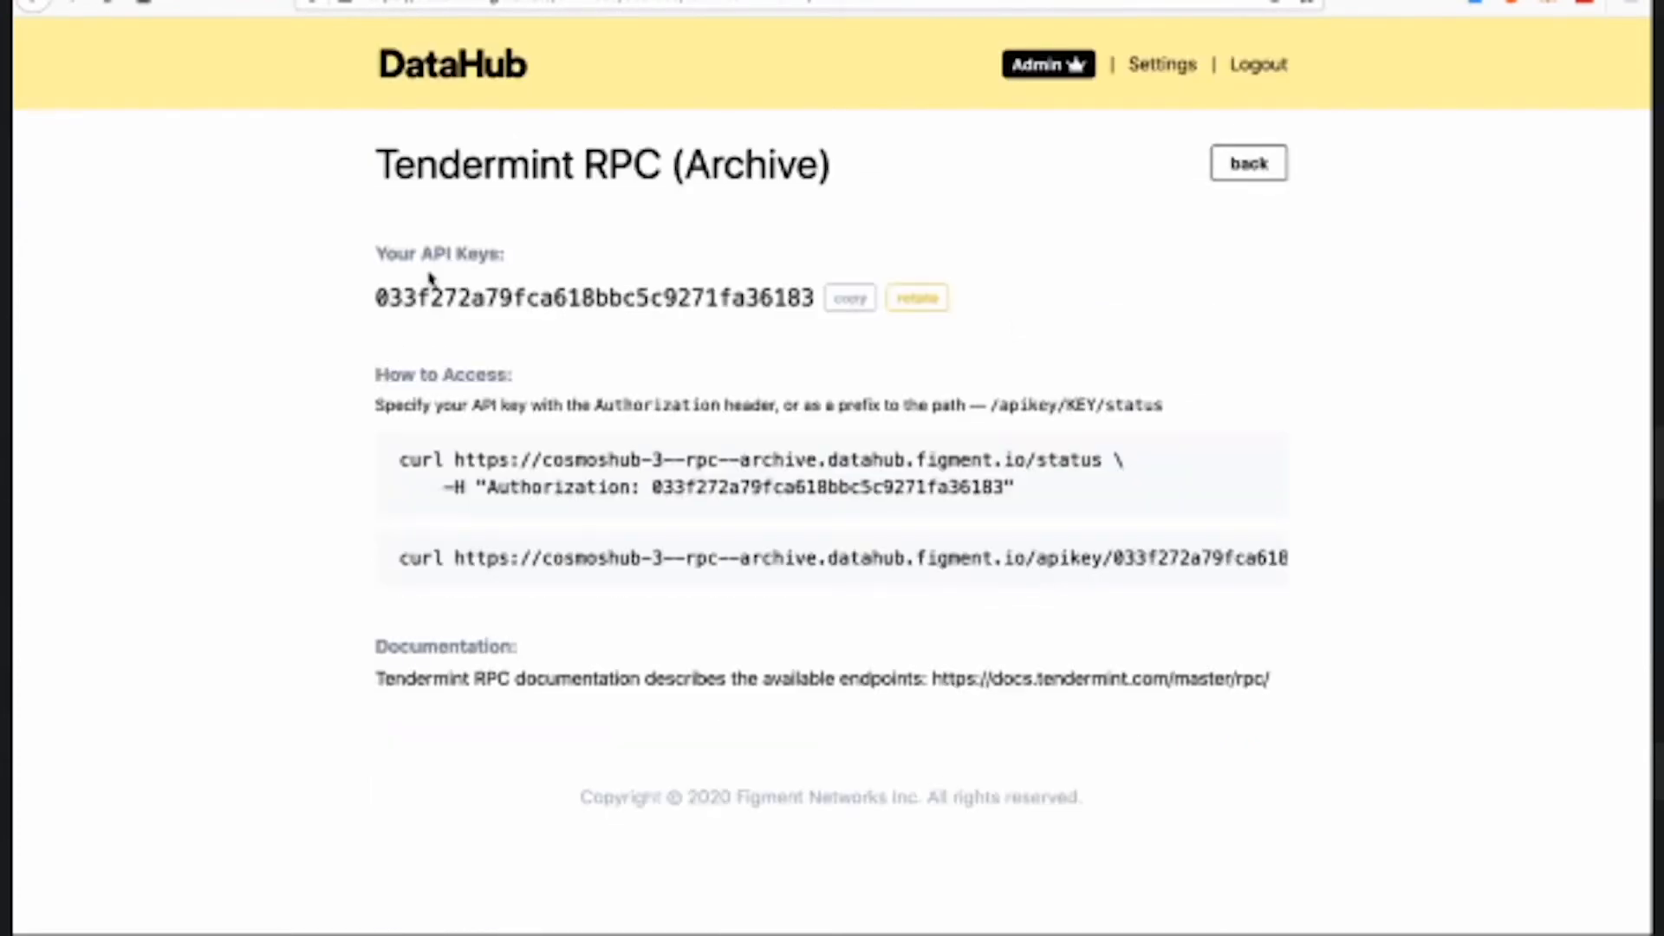
pyautogui.moveTo(346, 387)
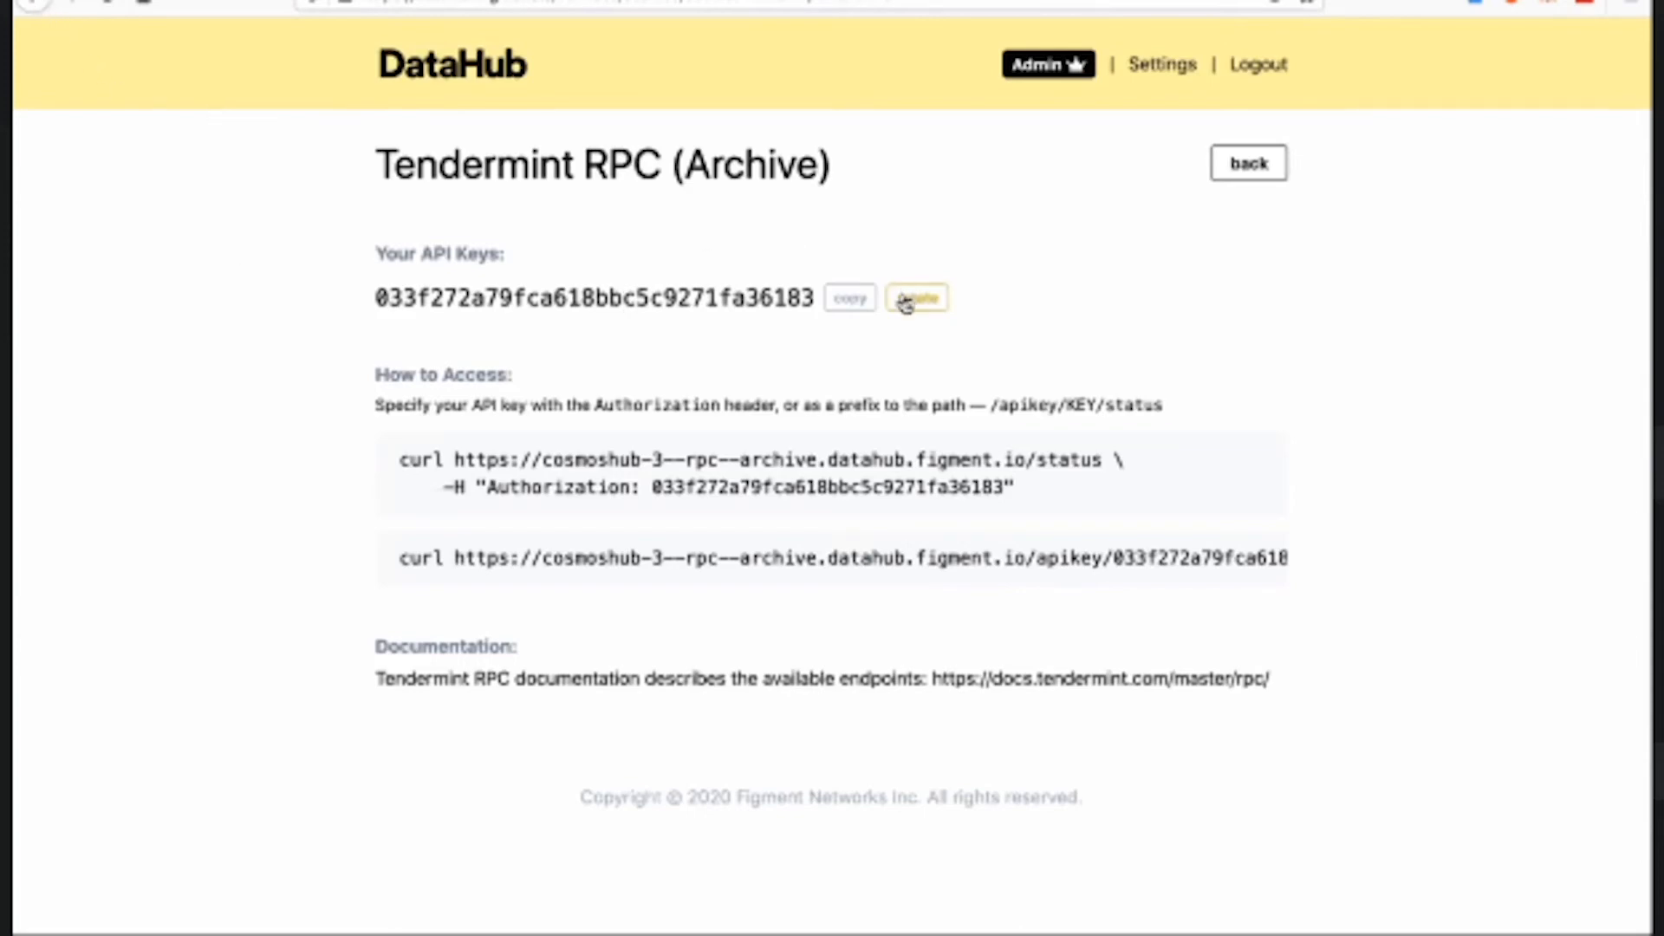
pyautogui.click(915, 296)
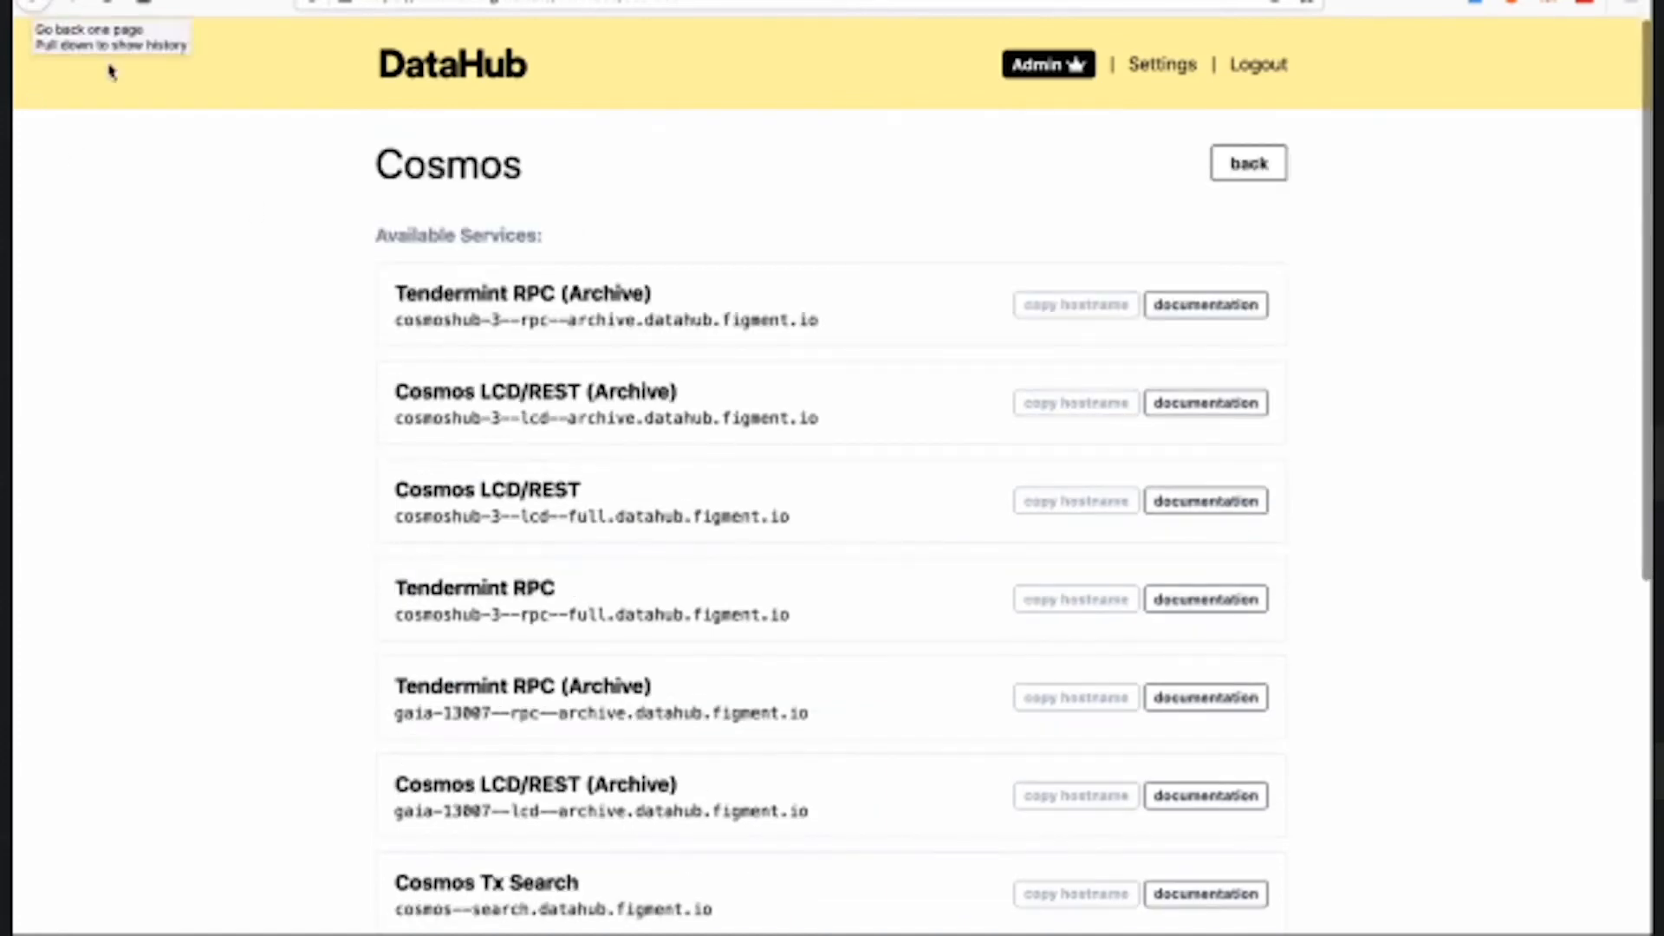
pyautogui.moveTo(565, 246)
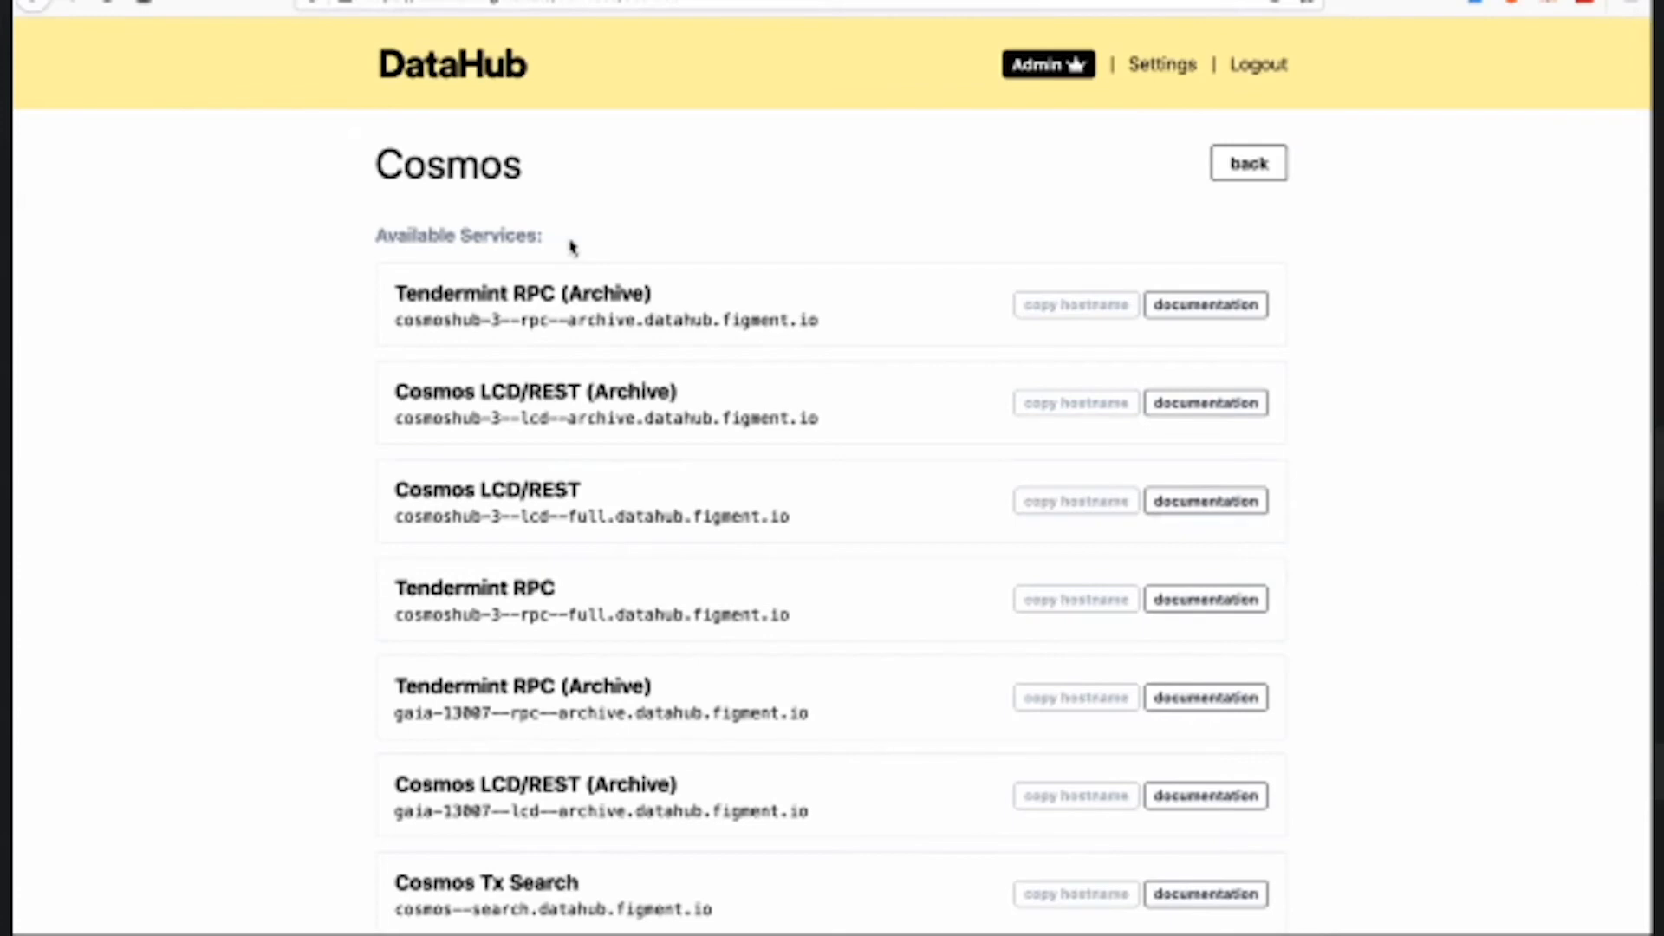
pyautogui.moveTo(702, 209)
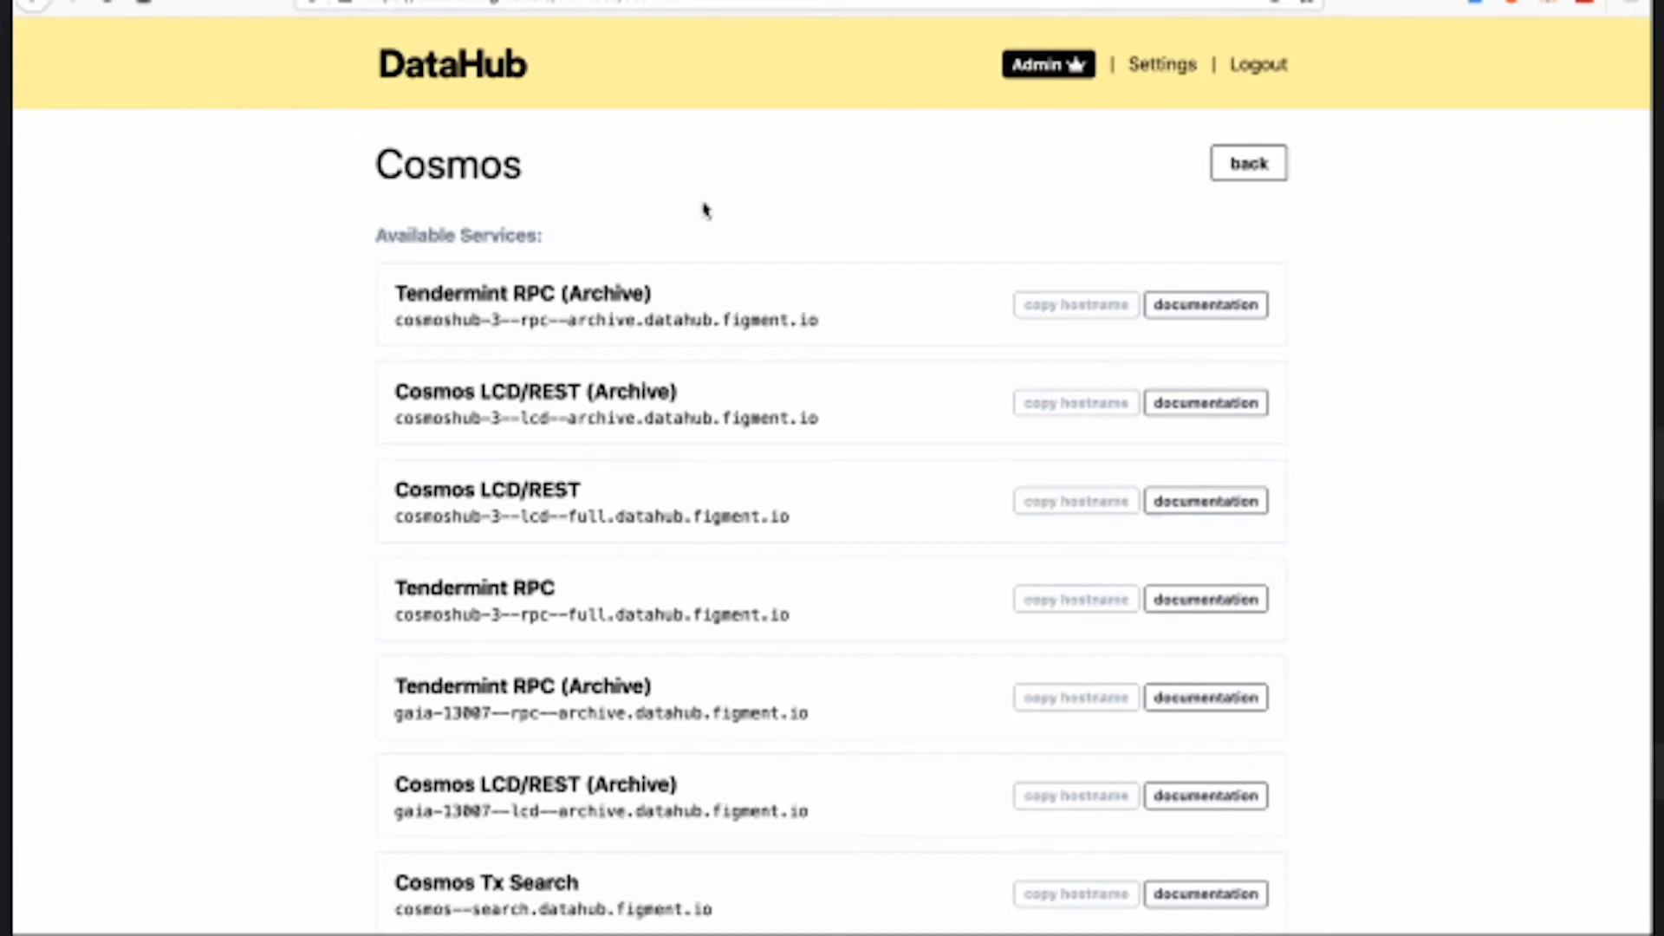
pyautogui.moveTo(766, 205)
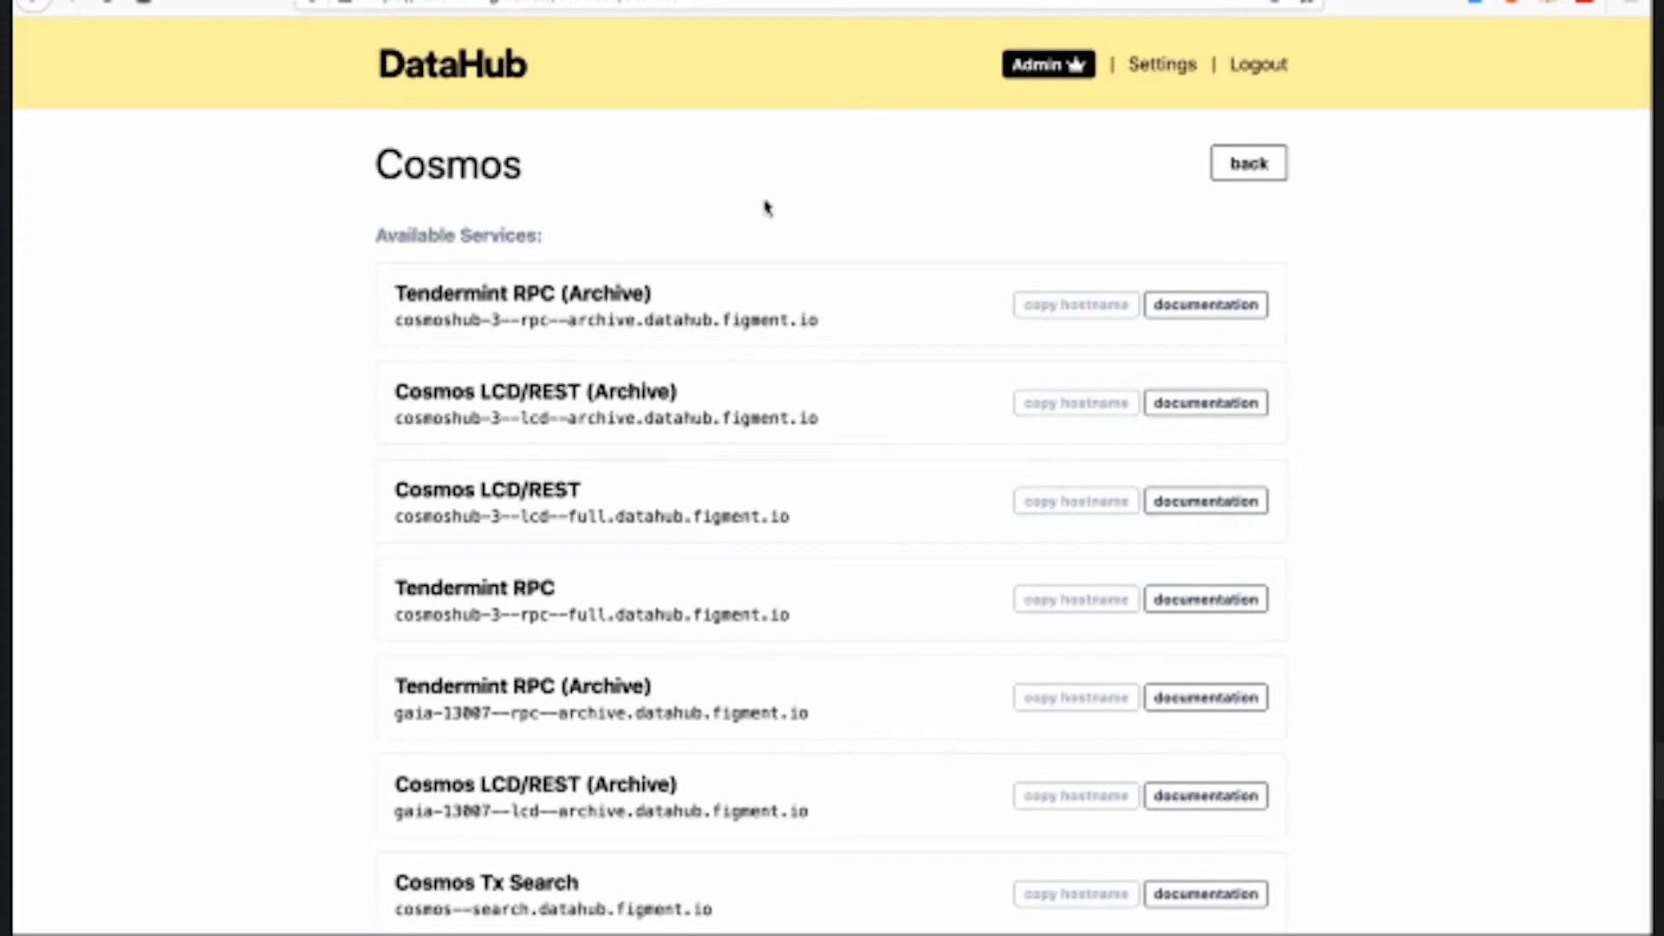
pyautogui.moveTo(790, 208)
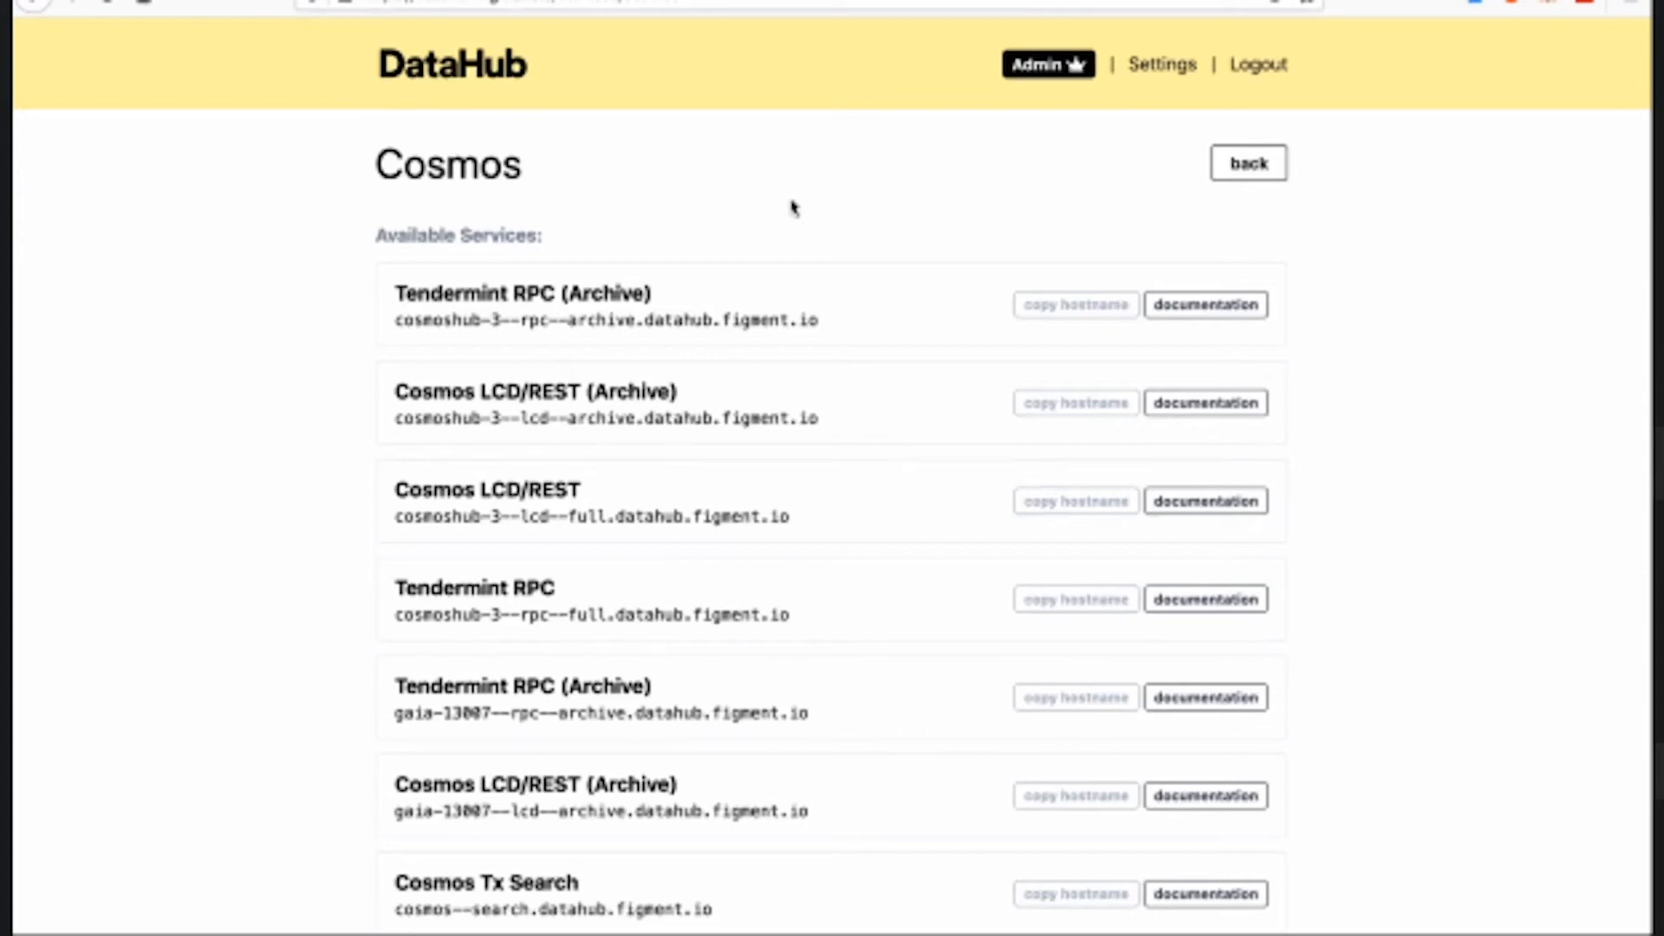
pyautogui.moveTo(969, 76)
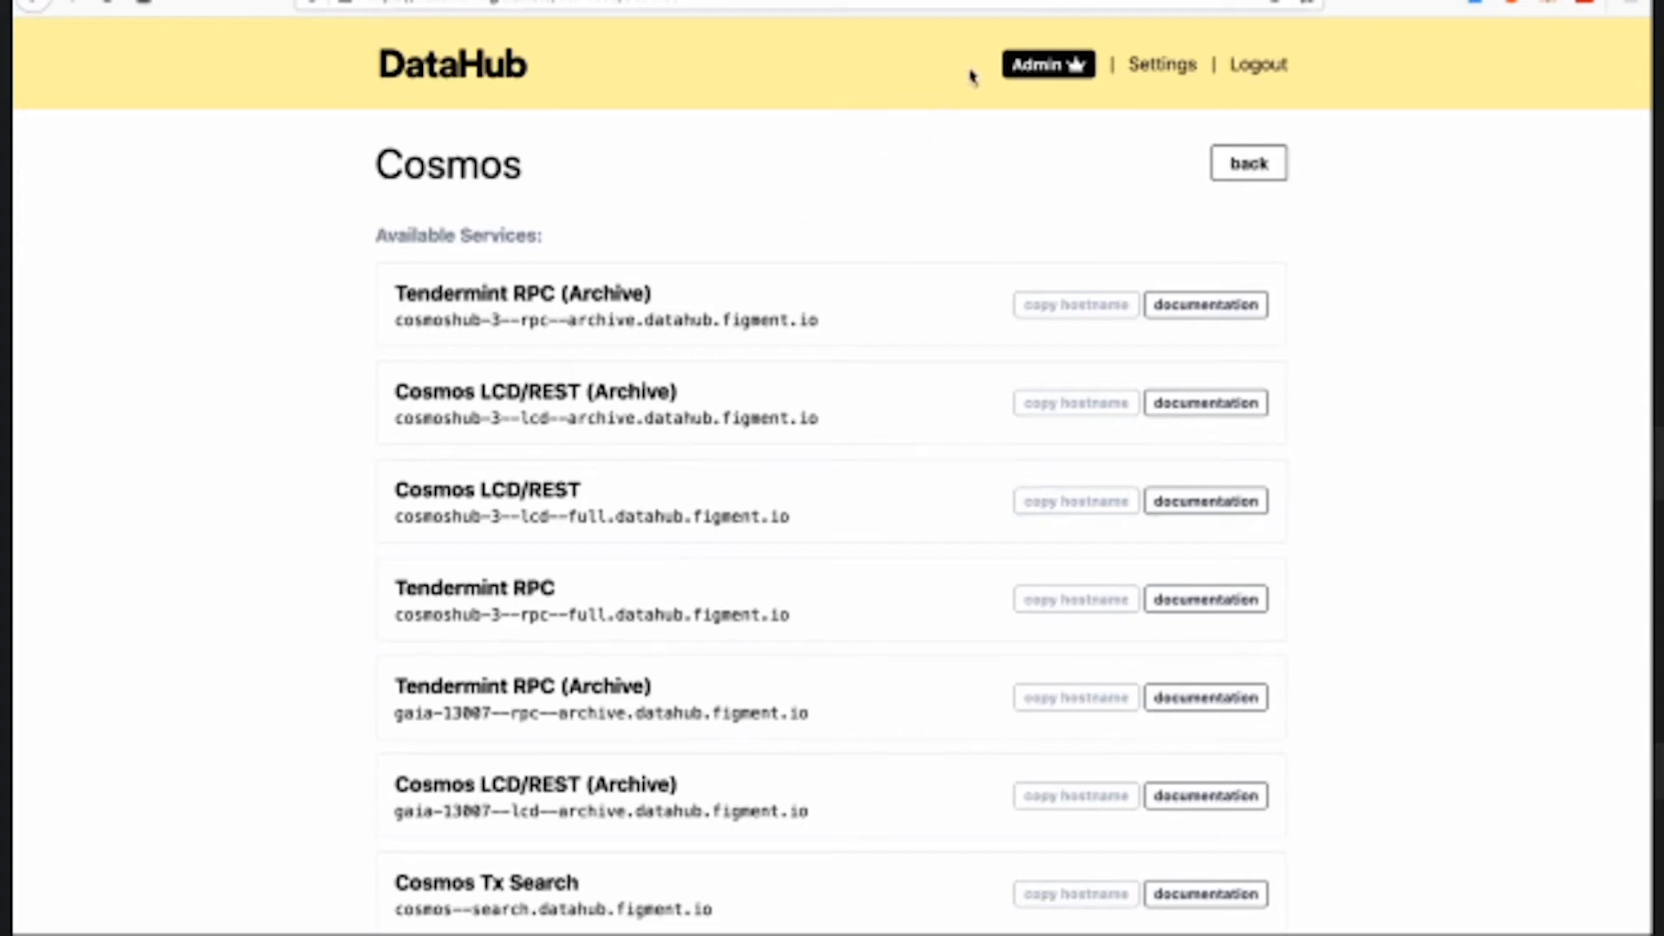
pyautogui.moveTo(1104, 87)
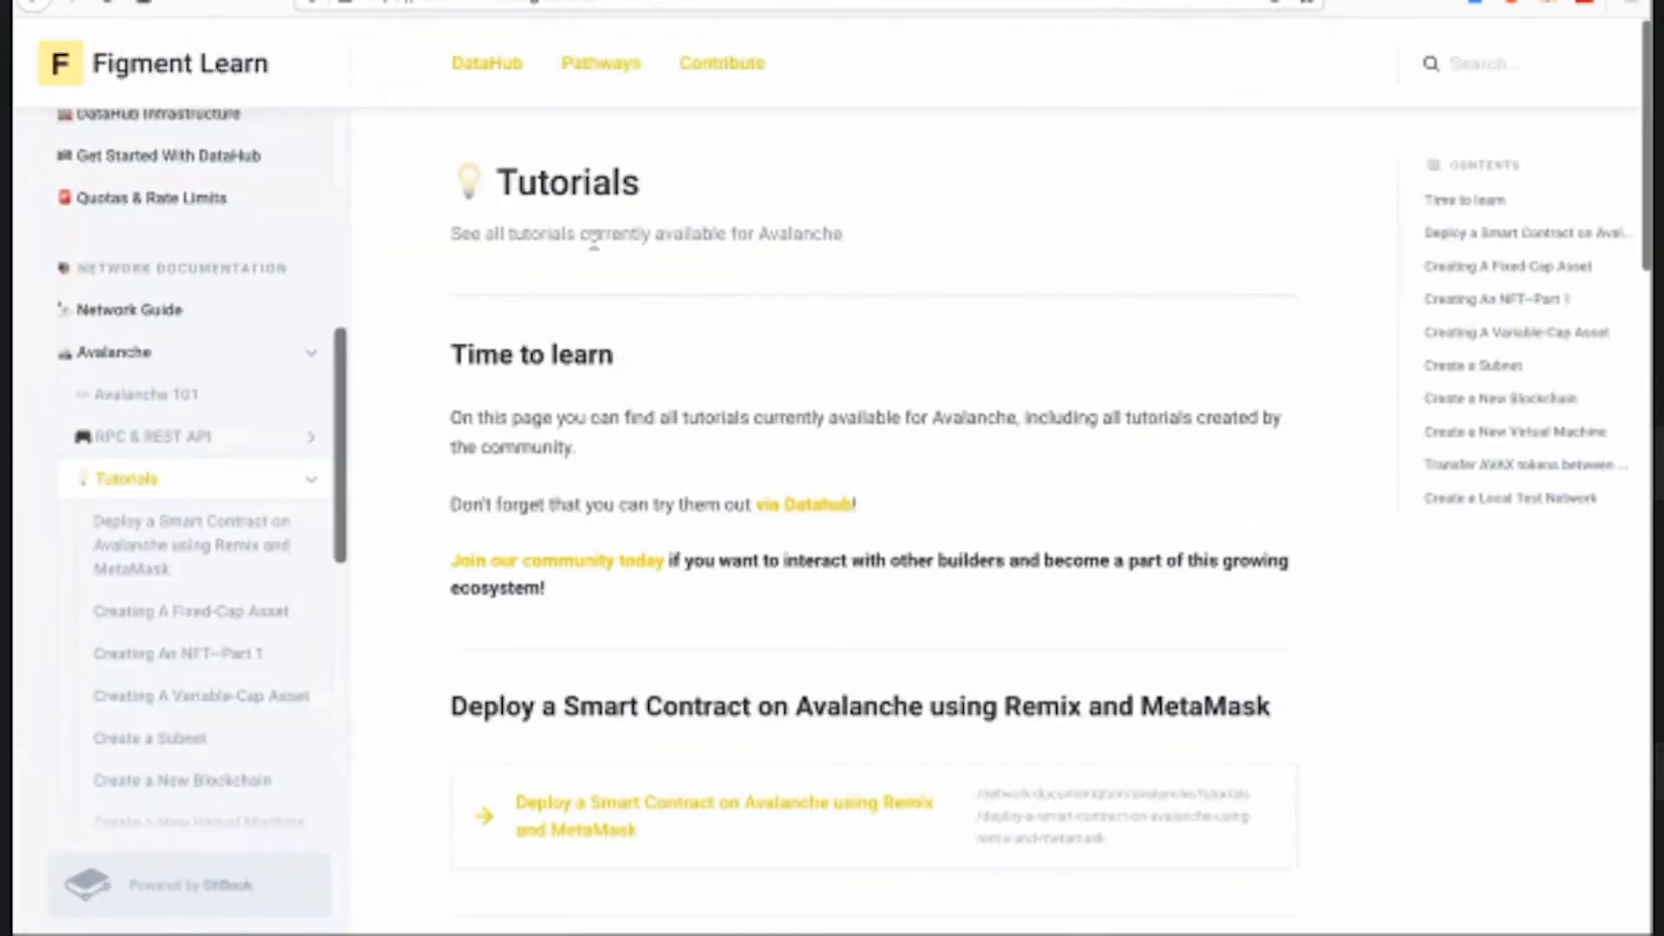
# - Go to the Figment Learn welcome page and choose the Avalanche network documentation
pyautogui.click(153, 63)
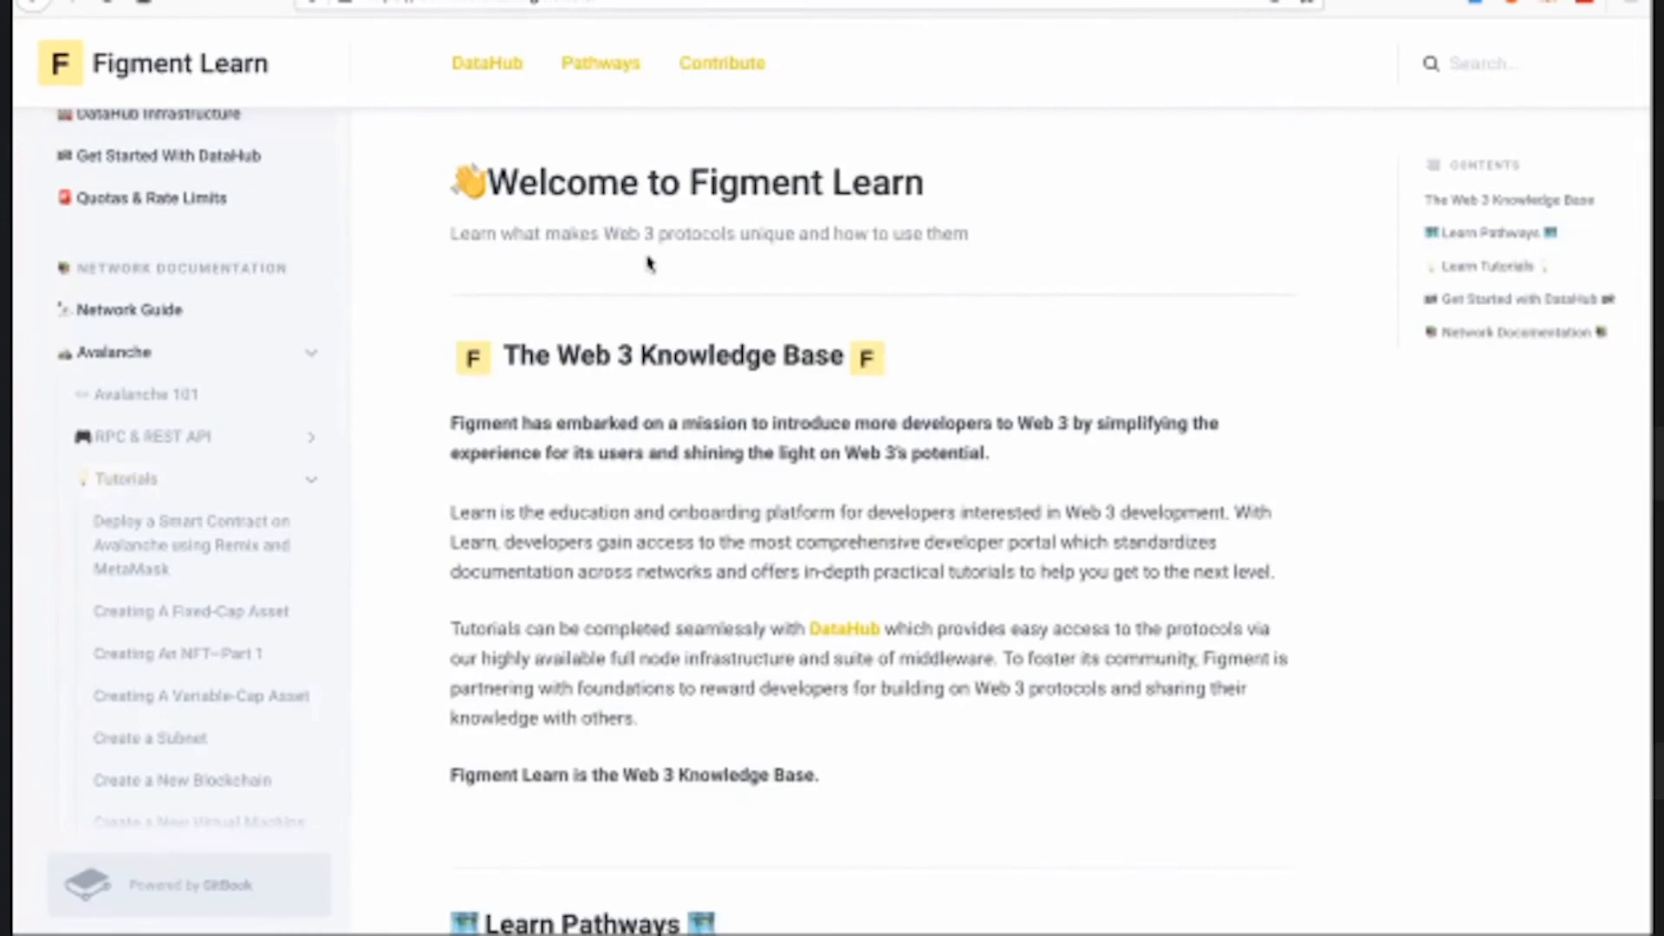
pyautogui.moveTo(461, 453)
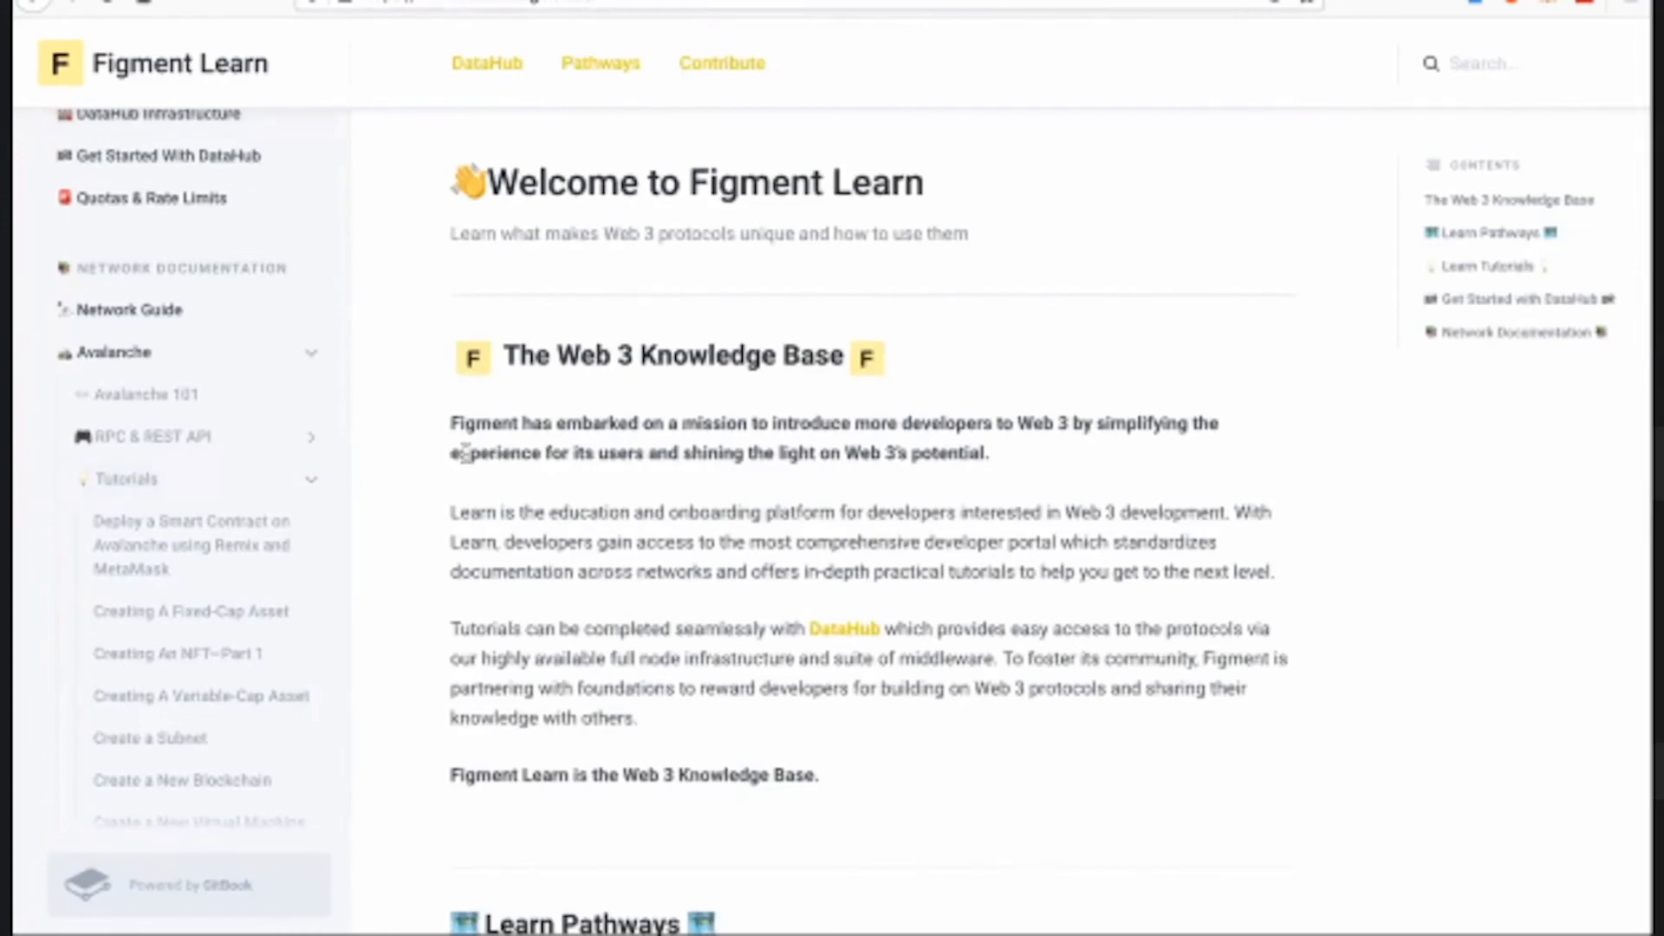
pyautogui.moveTo(451, 366)
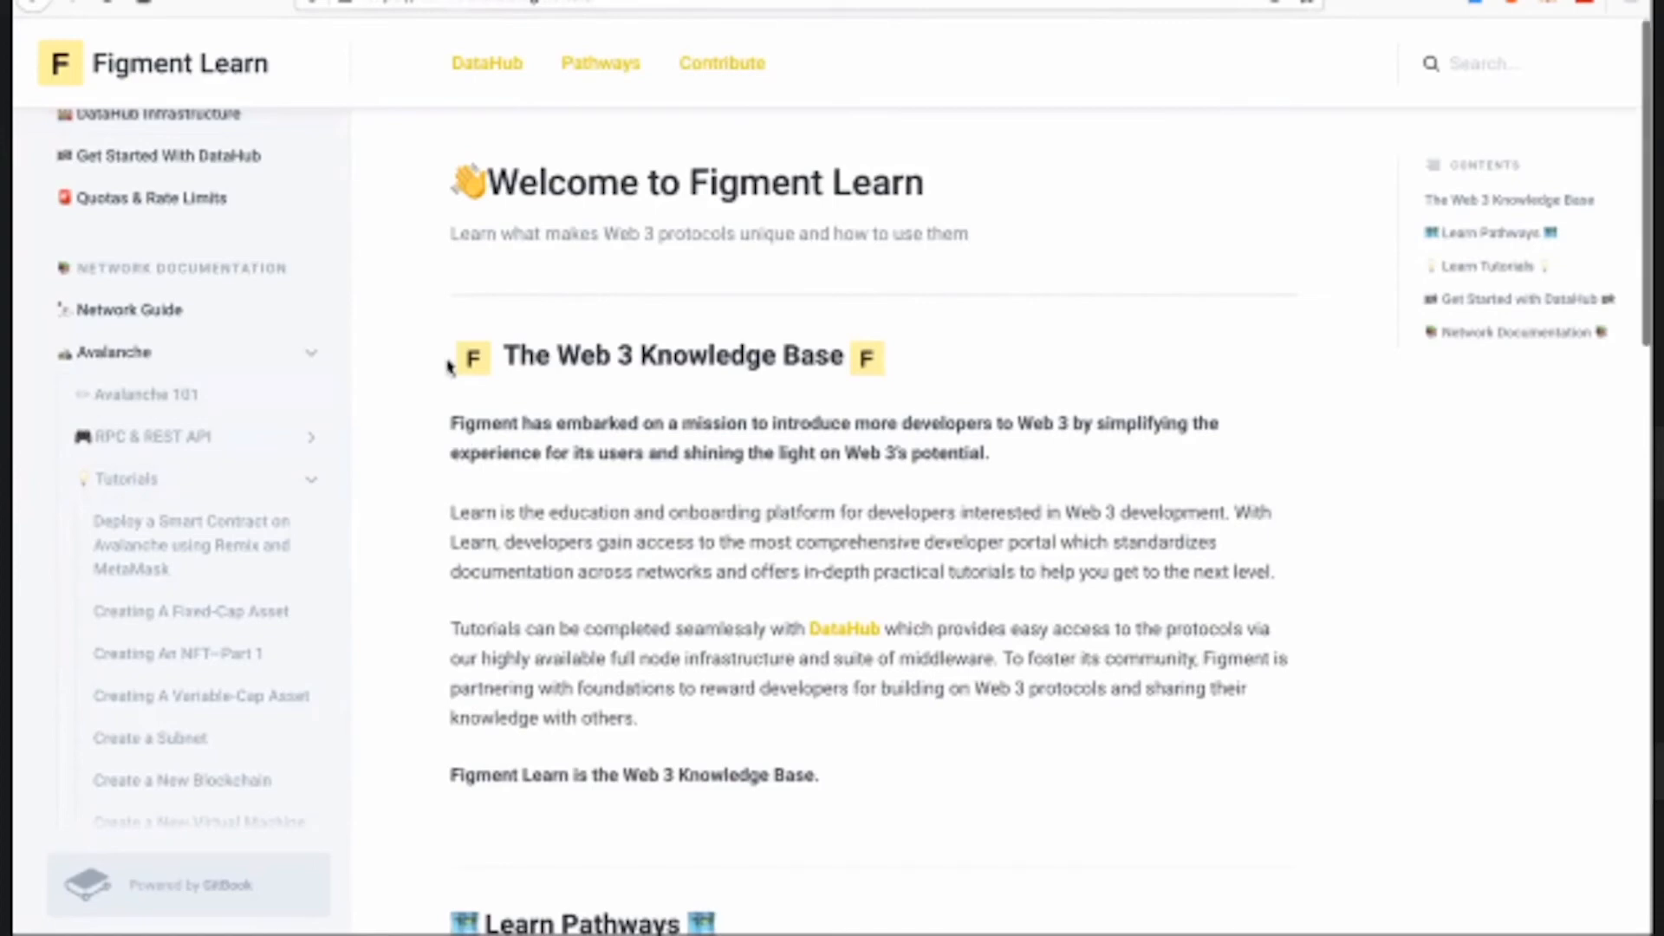
pyautogui.moveTo(210, 324)
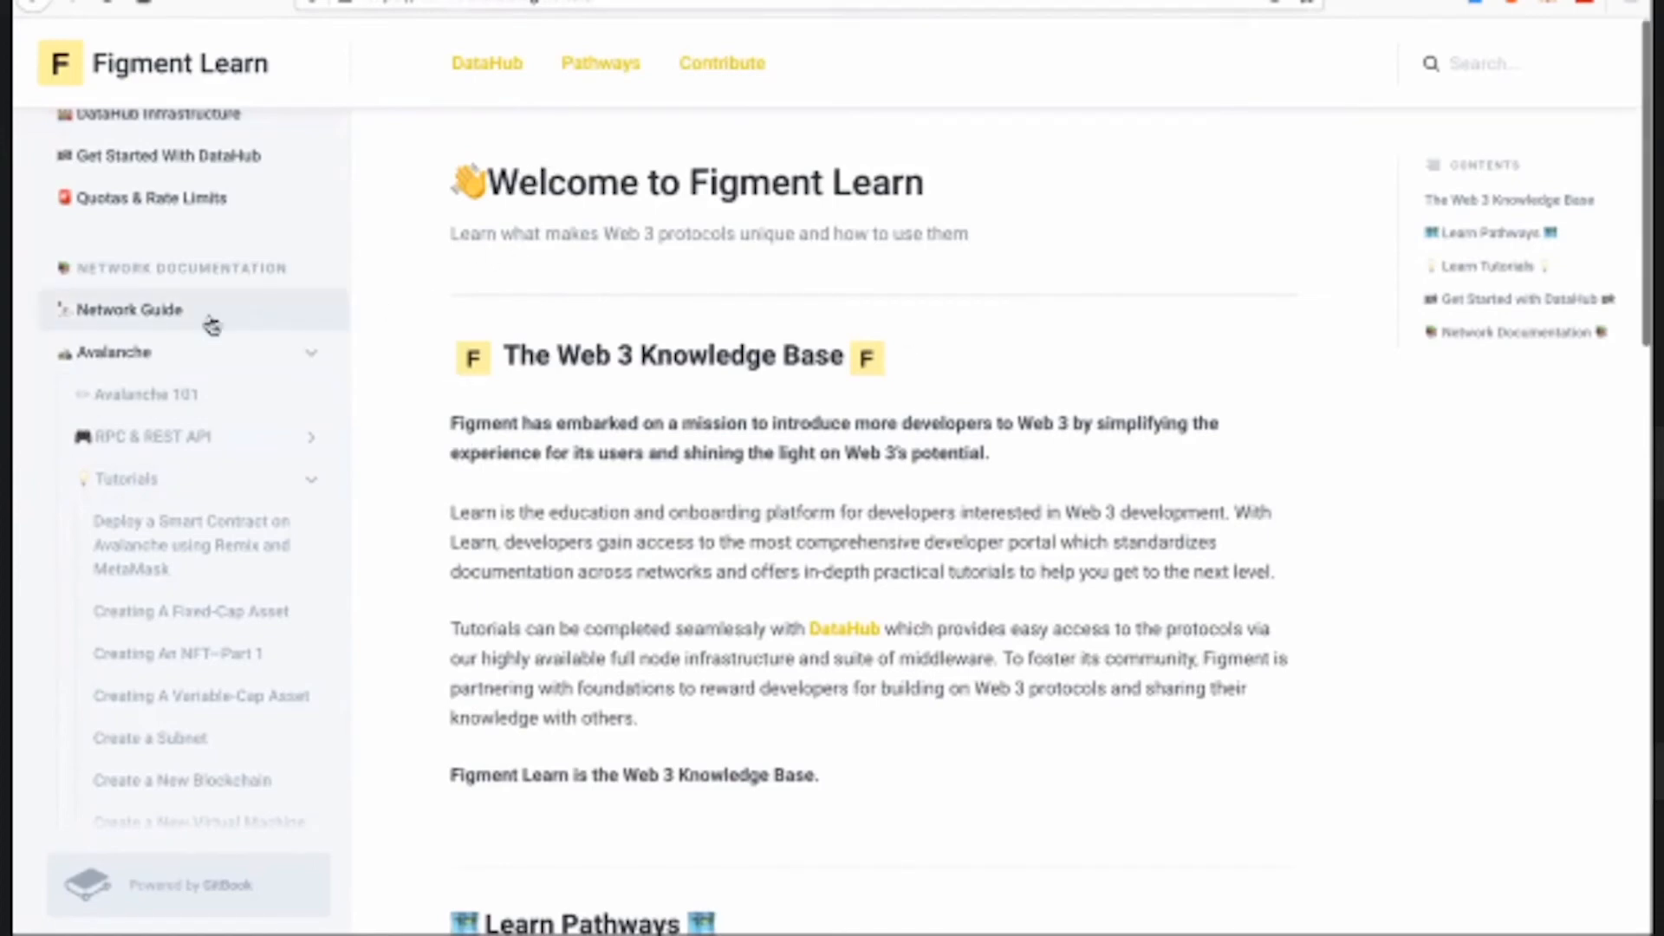
pyautogui.click(114, 352)
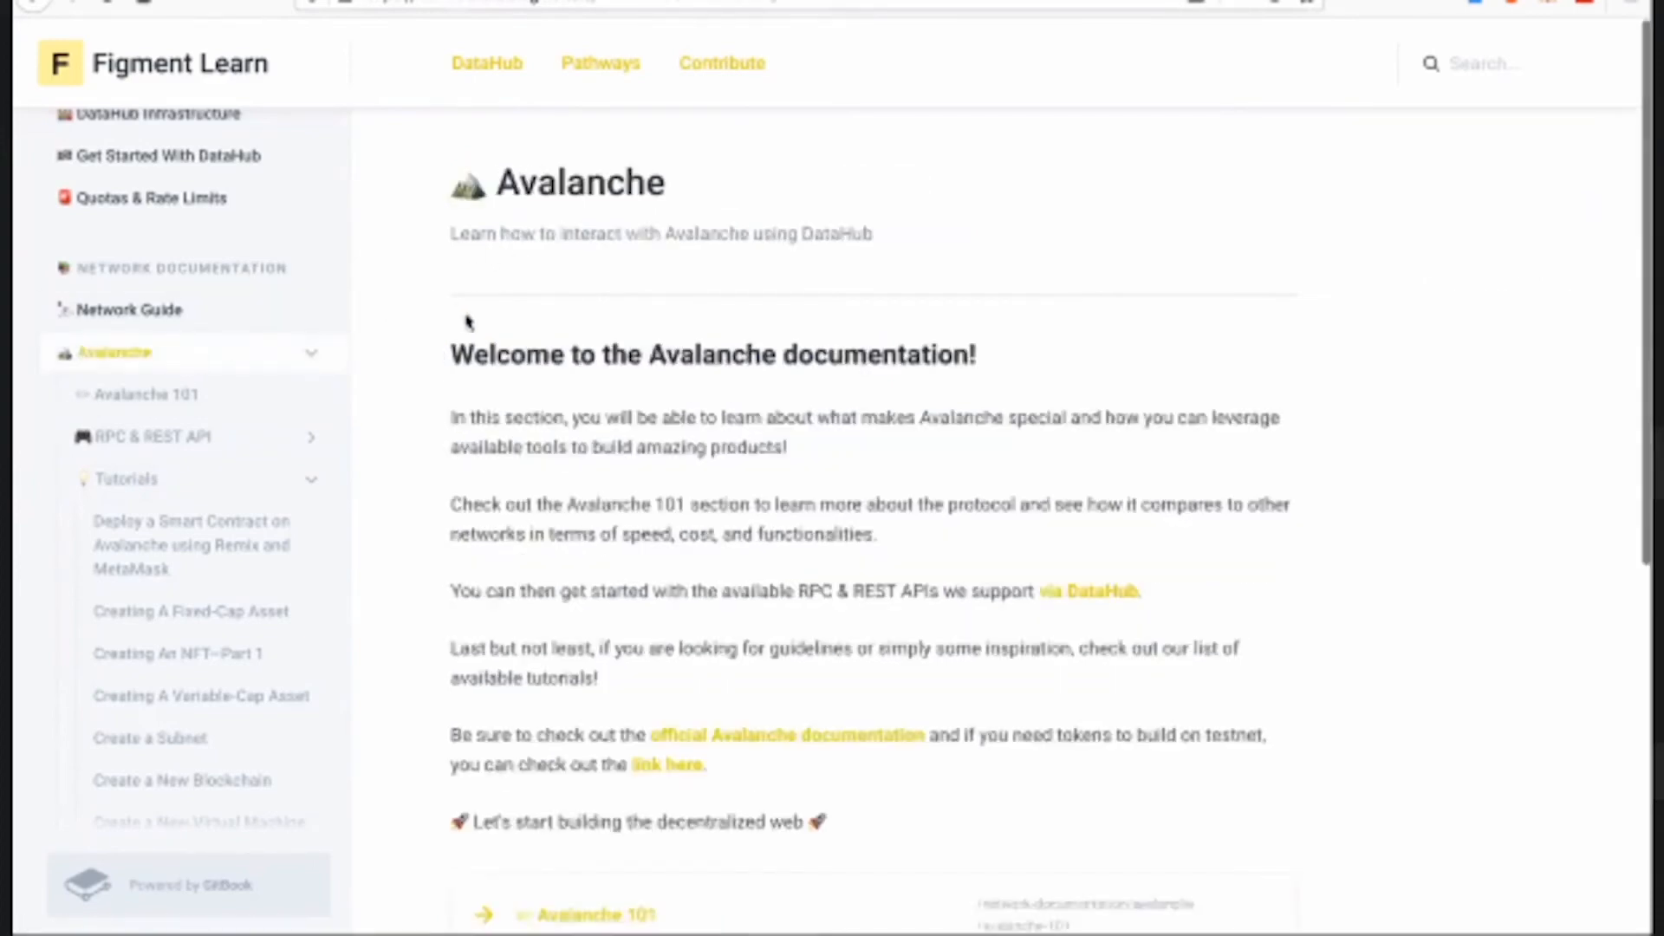
pyautogui.moveTo(587, 294)
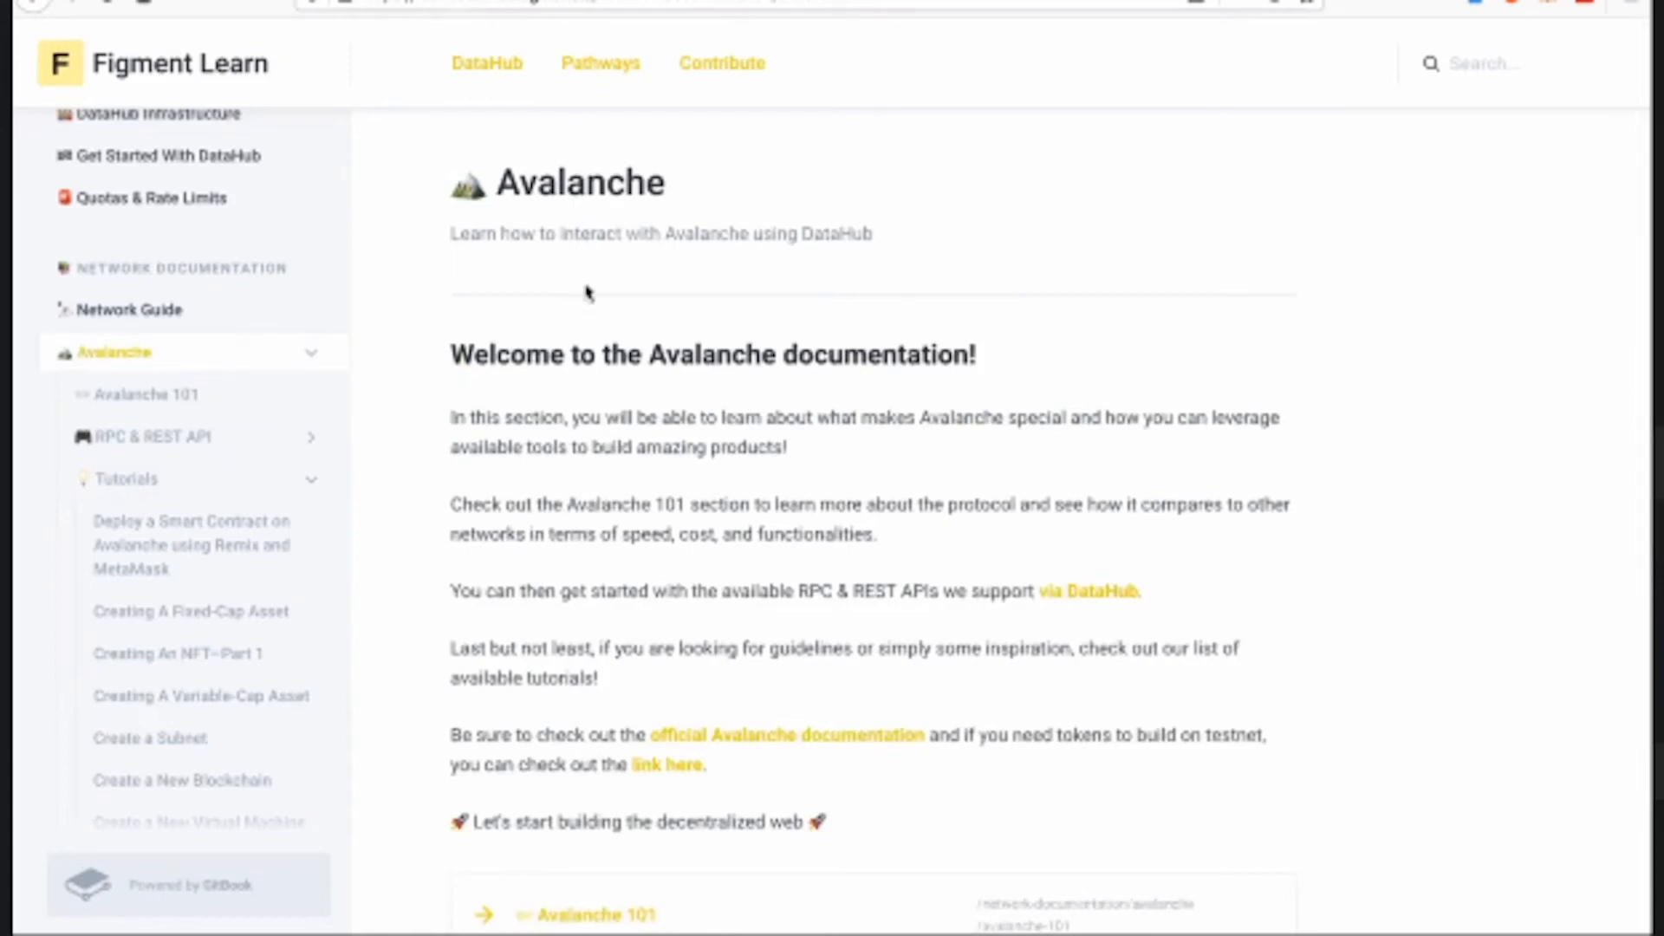
pyautogui.scroll(-3)
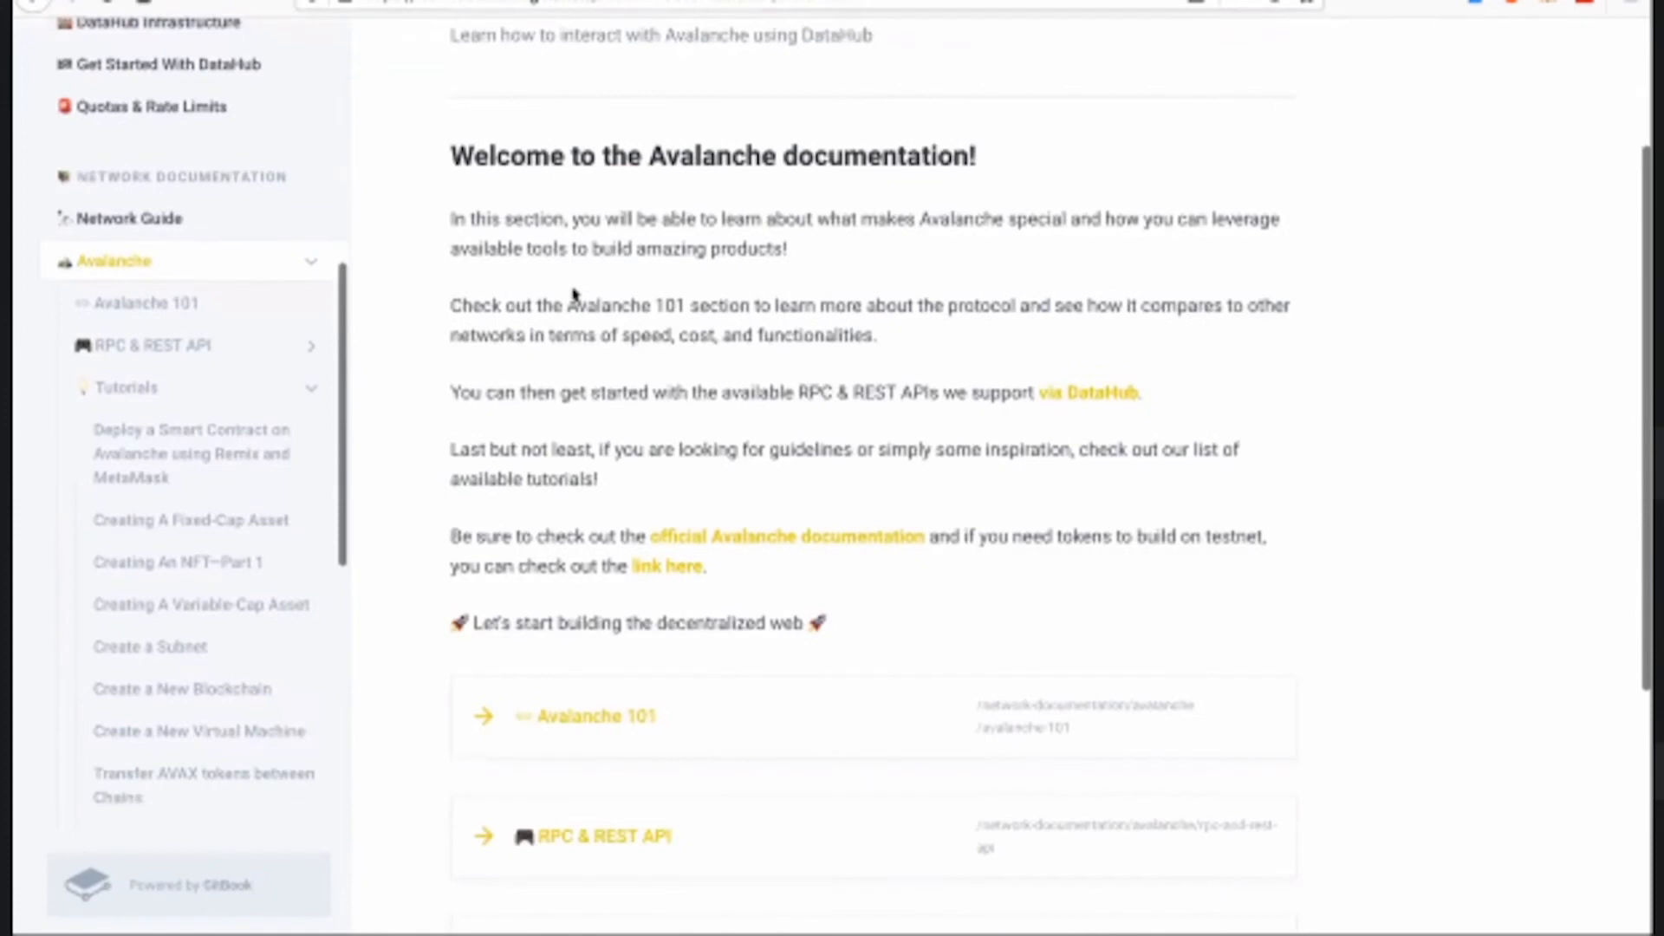
# - Scroll the Avalanche overview down to the Avalanche 101, RPC & REST API and Tutorials cards
pyautogui.scroll(-3)
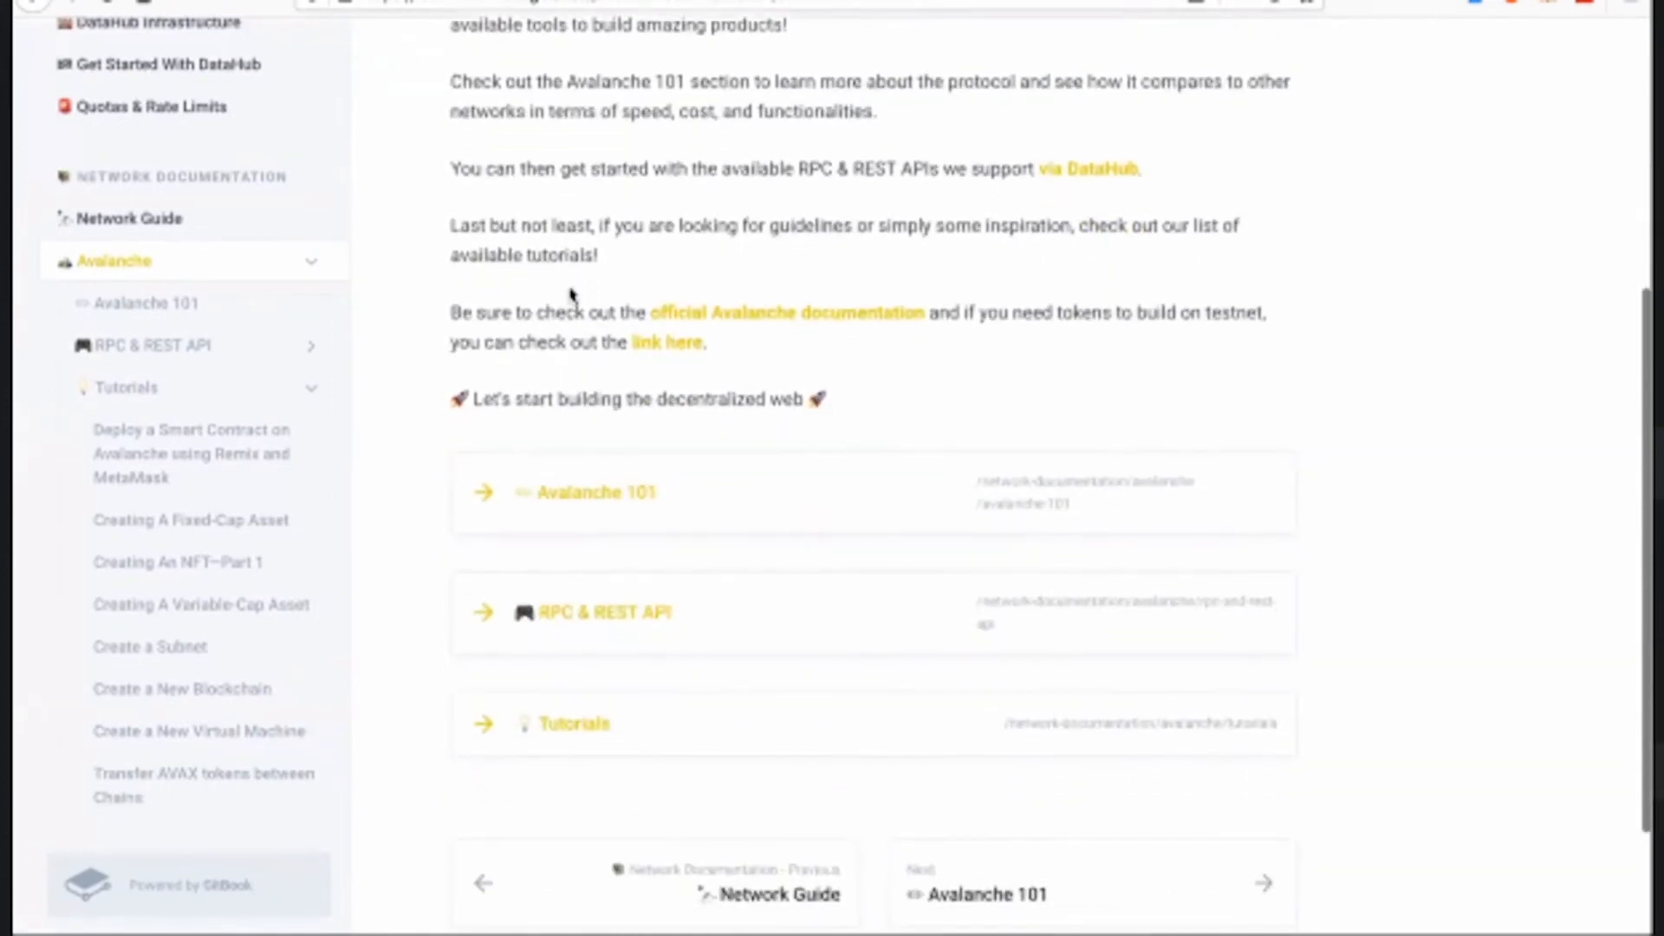
pyautogui.moveTo(638, 509)
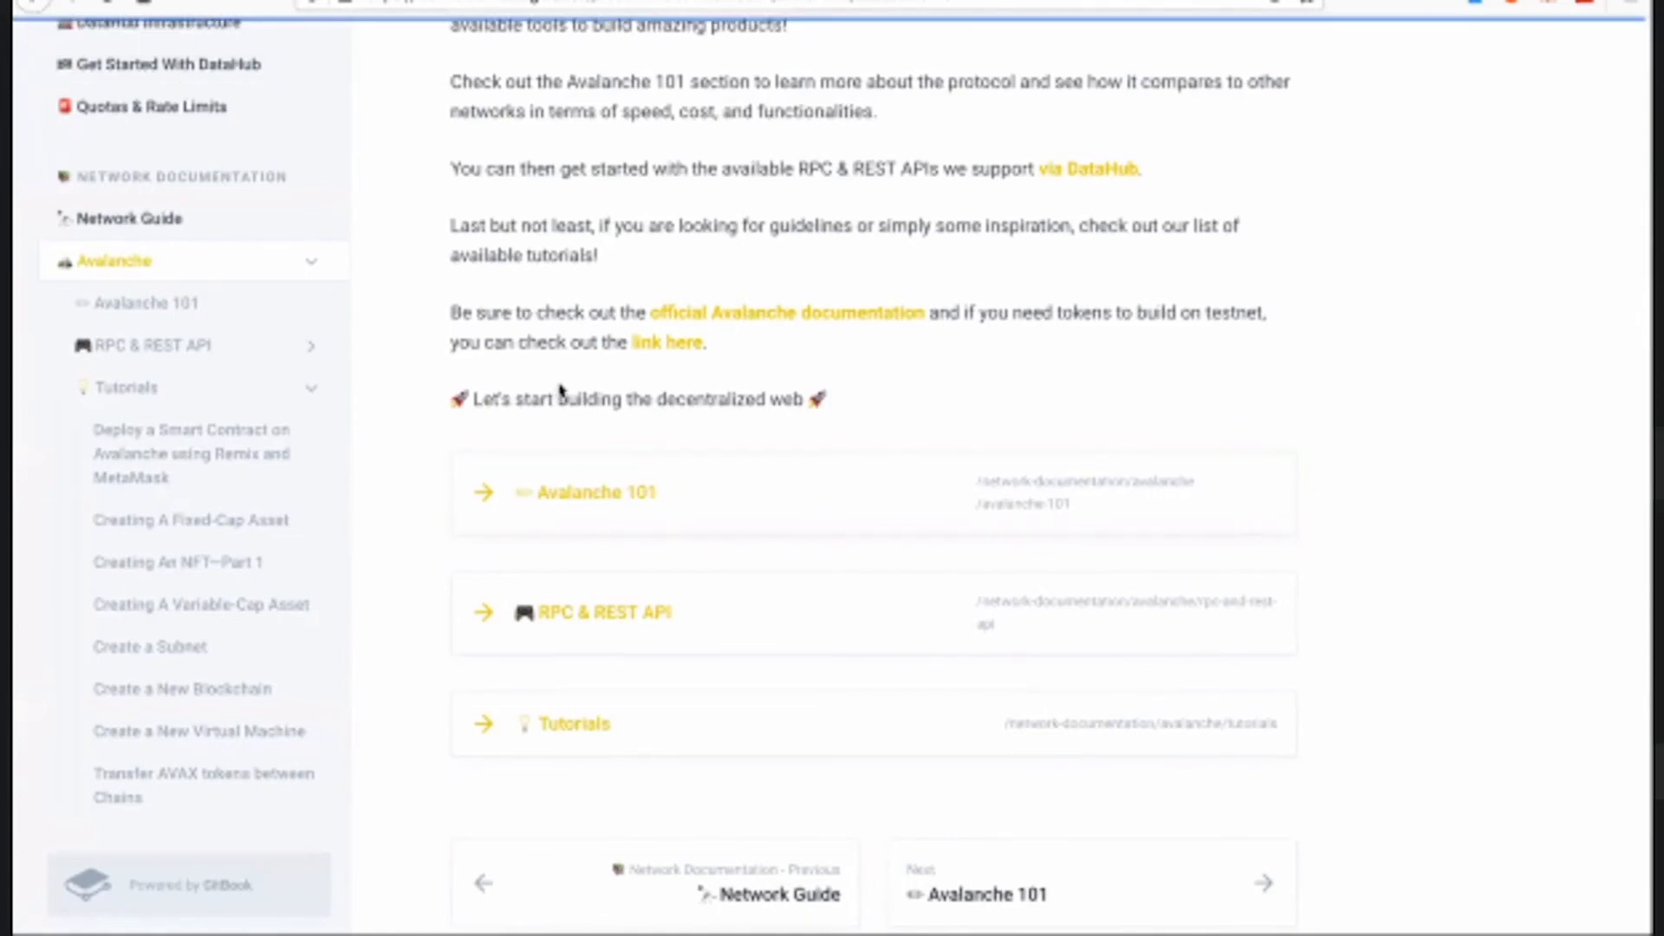
pyautogui.click(595, 490)
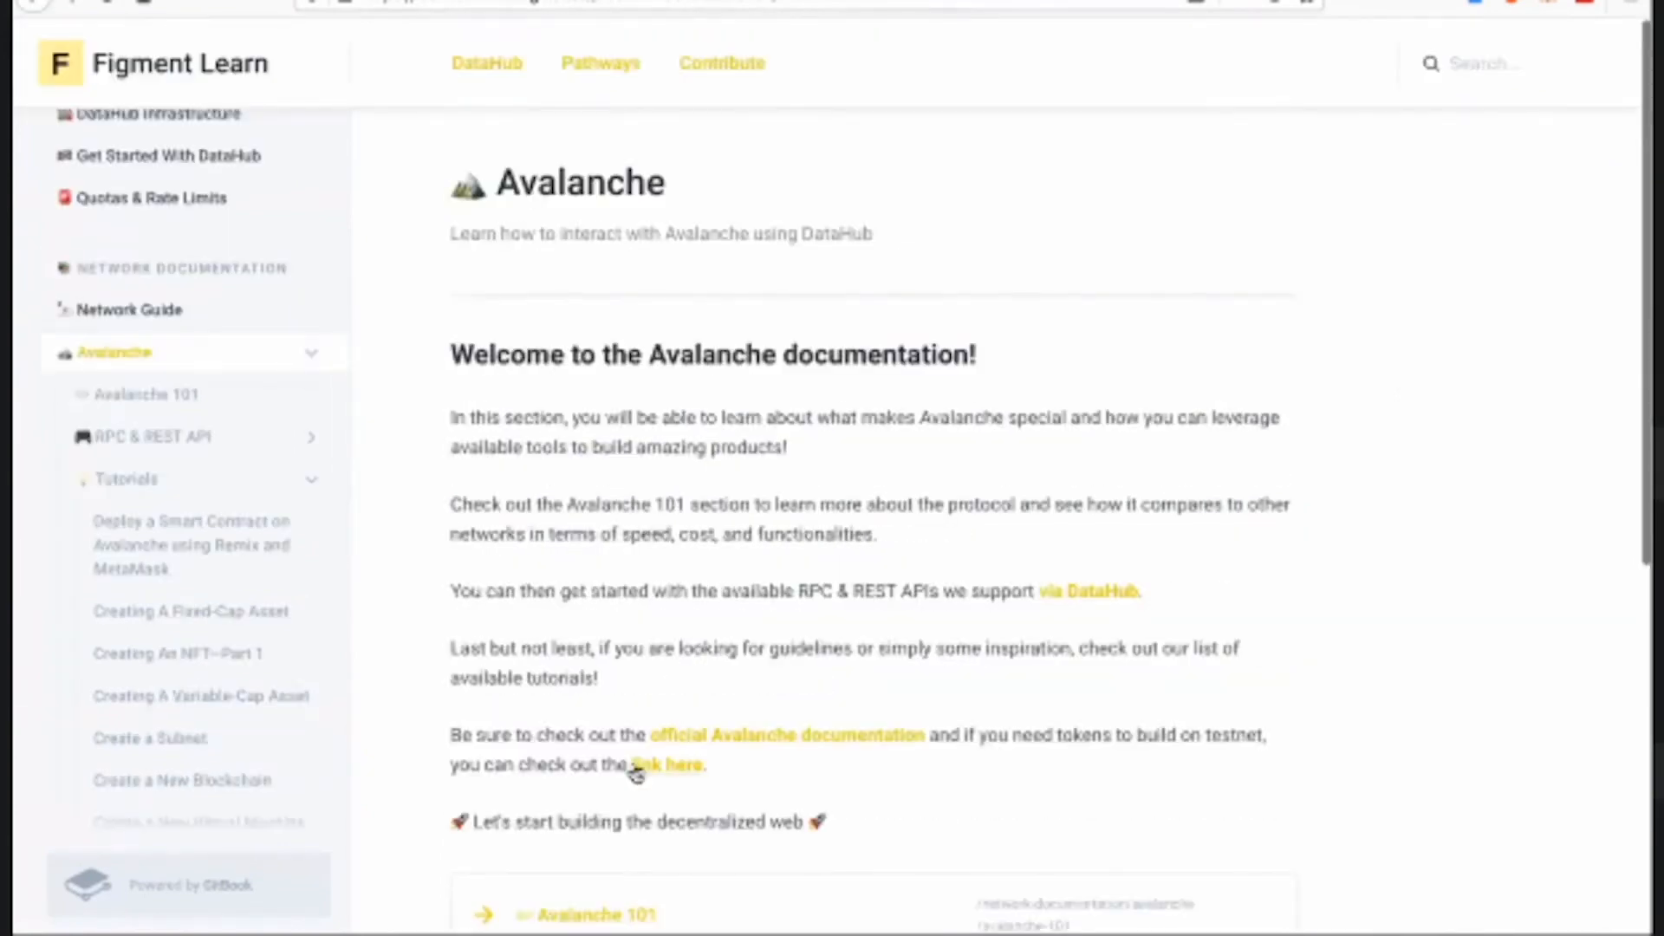
pyautogui.scroll(-3)
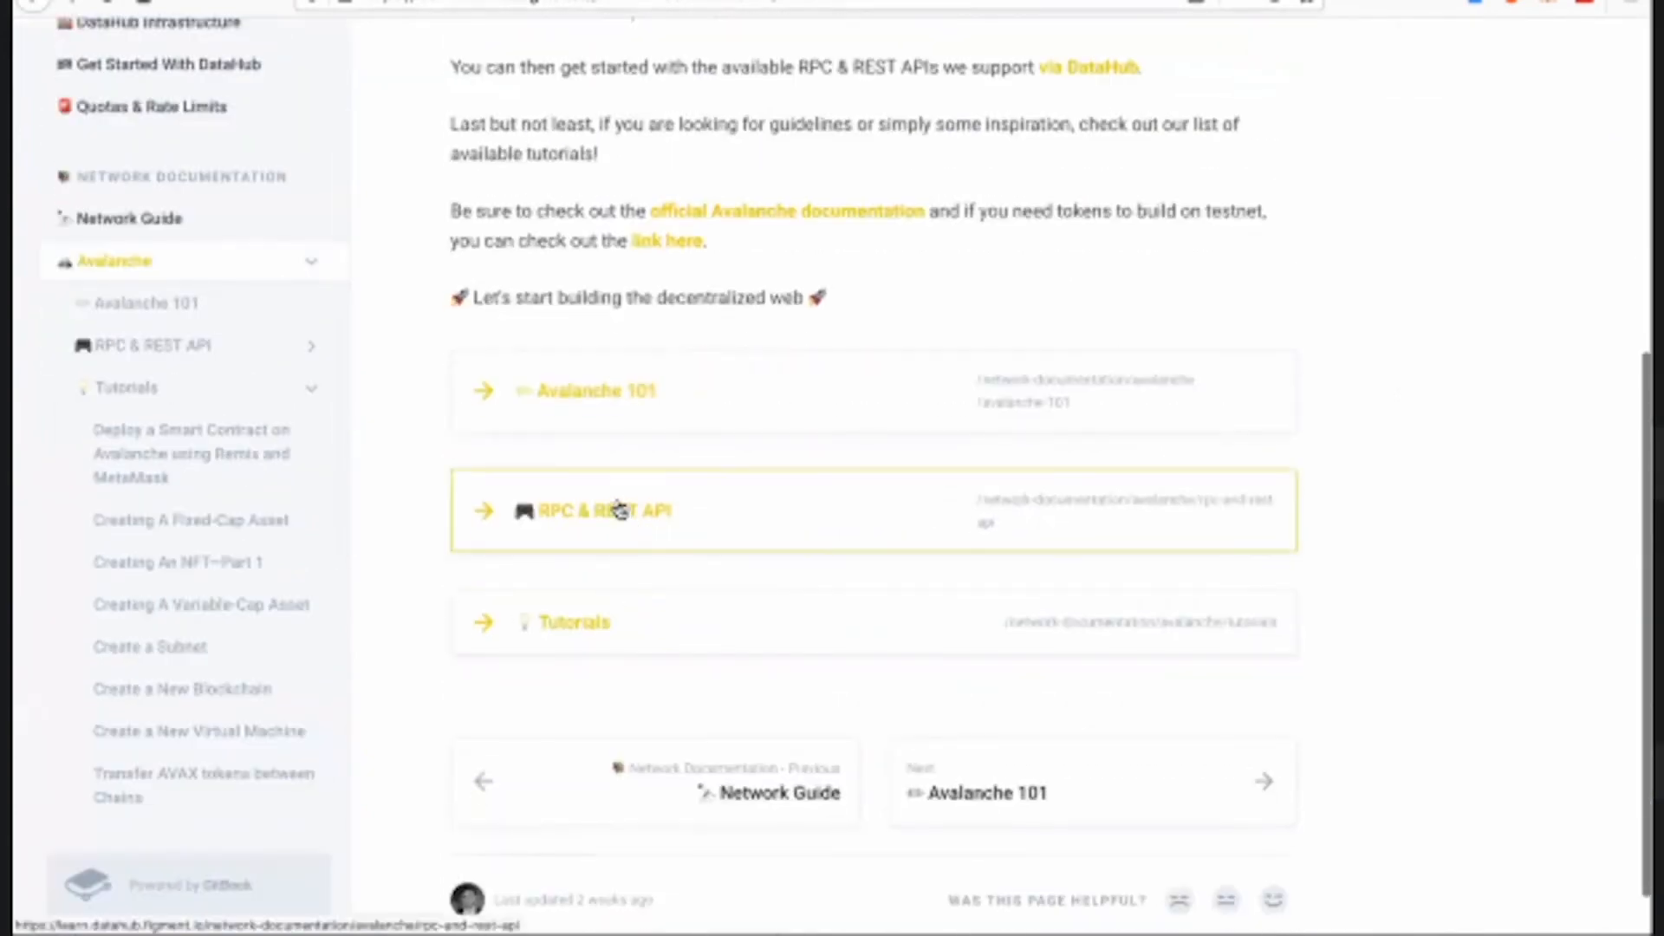
pyautogui.moveTo(600, 629)
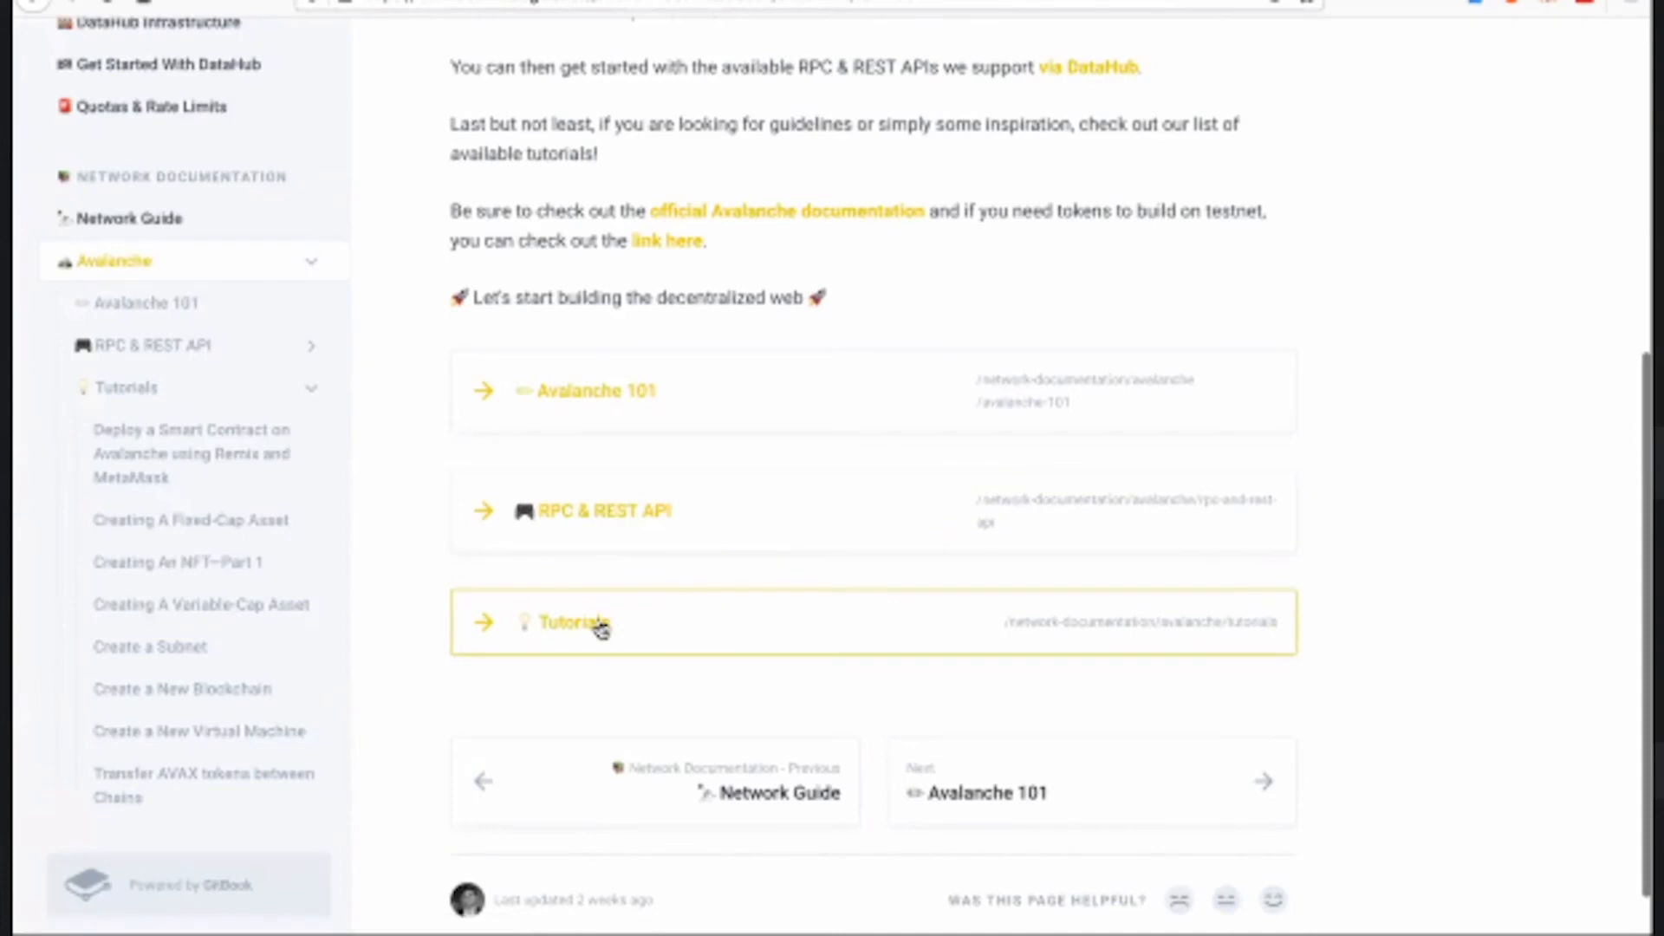
# - From the Avalanche tutorials list, open the Creating A Fixed-Cap Asset tutorial
pyautogui.click(573, 623)
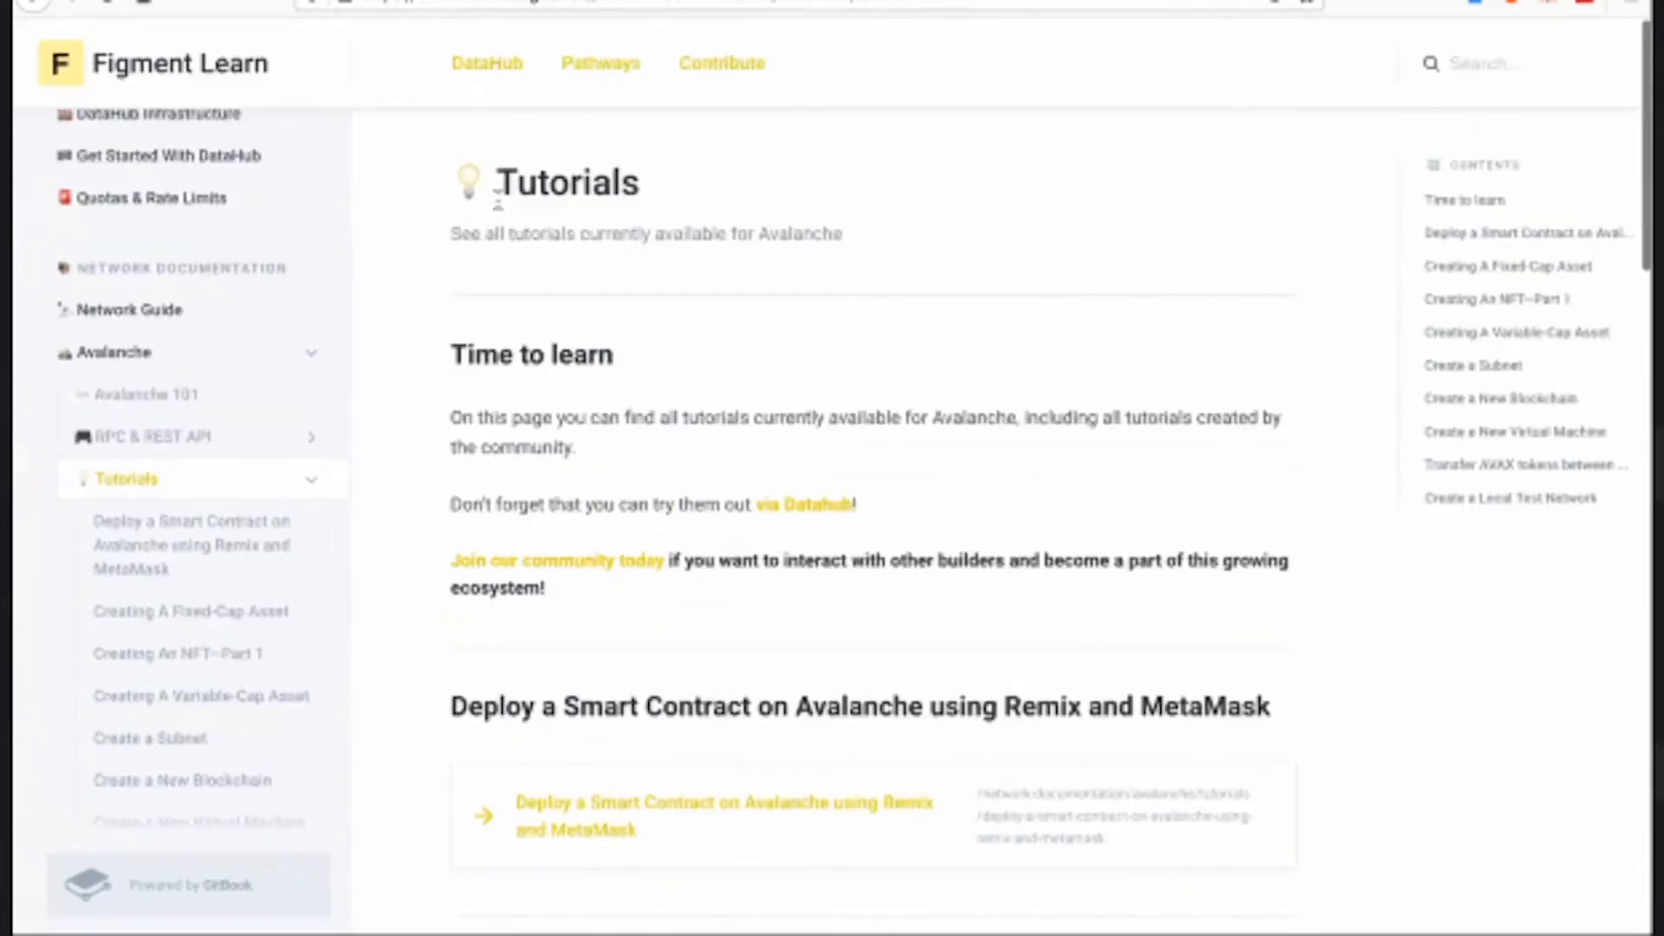
pyautogui.moveTo(731, 209)
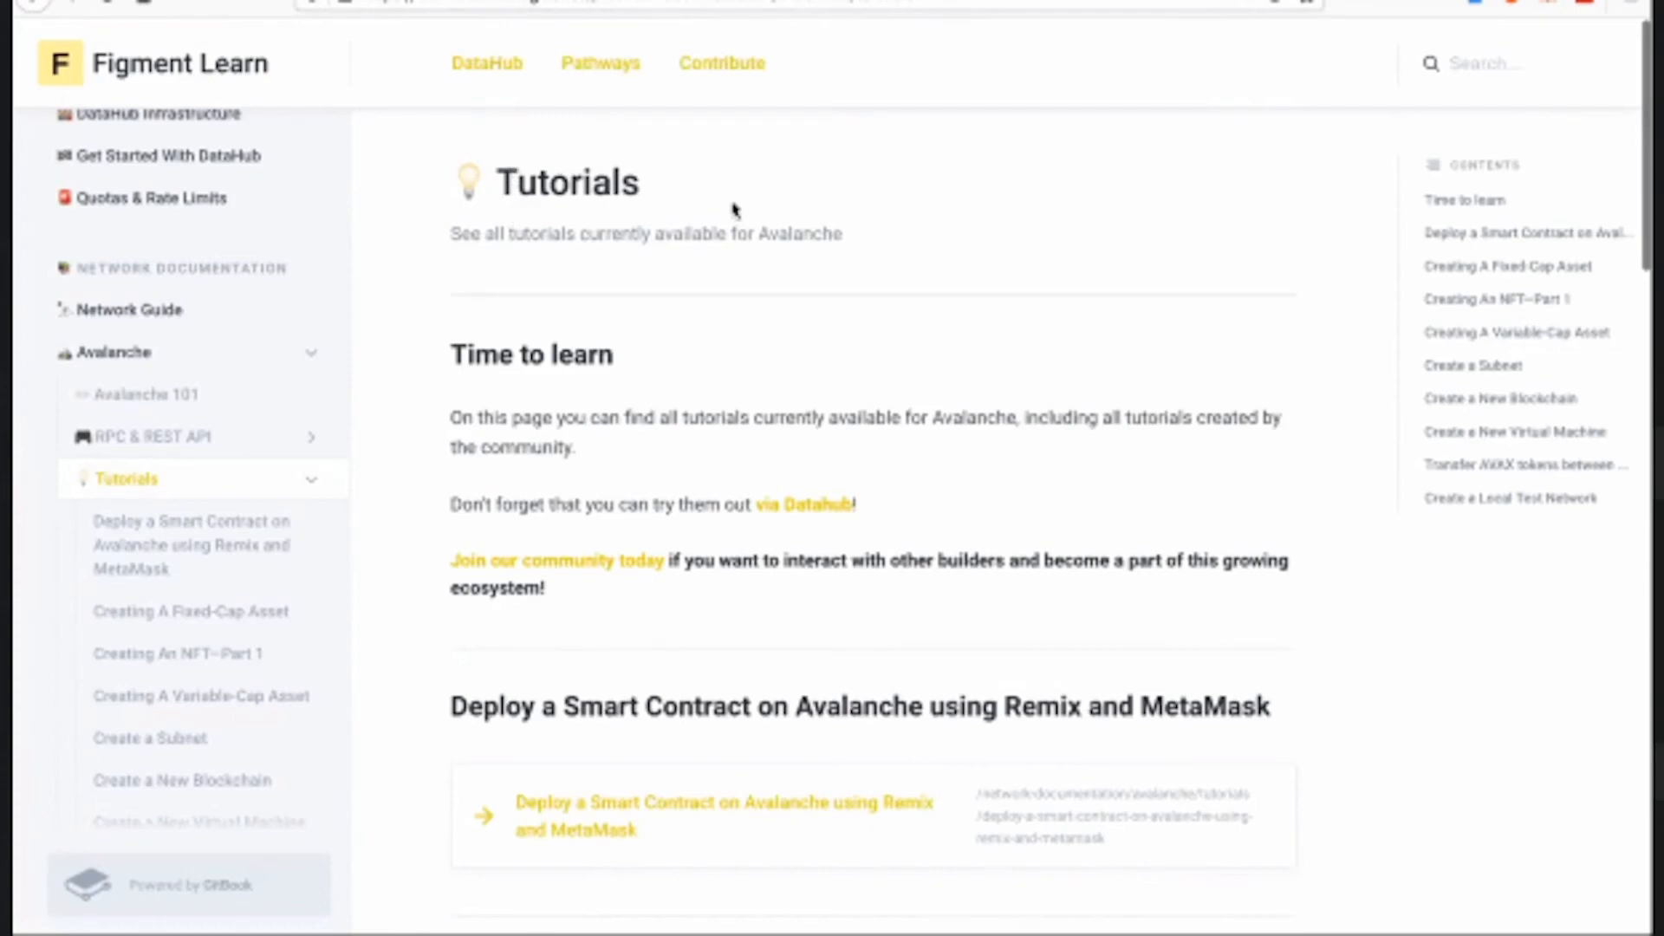
pyautogui.moveTo(757, 210)
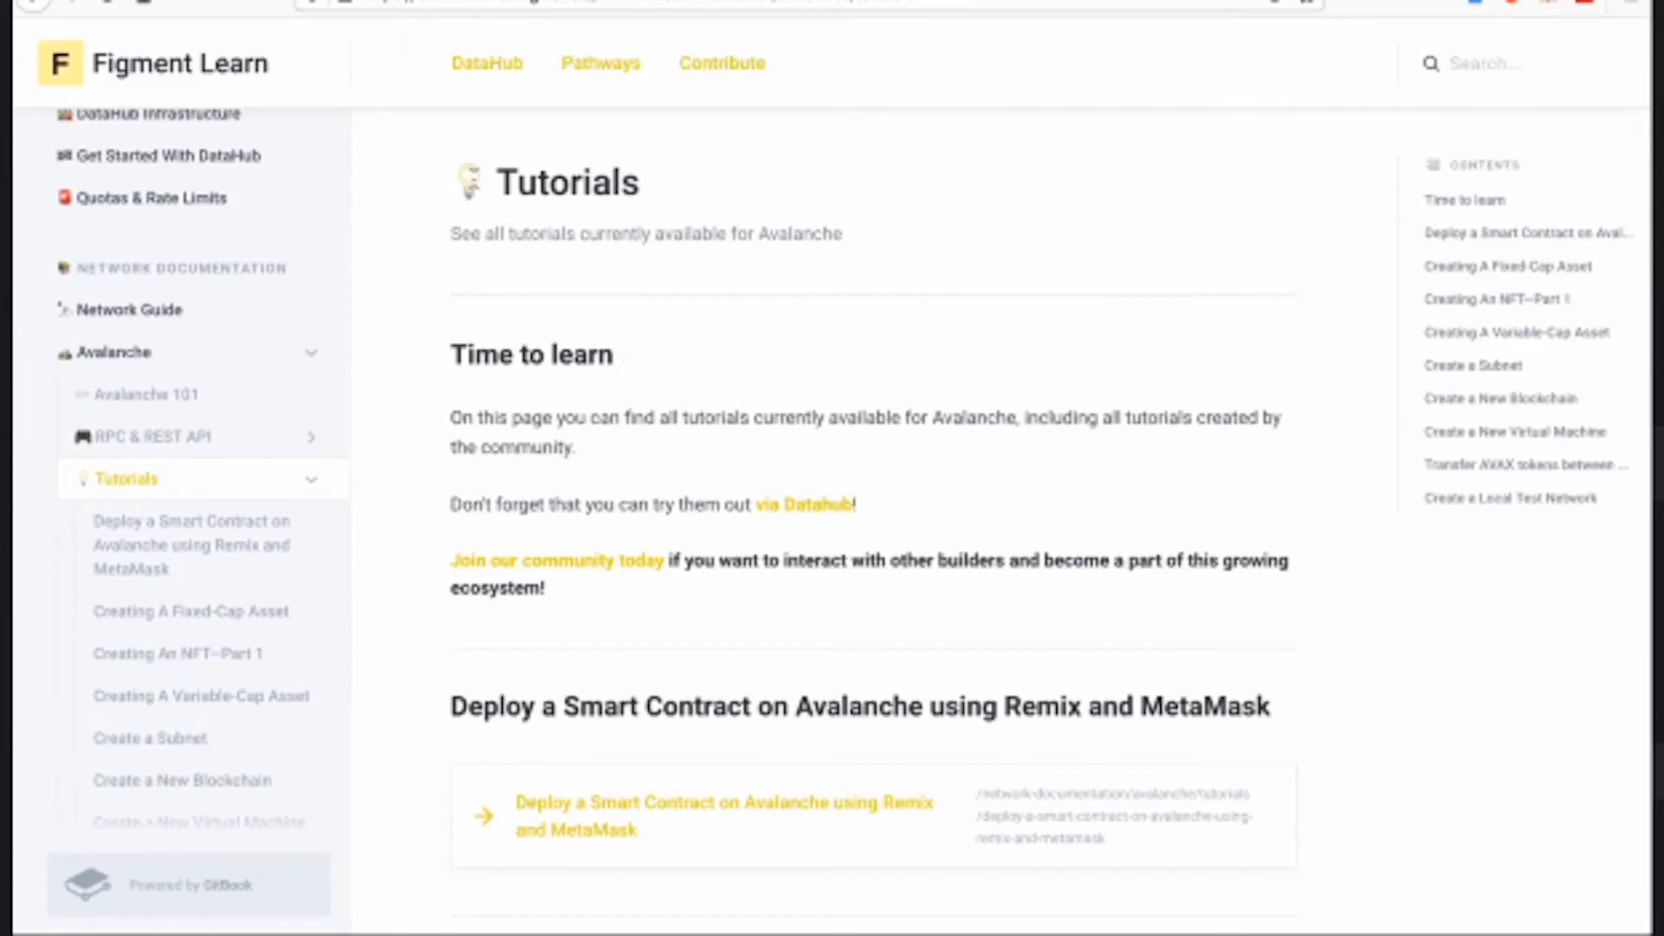
pyautogui.scroll(-3)
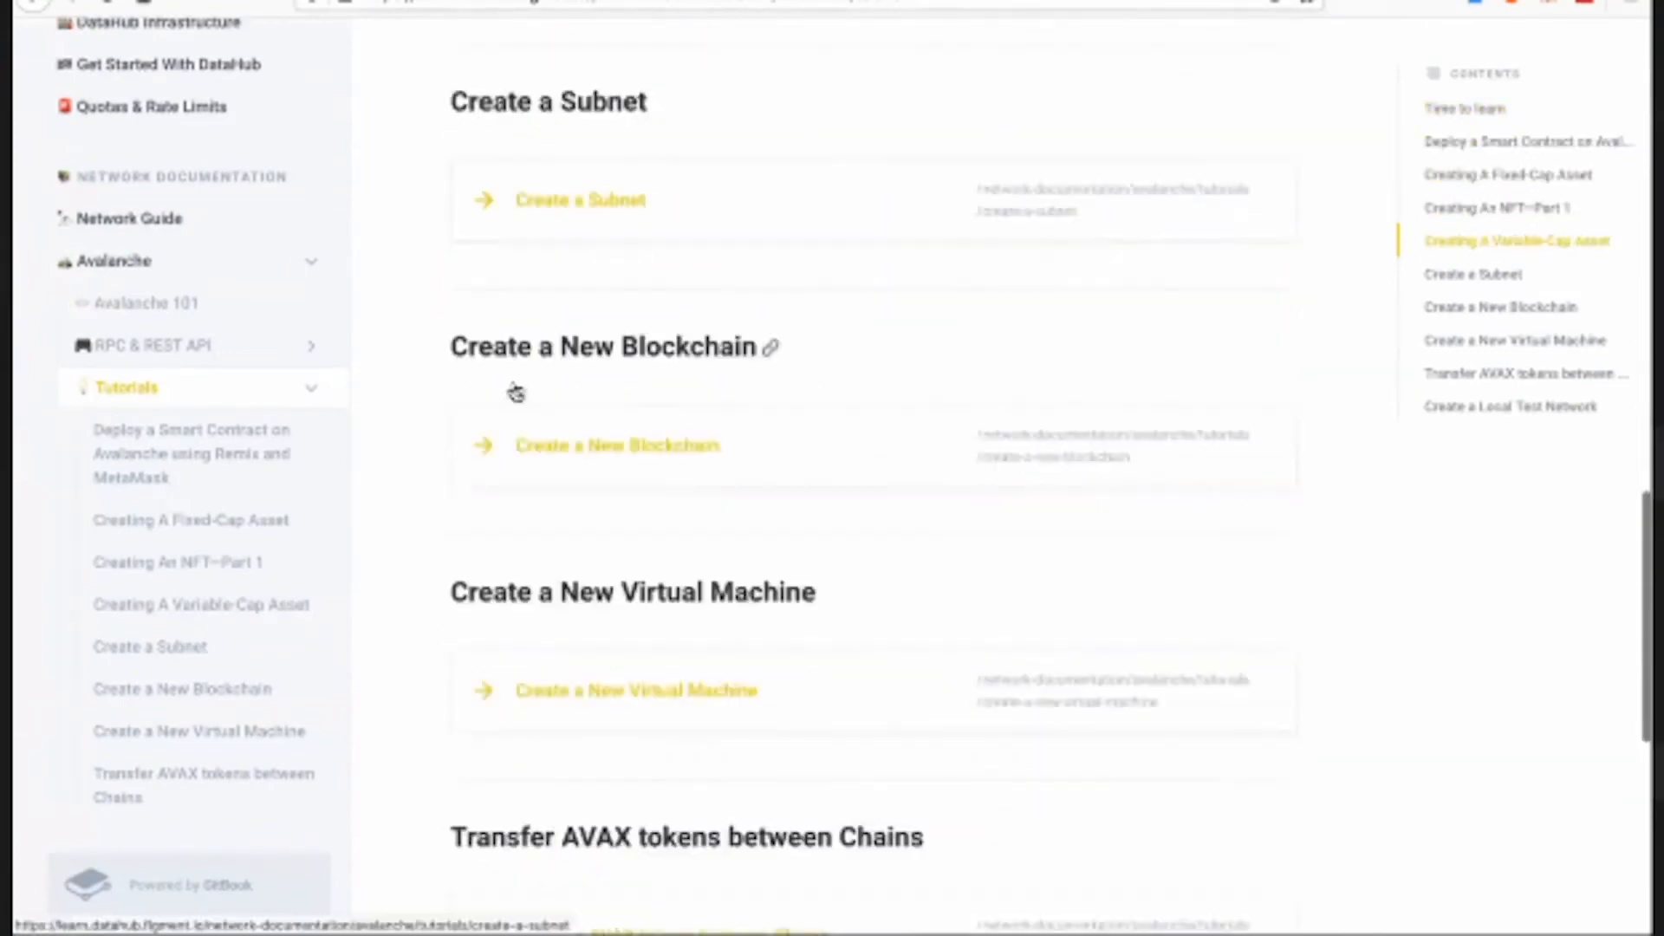
pyautogui.scroll(3)
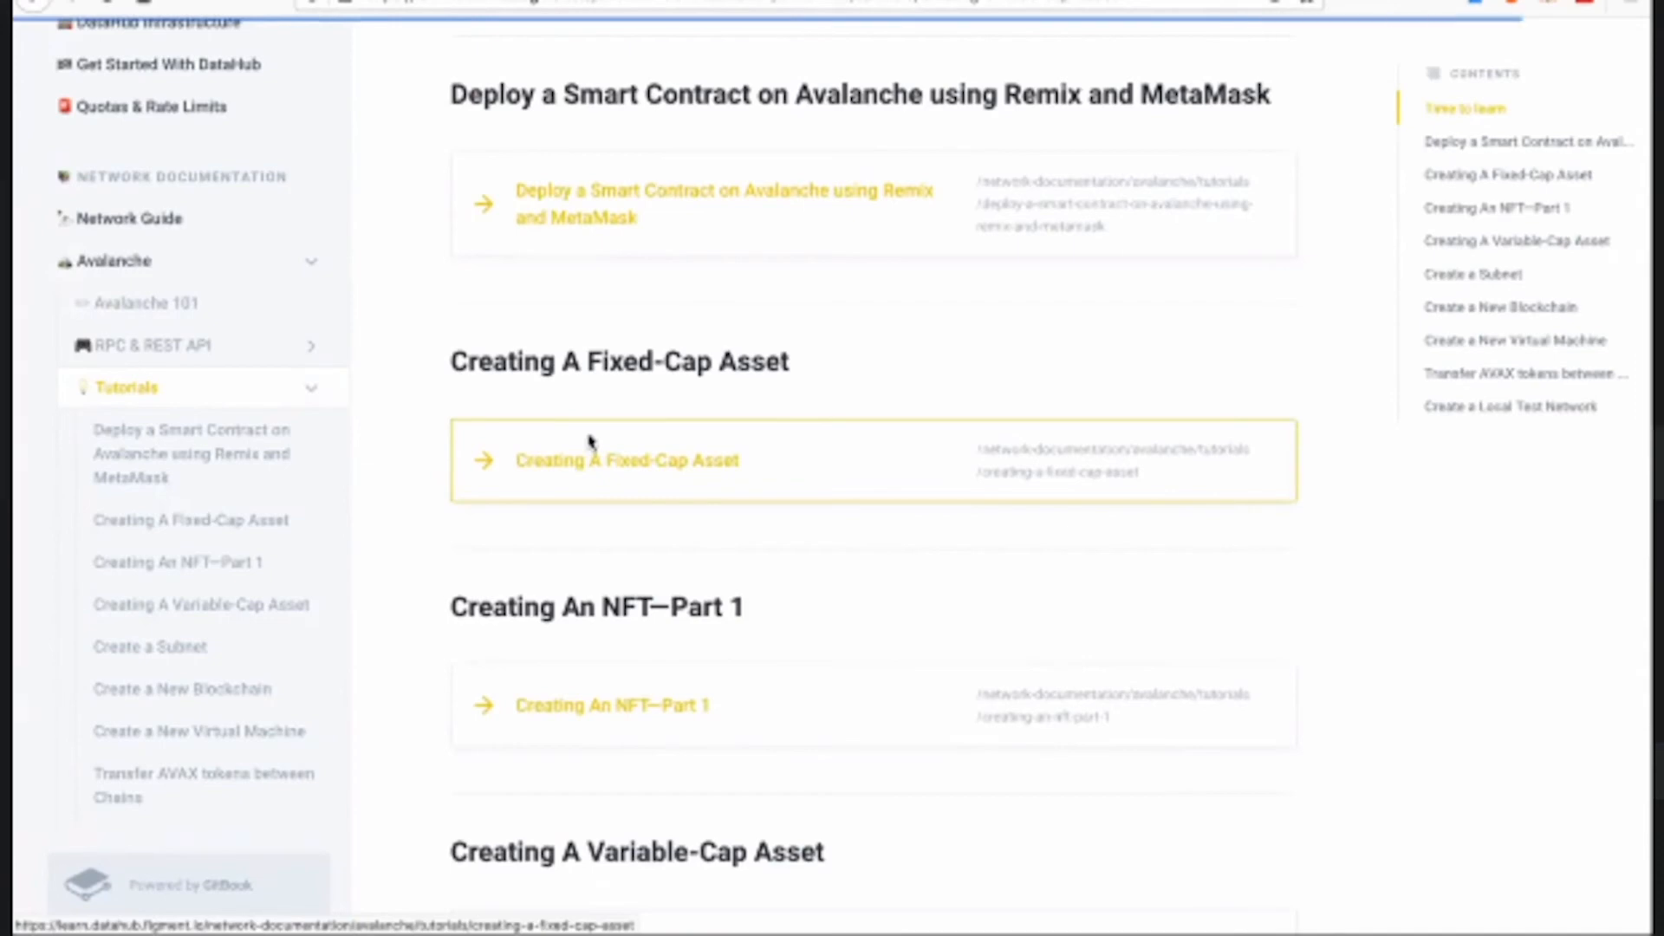
pyautogui.click(628, 459)
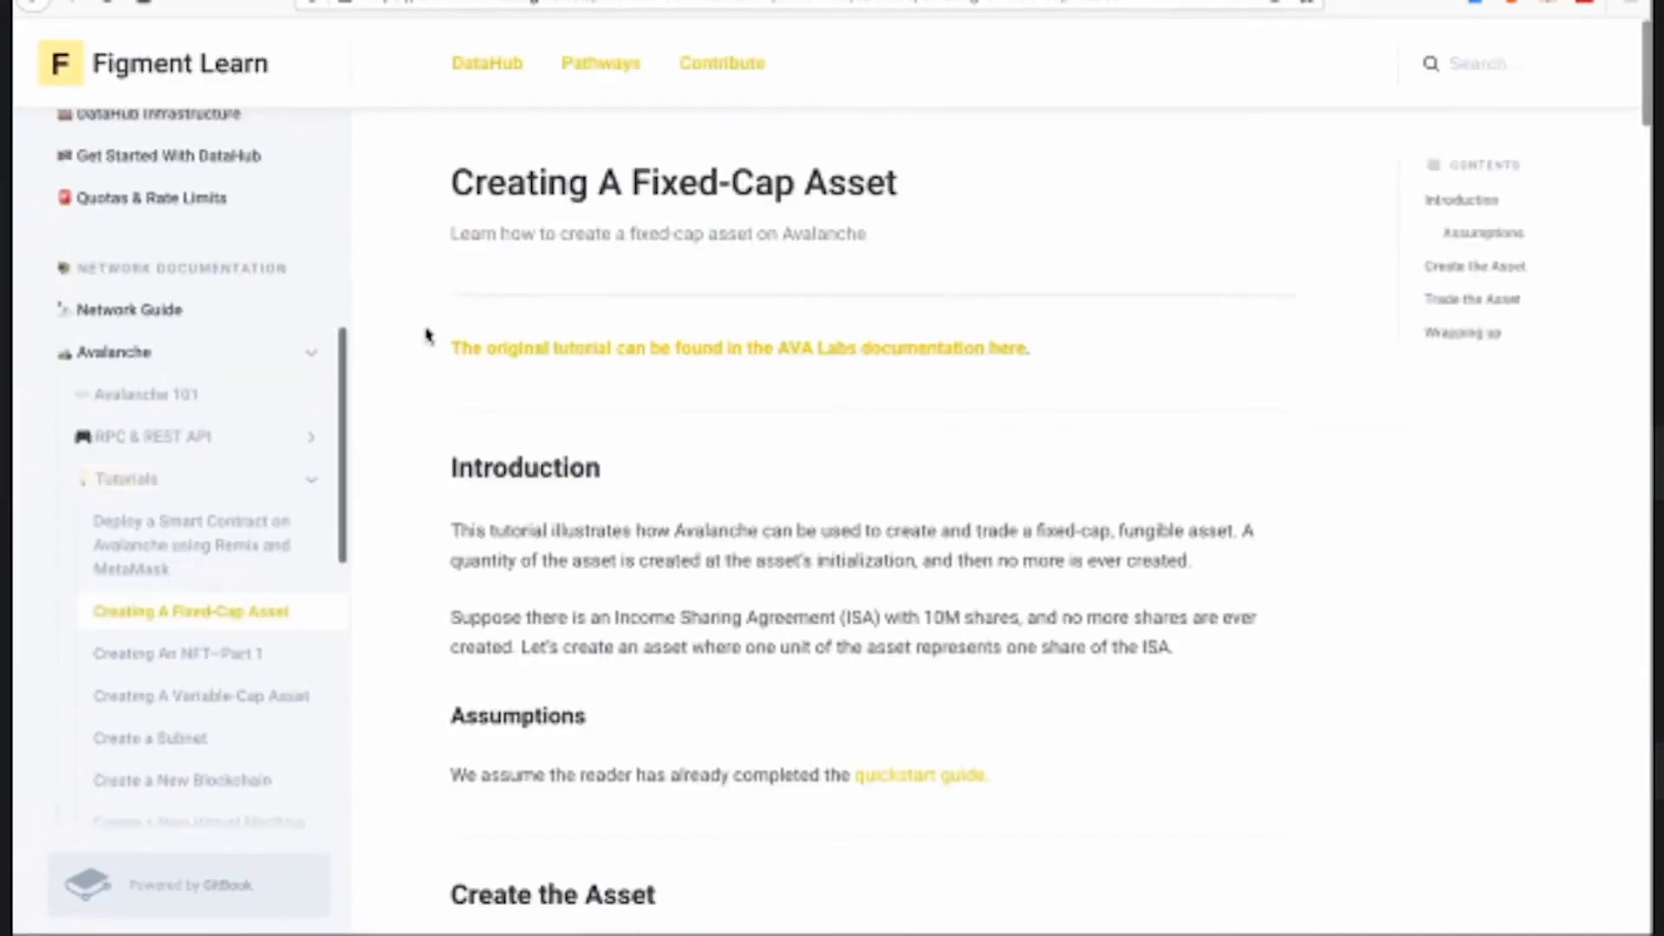
# - Read through the tutorial's parameters and response fields to the curl request example
pyautogui.scroll(-3)
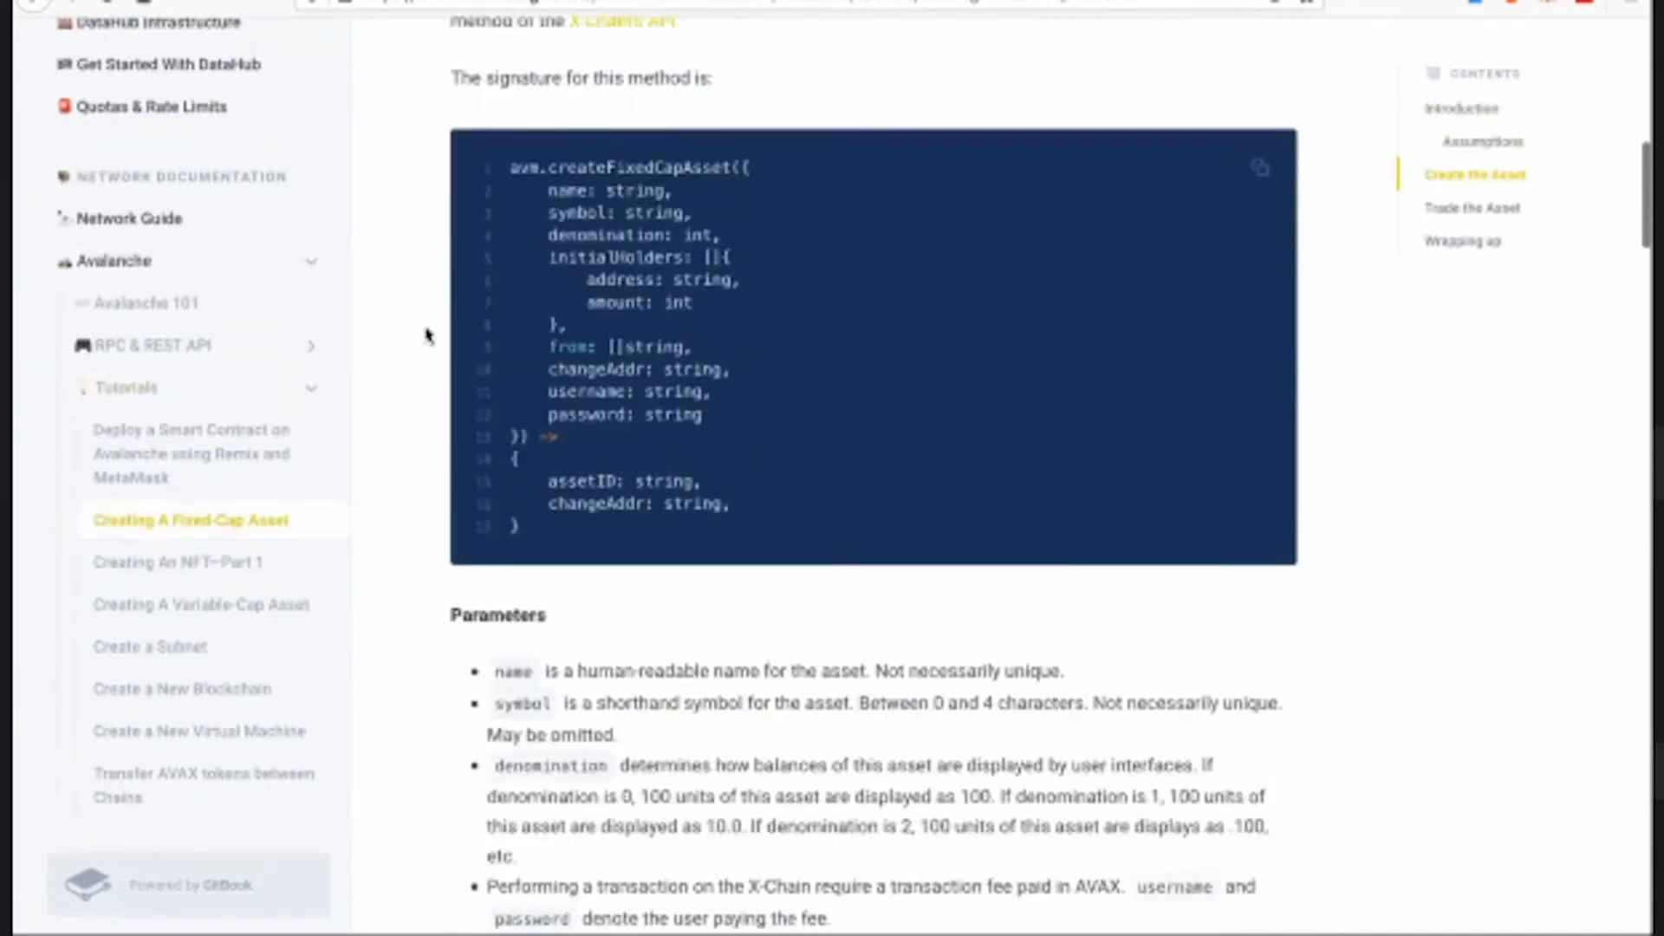
pyautogui.scroll(-3)
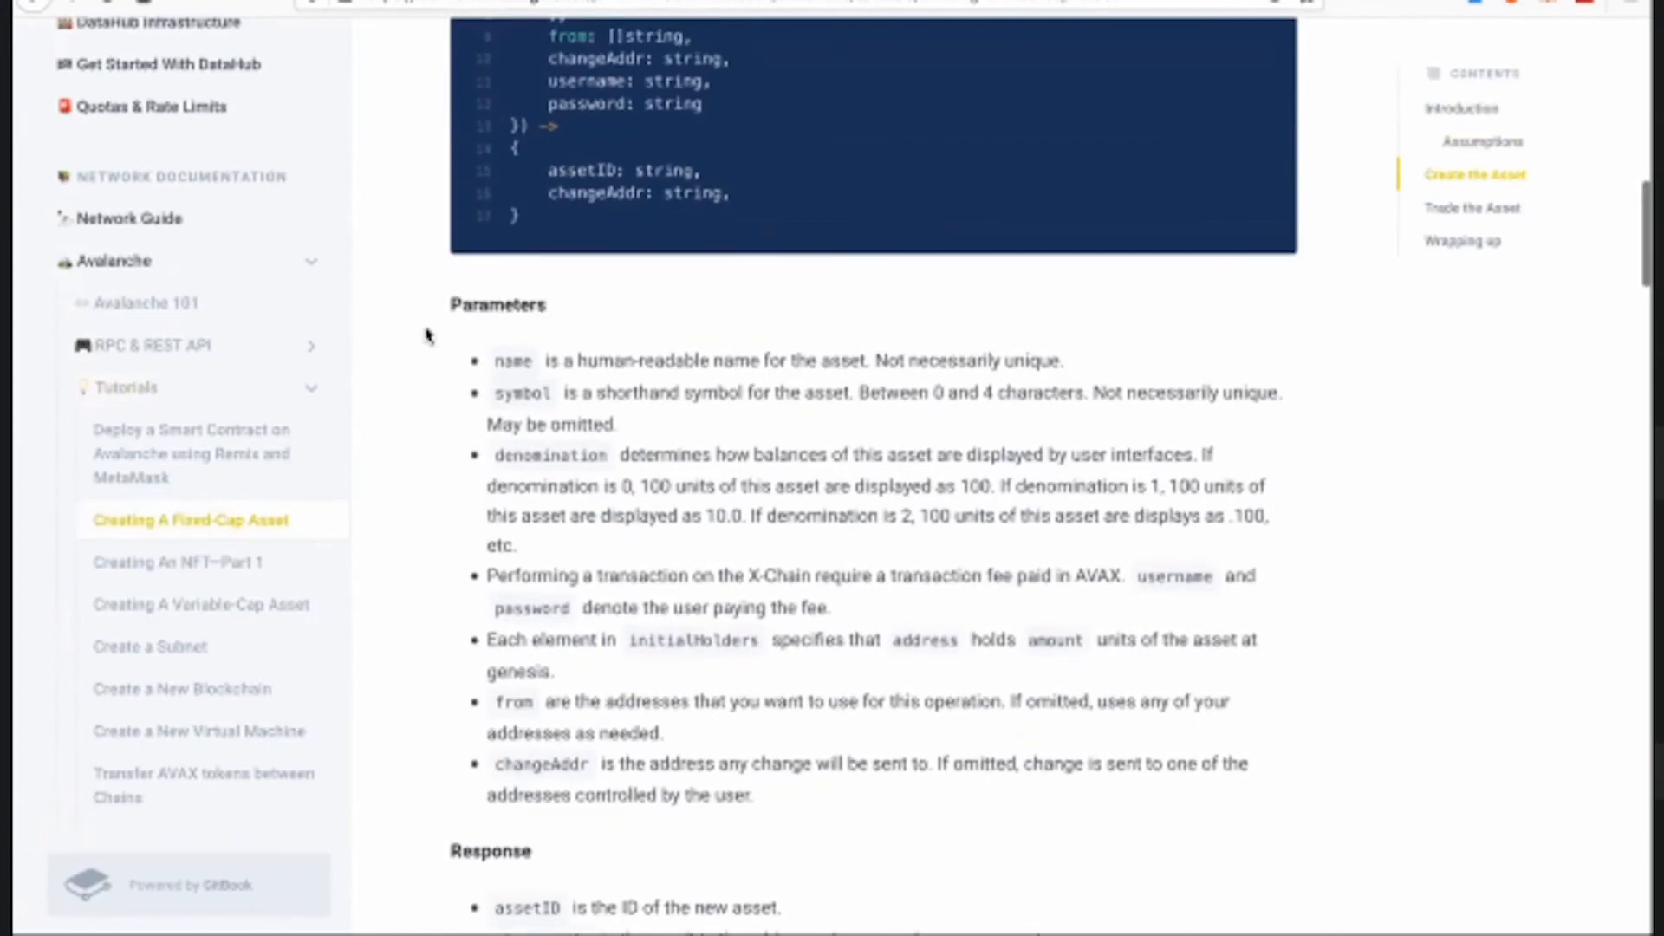
pyautogui.scroll(-3)
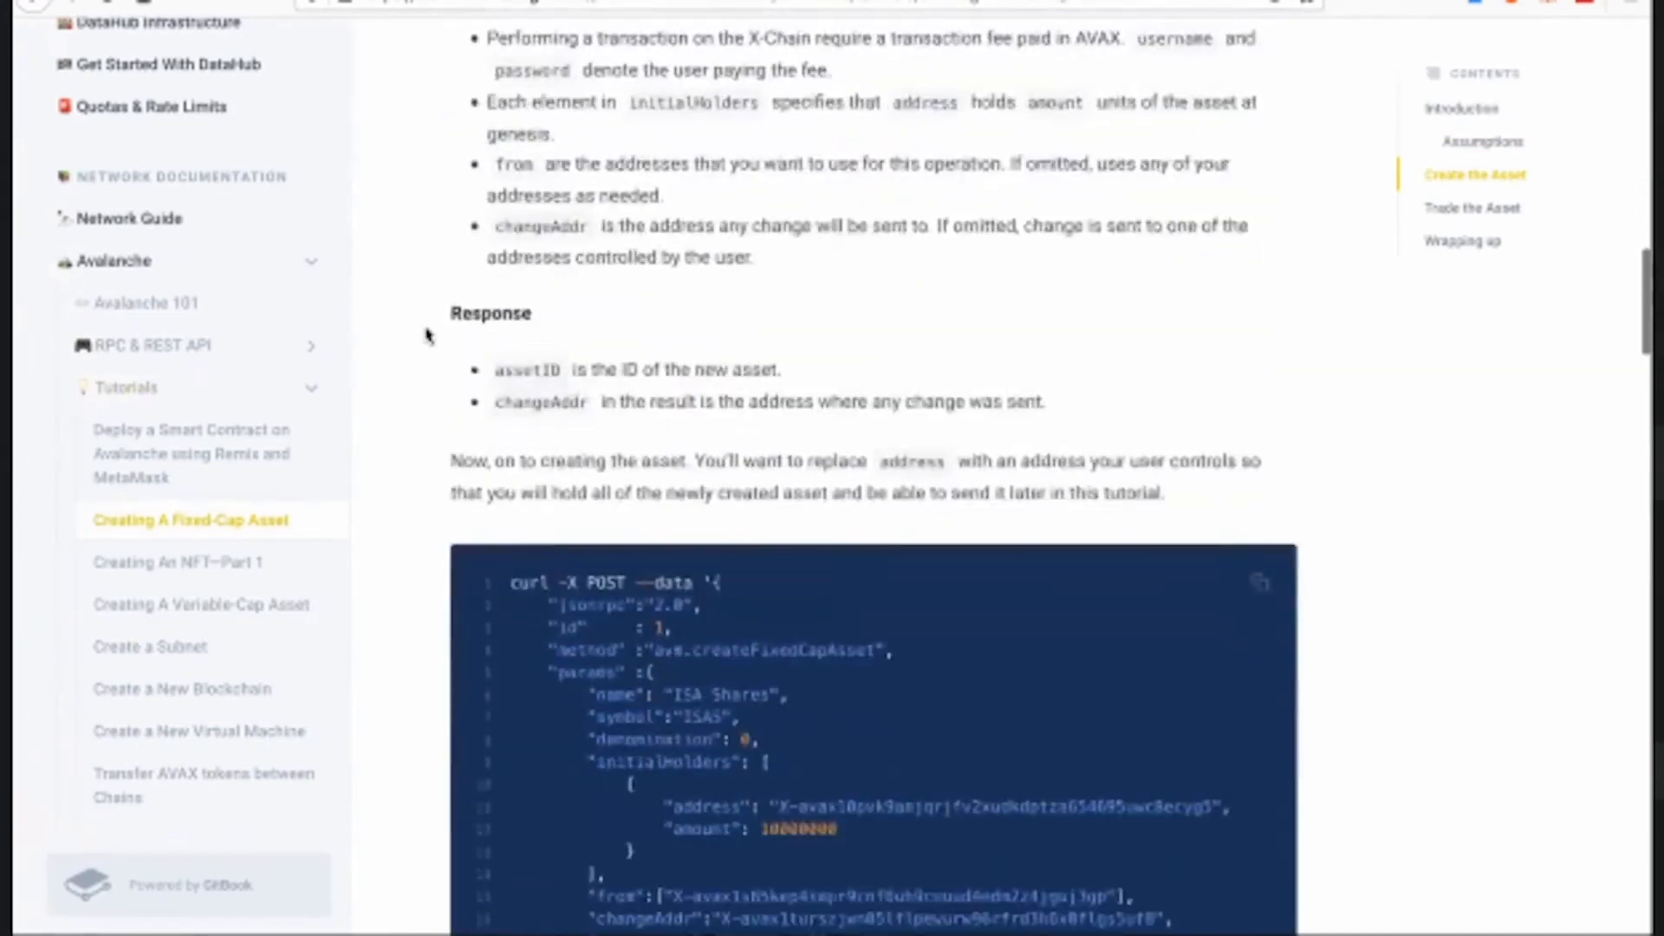
pyautogui.scroll(3)
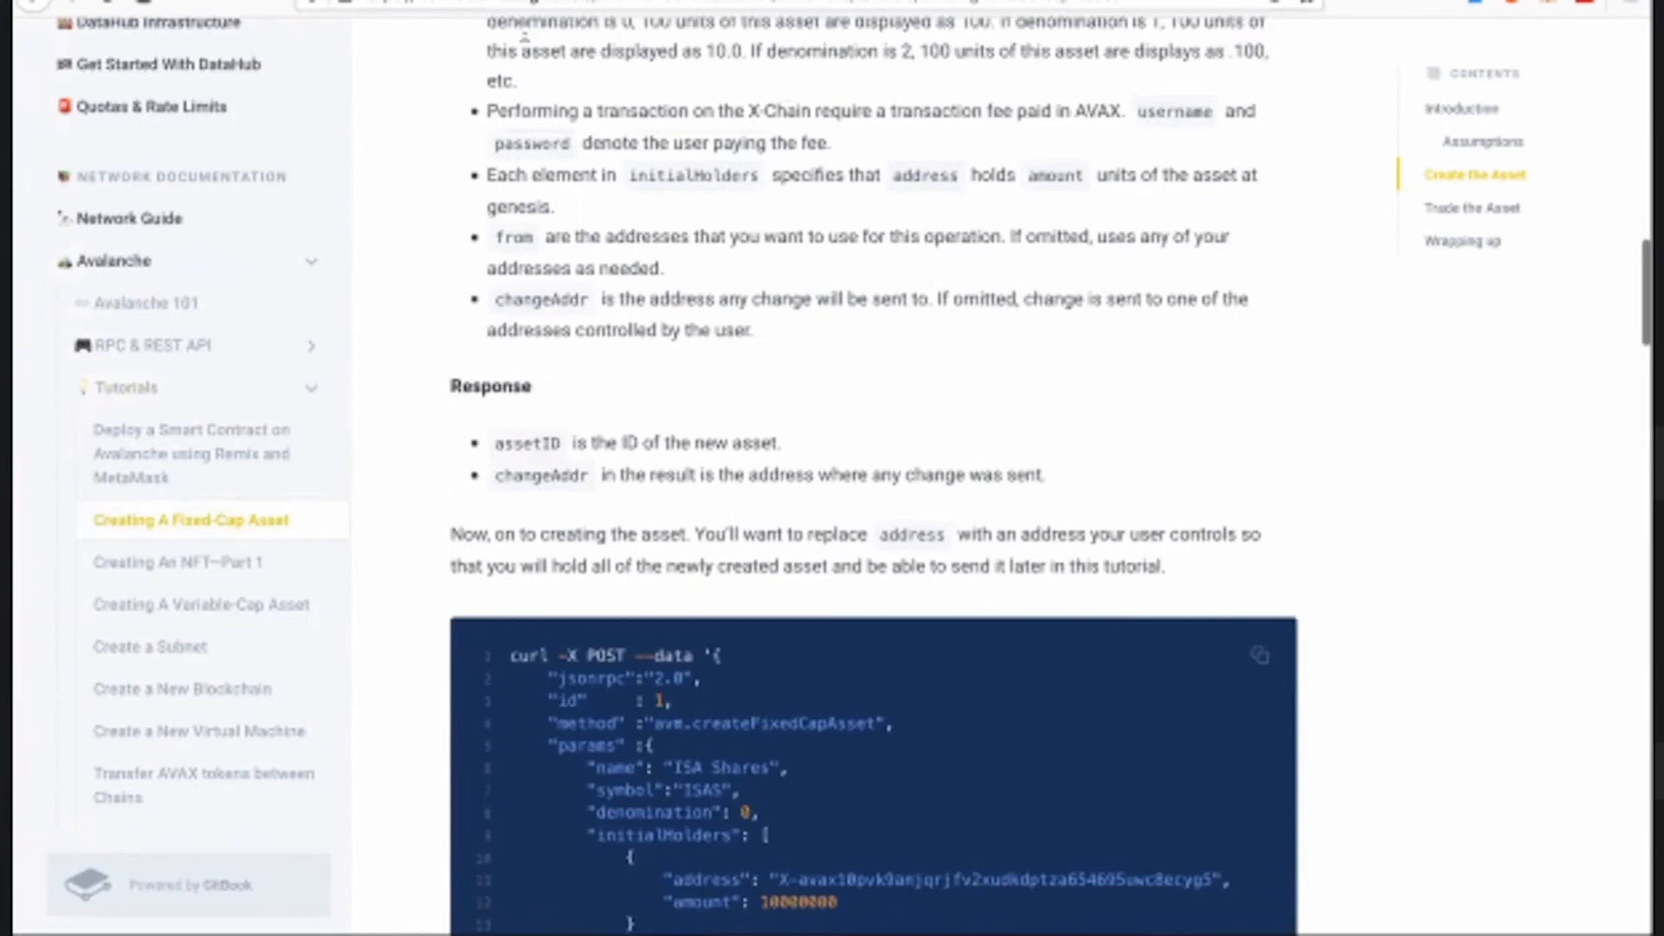
pyautogui.moveTo(835, 400)
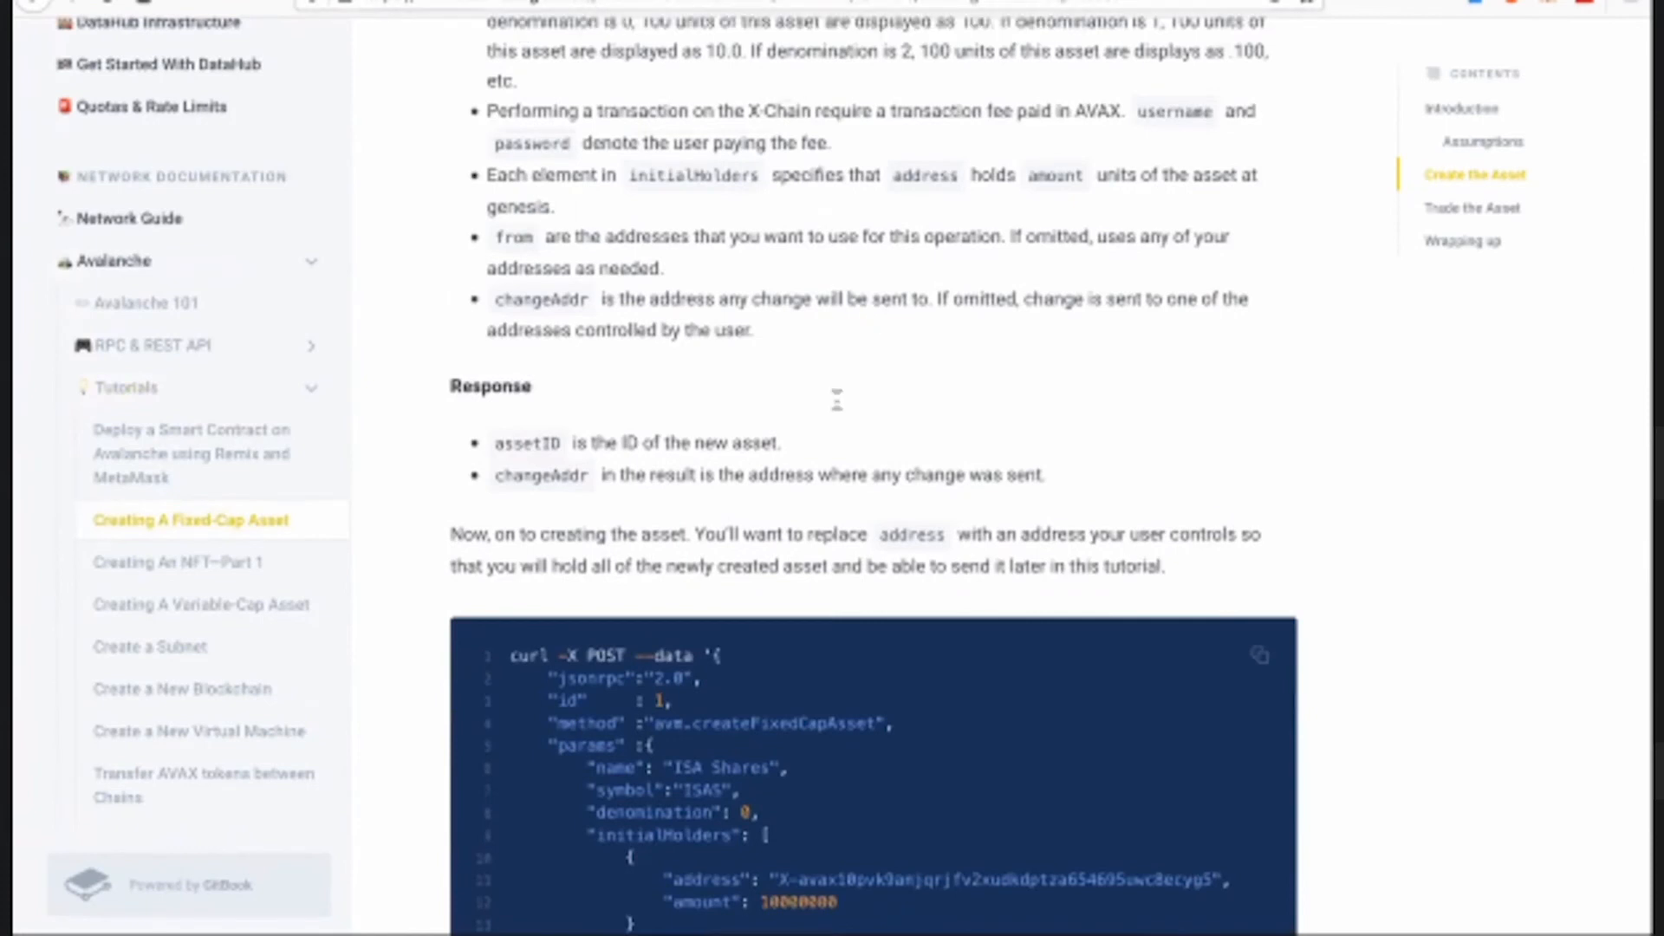
pyautogui.moveTo(978, 16)
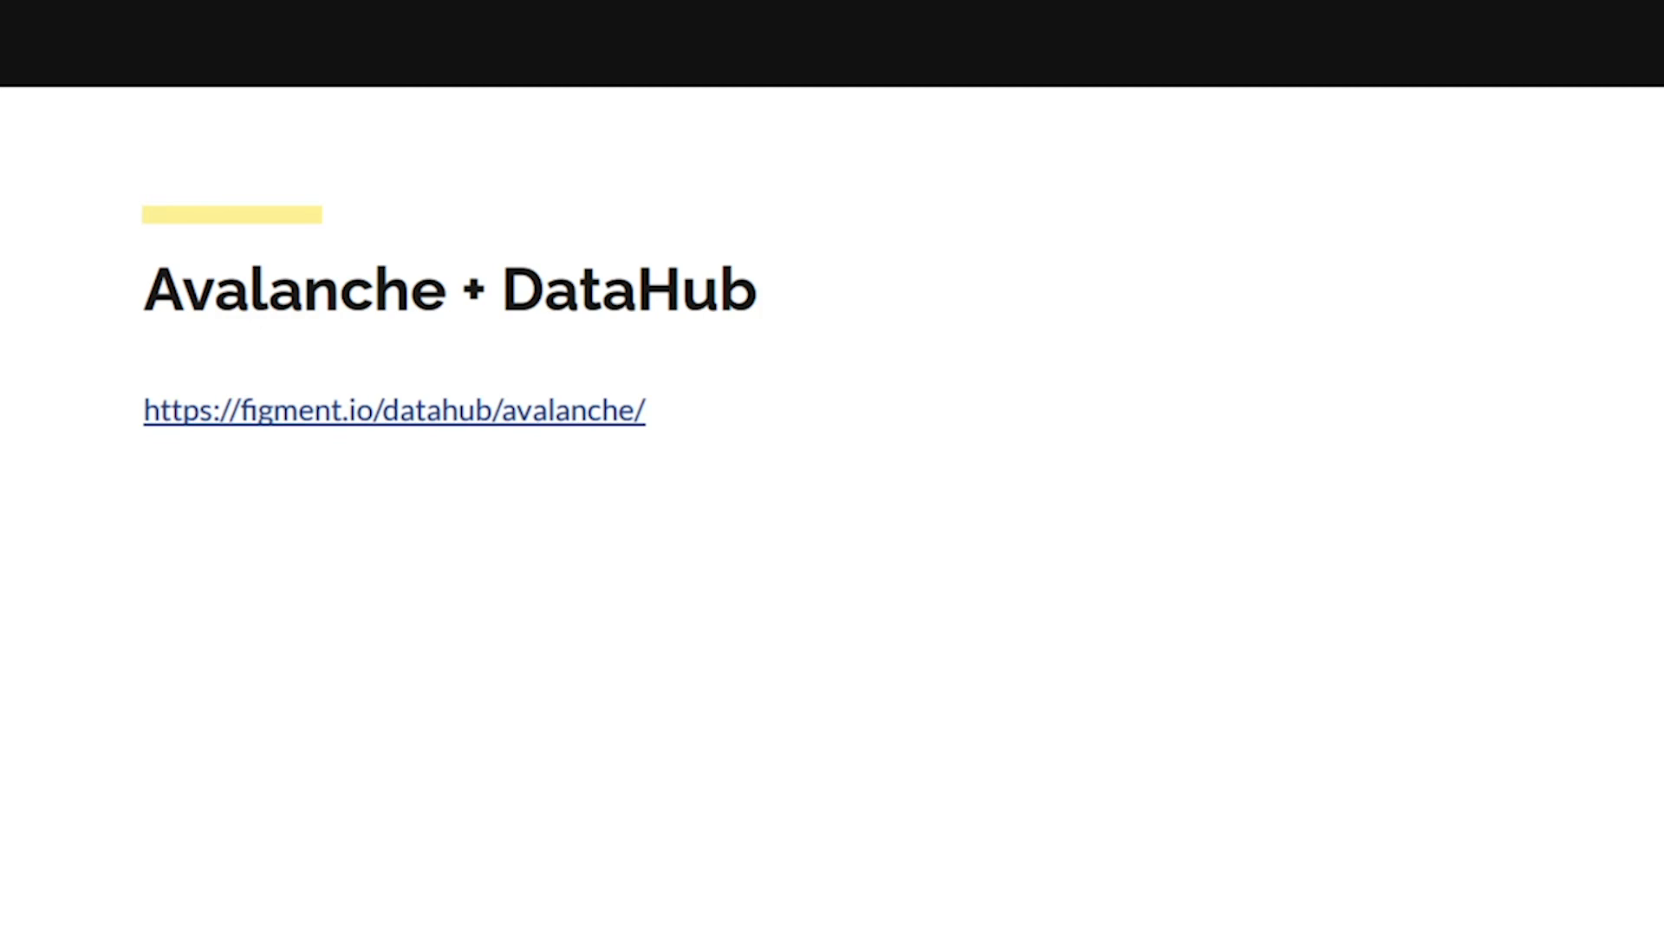
# - Bring up the figment-networks/avalanche-rosetta repository and start reading its README
pyautogui.click(393, 411)
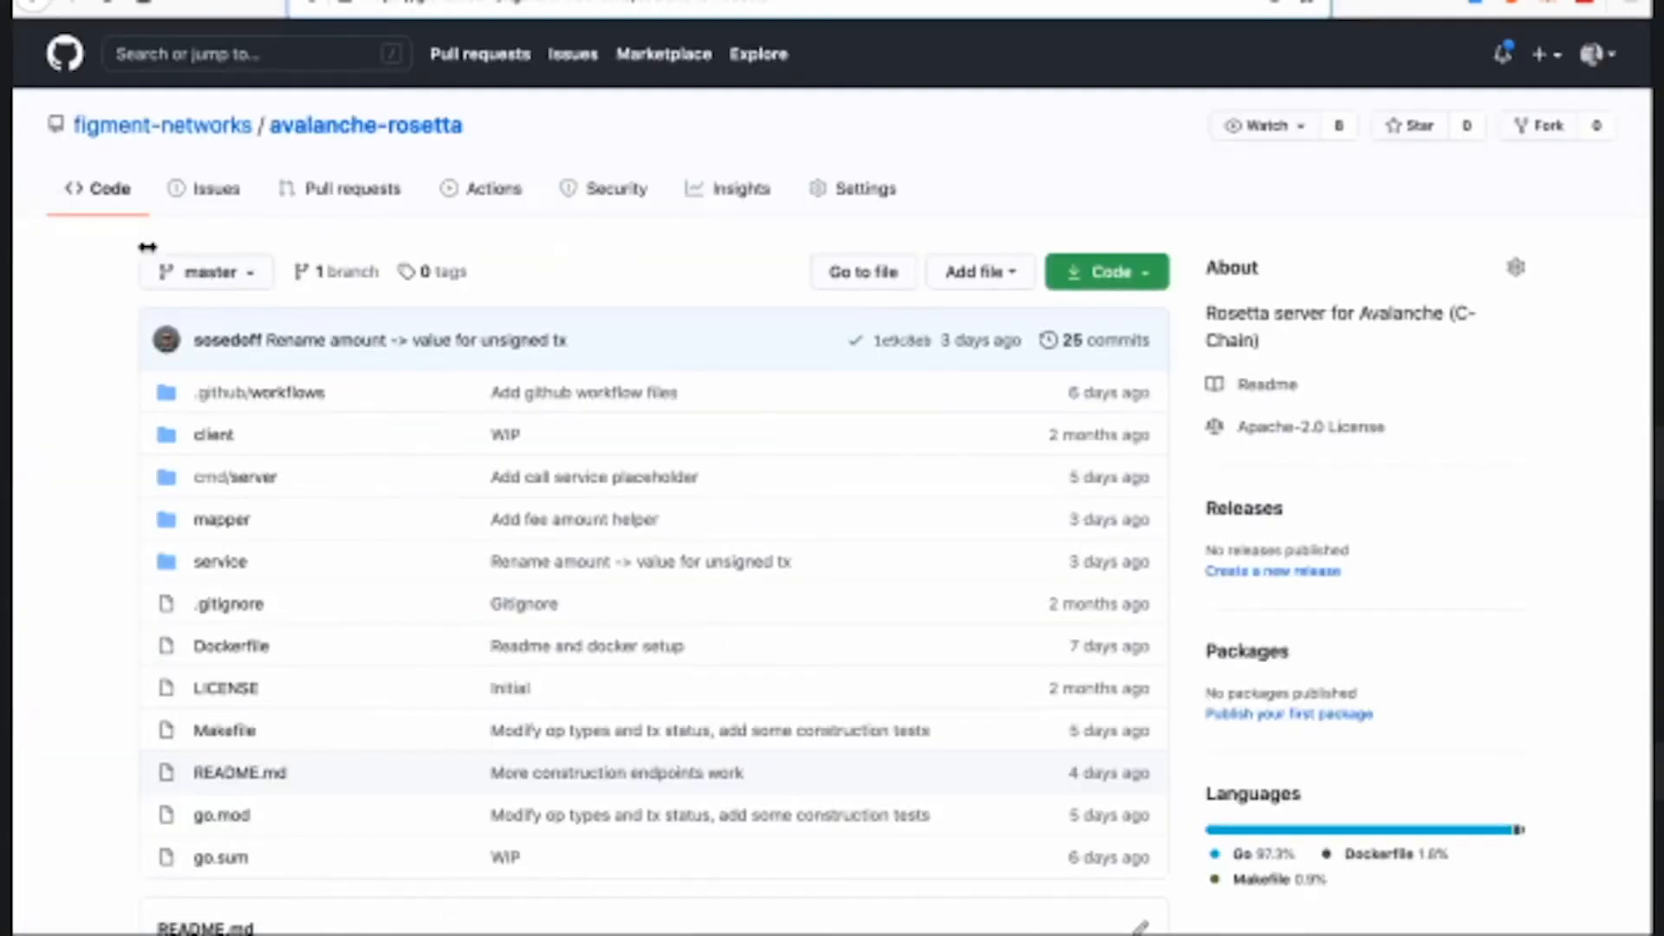
pyautogui.moveTo(20, 296)
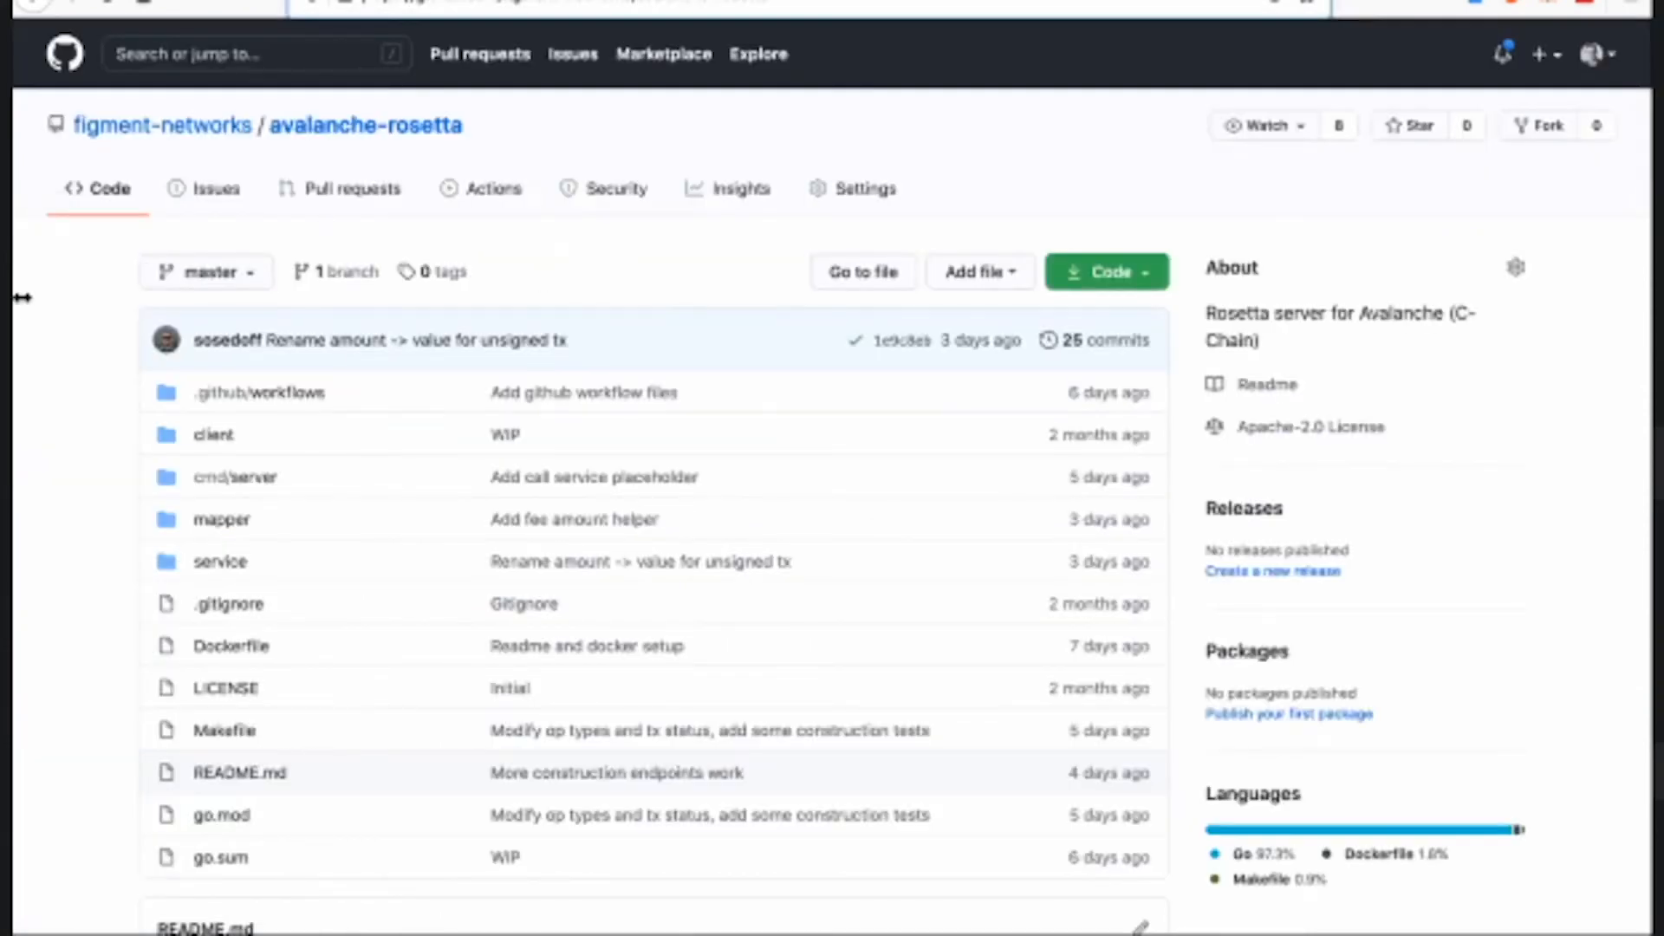
pyautogui.moveTo(491, 188)
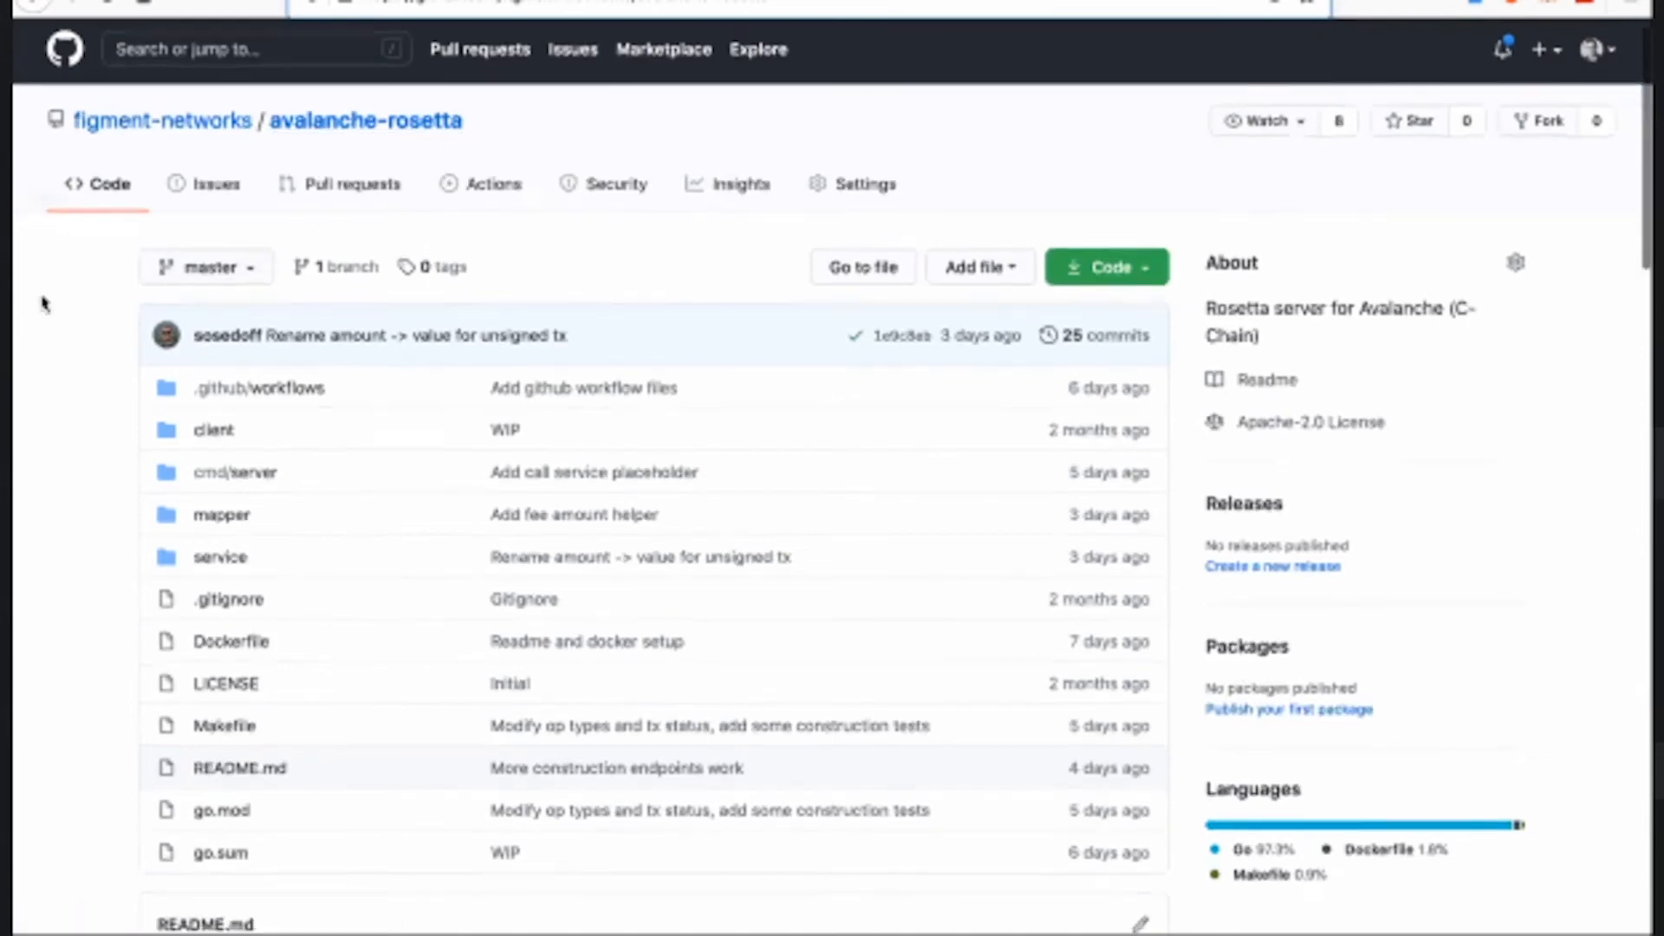
pyautogui.scroll(-3)
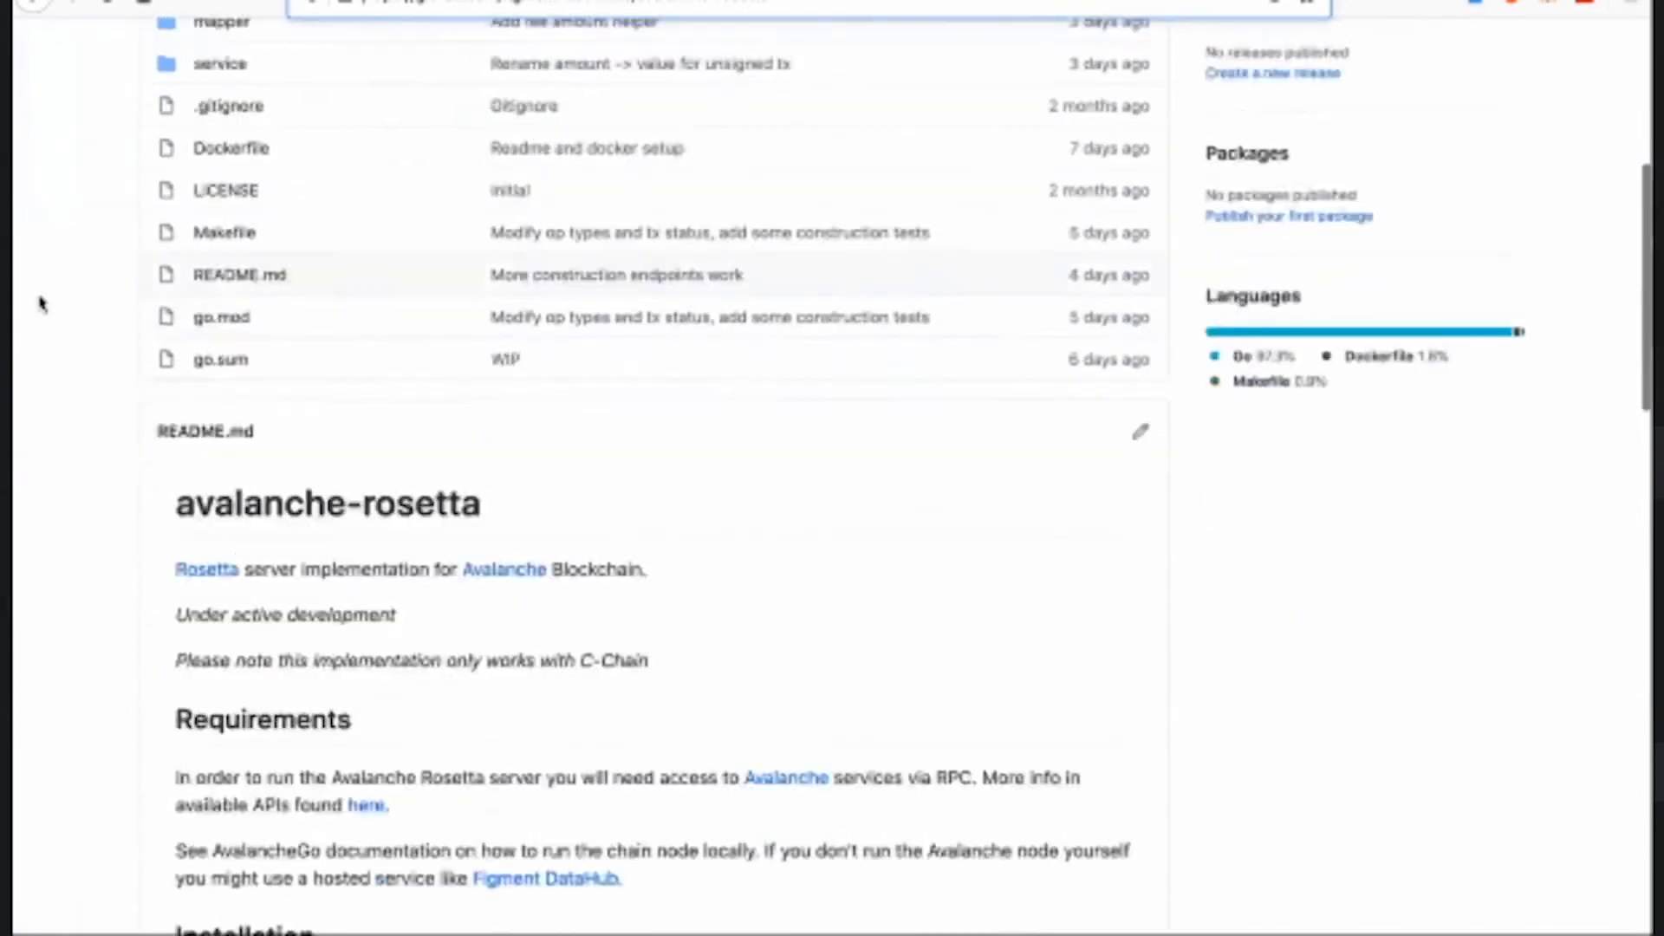
pyautogui.scroll(3)
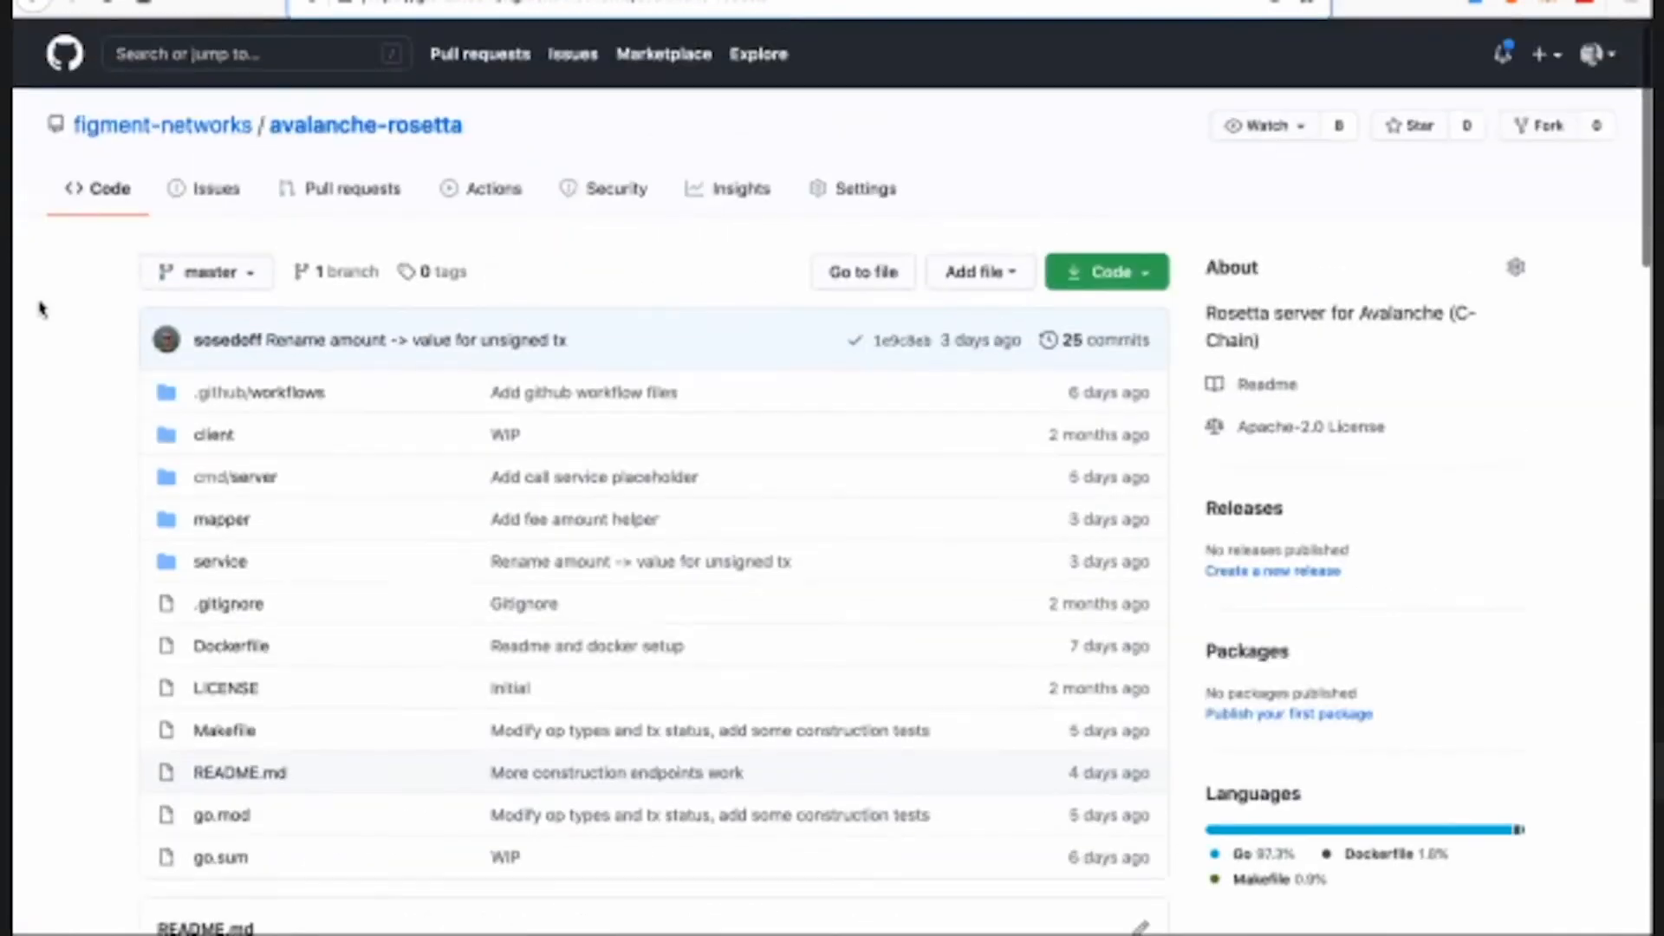
pyautogui.scroll(-3)
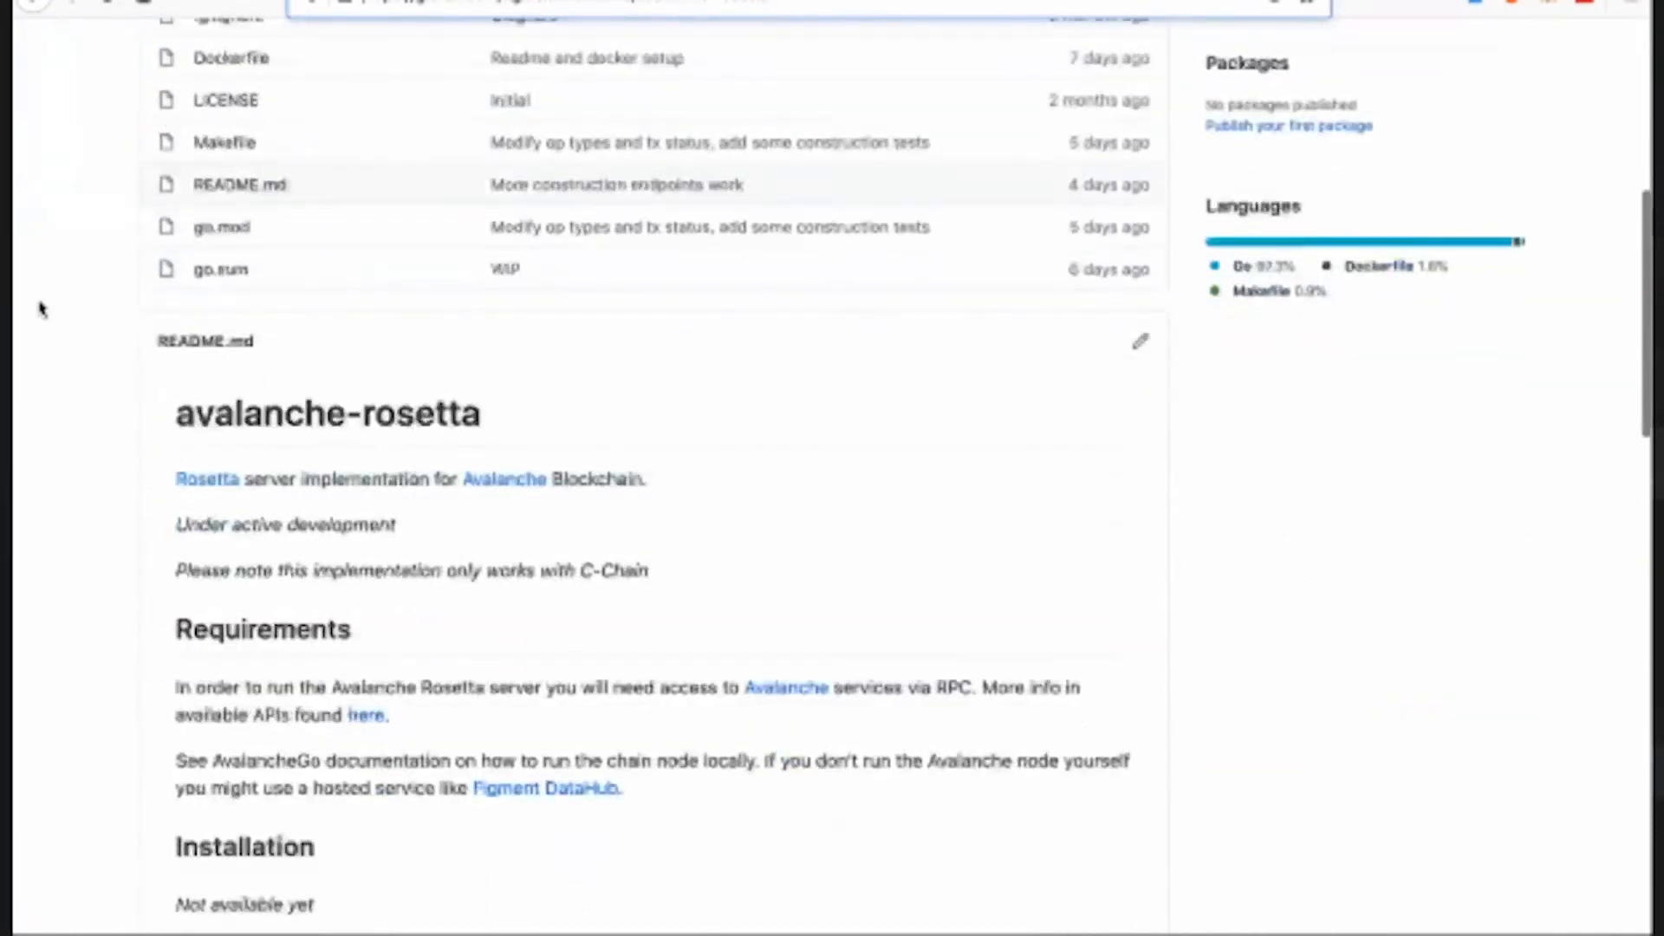
# - Scroll the README through requirements down to the RPC Endpoints table
pyautogui.scroll(-3)
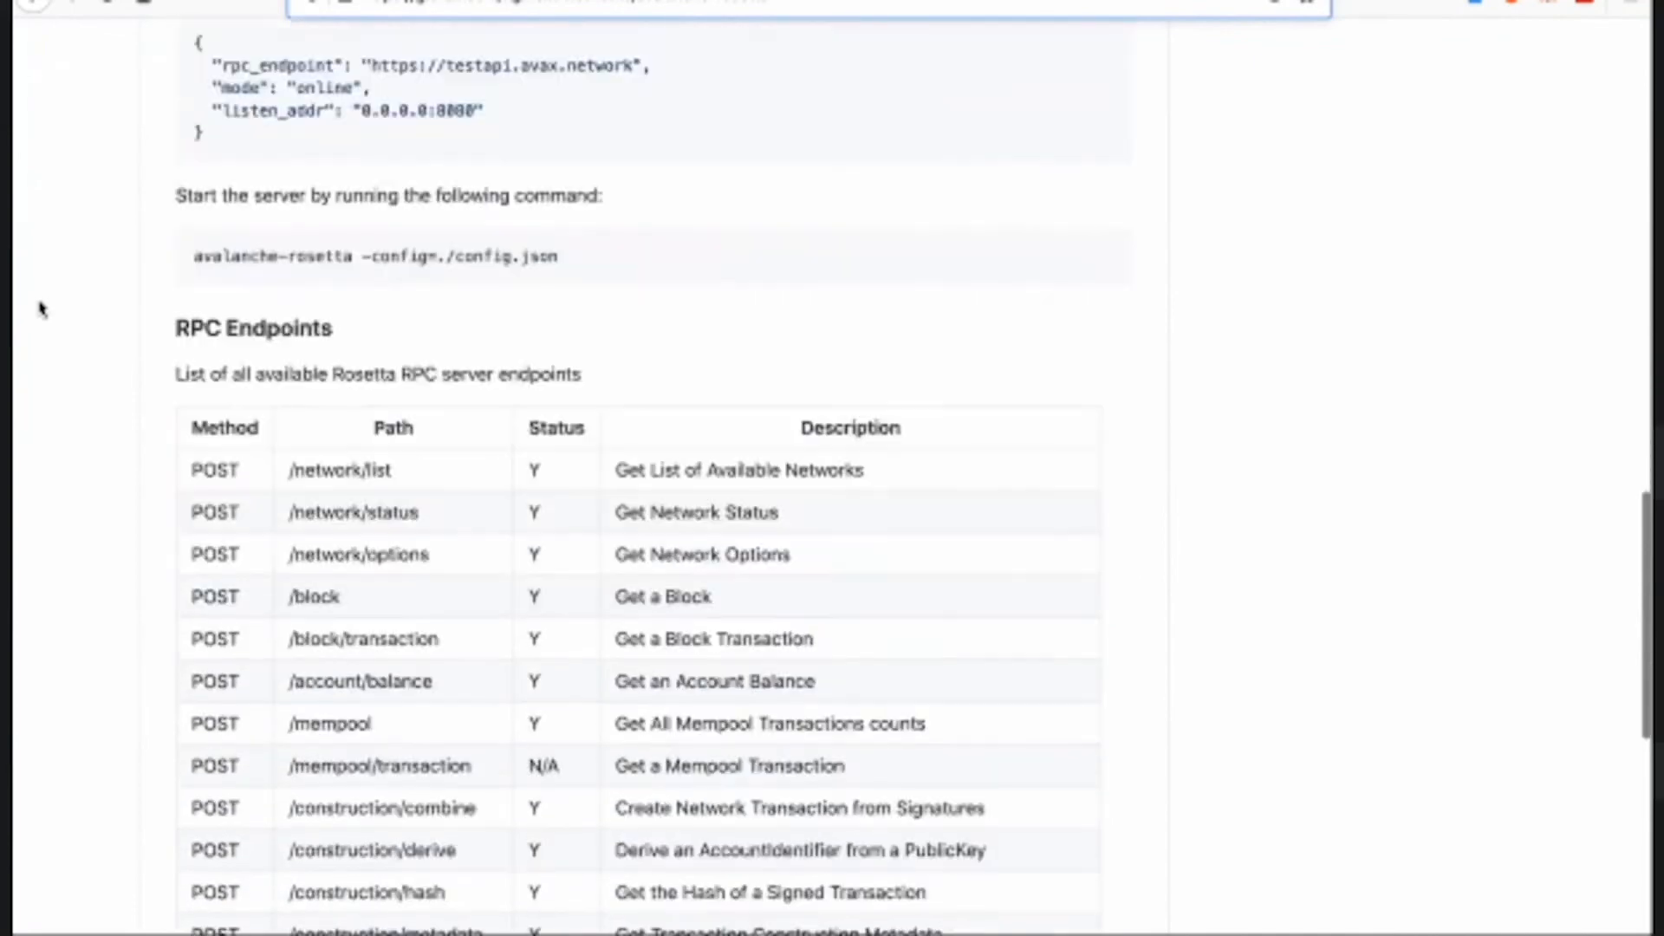
pyautogui.scroll(-3)
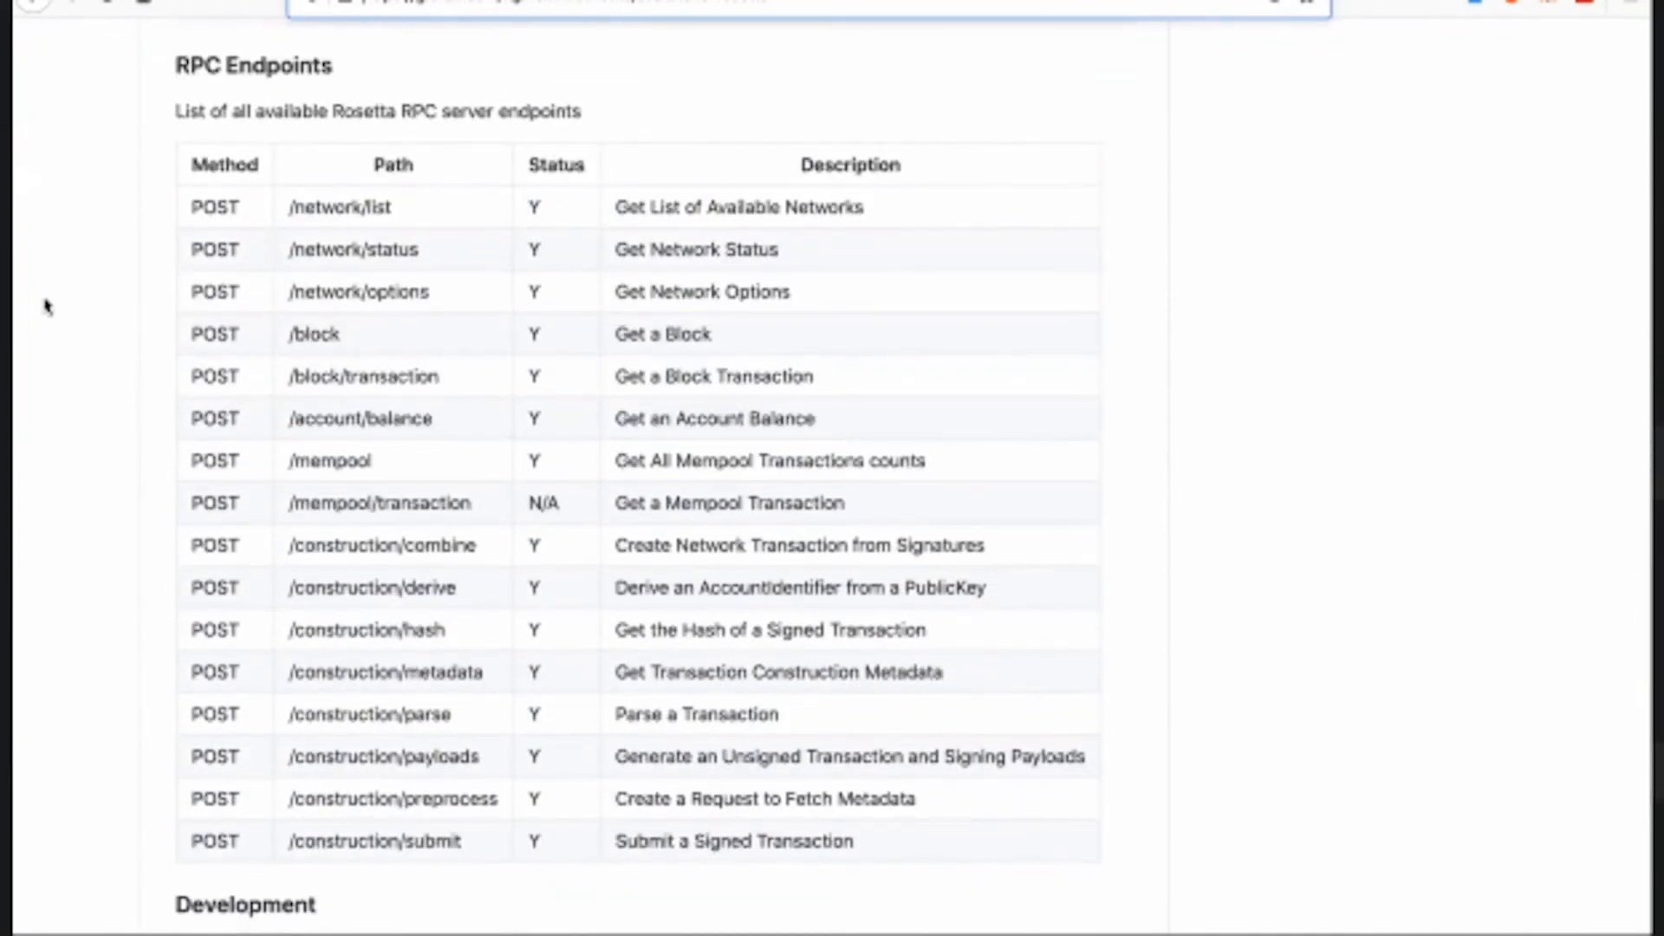
pyautogui.scroll(-3)
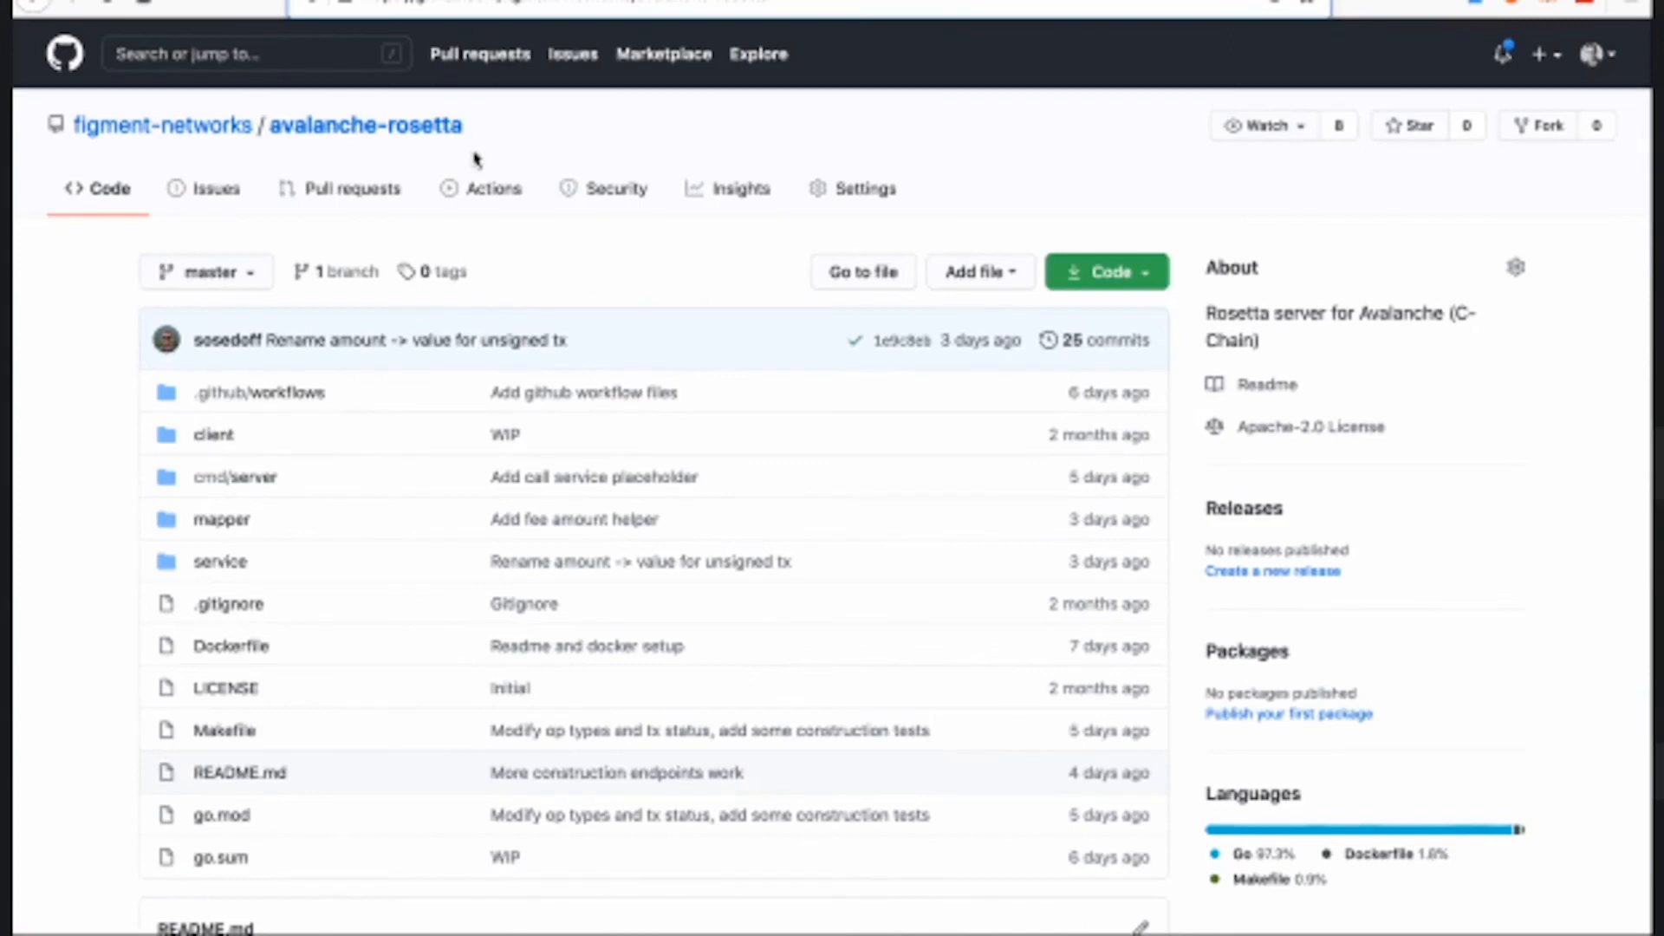
pyautogui.moveTo(488, 163)
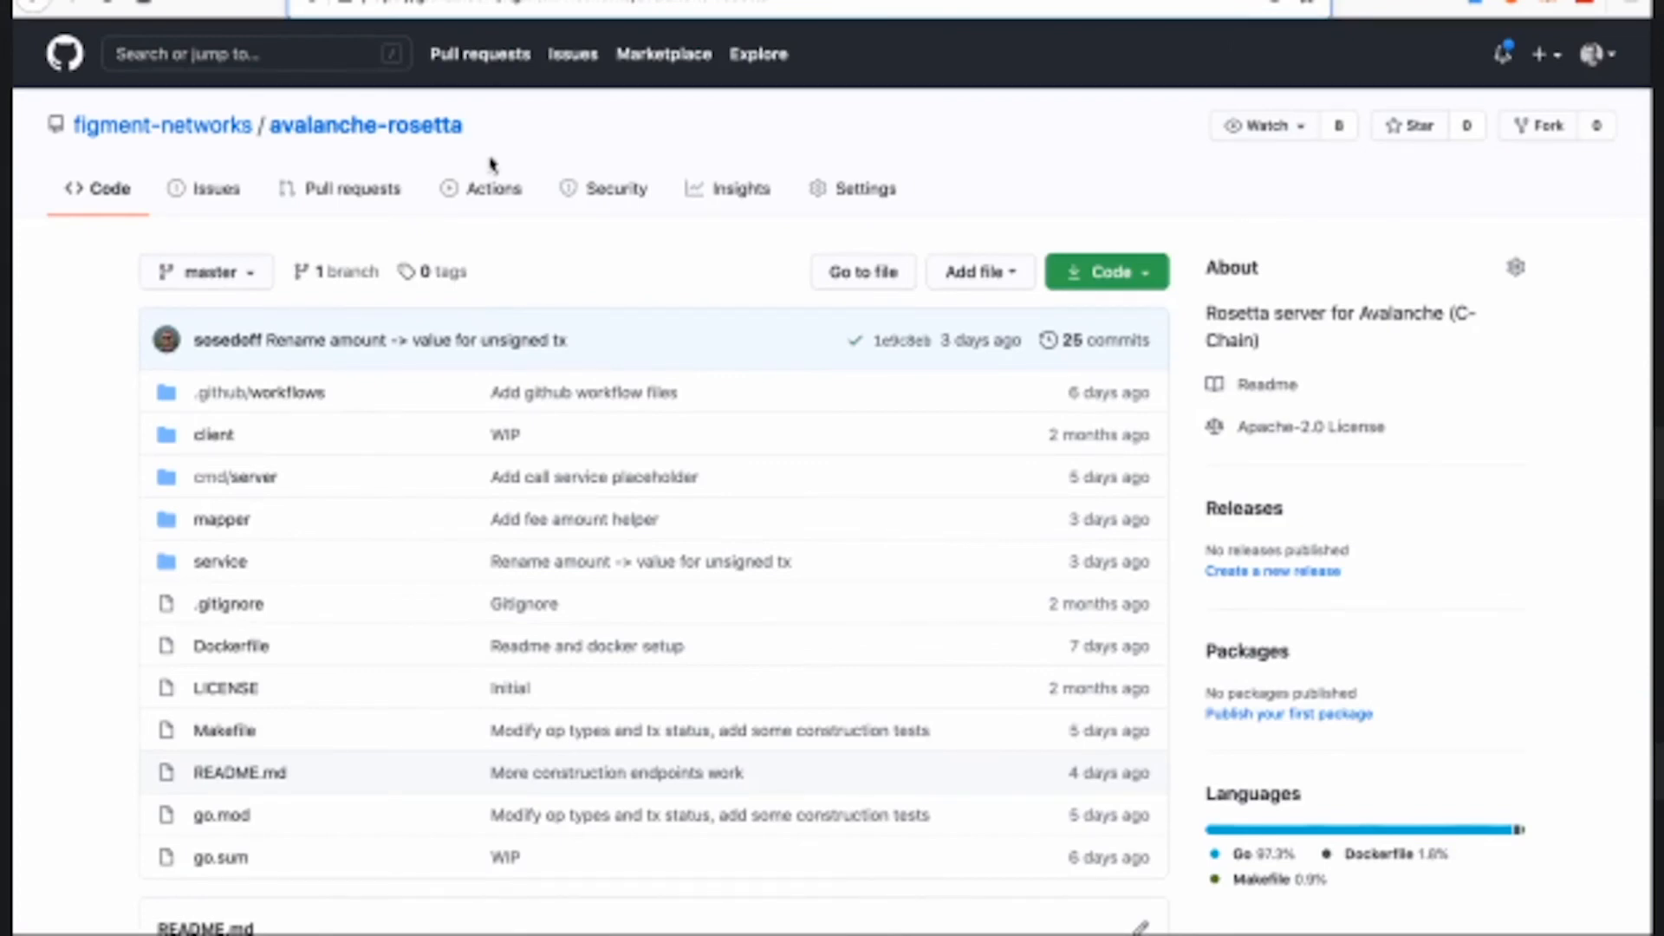
pyautogui.moveTo(596, 133)
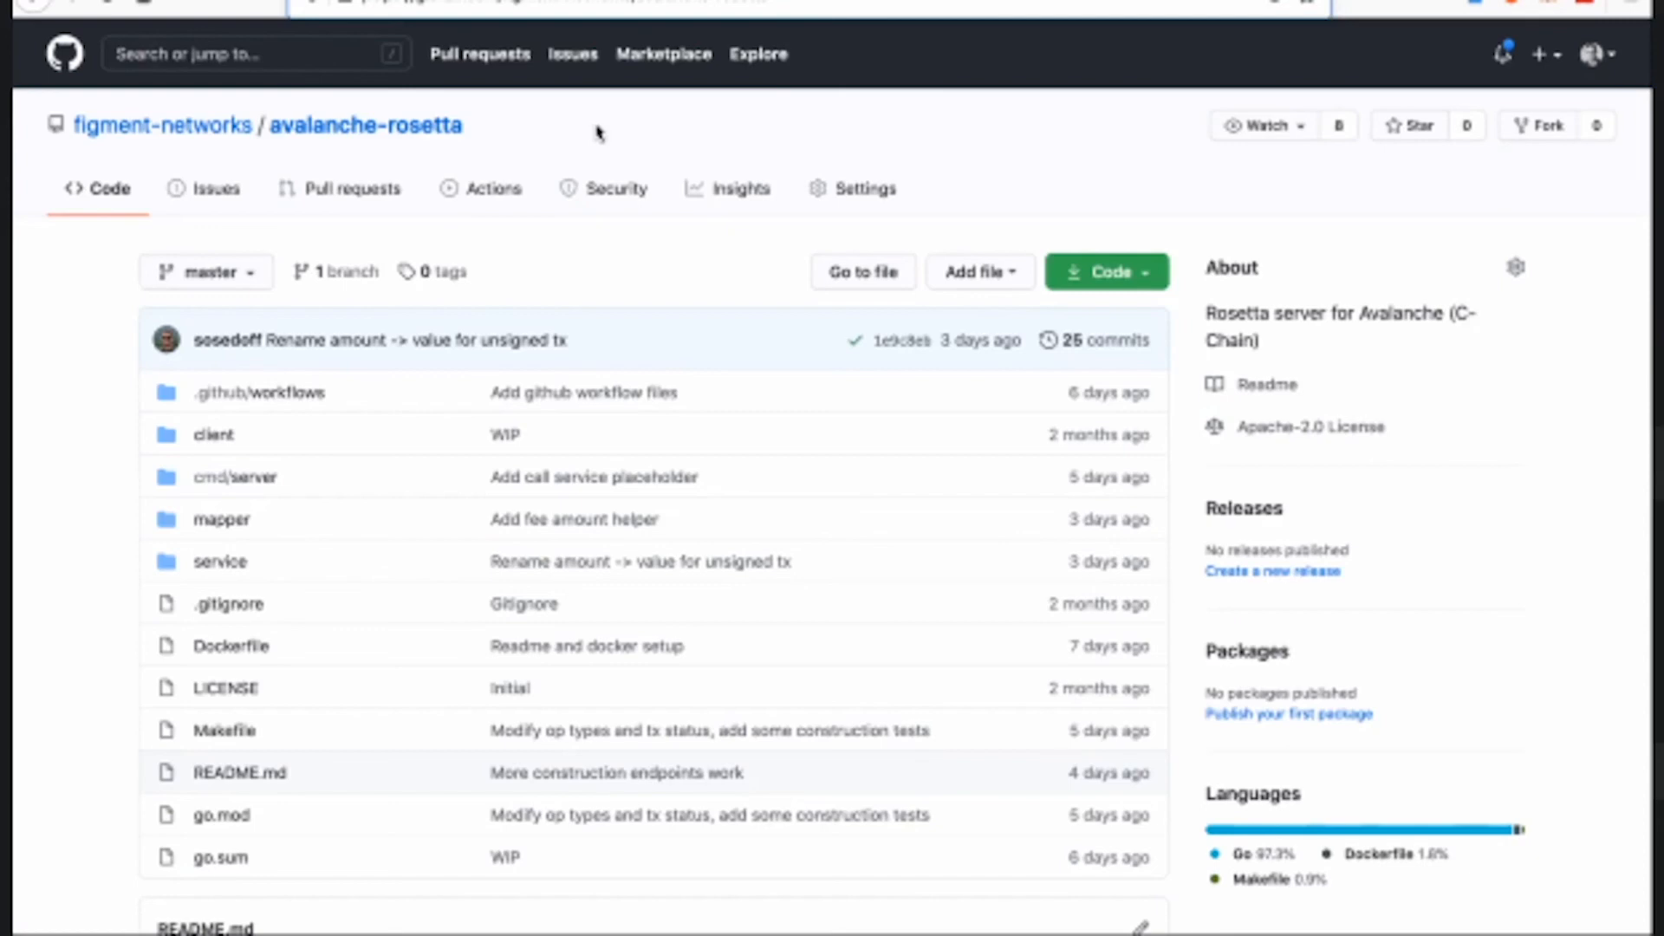
pyautogui.moveTo(596, 132)
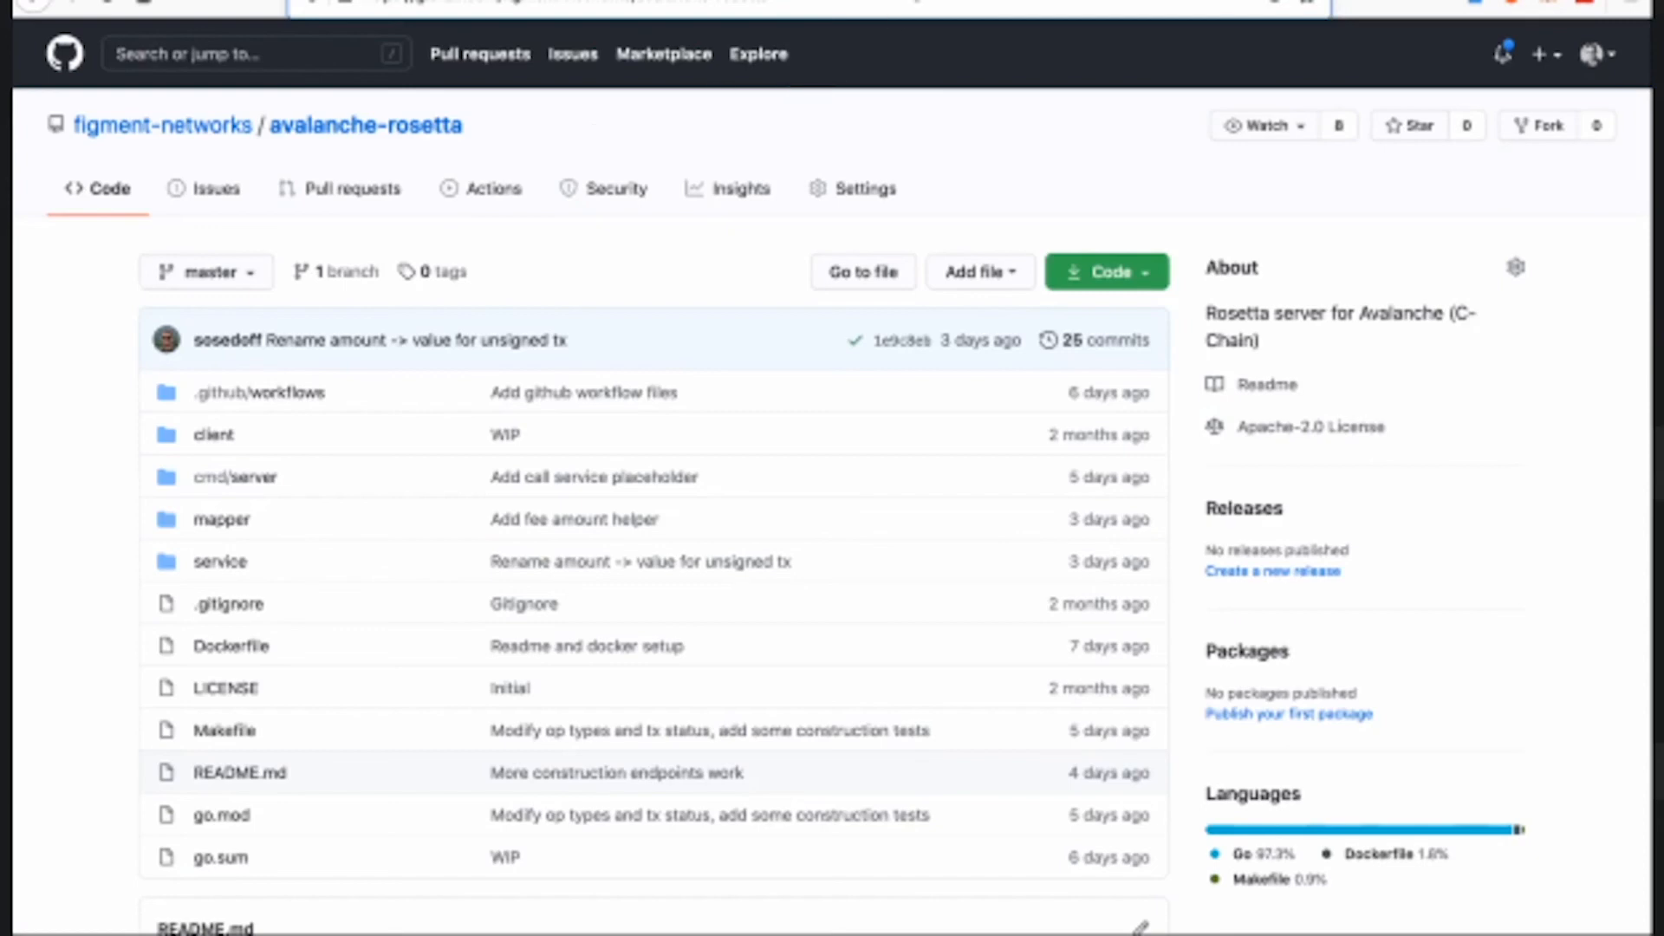